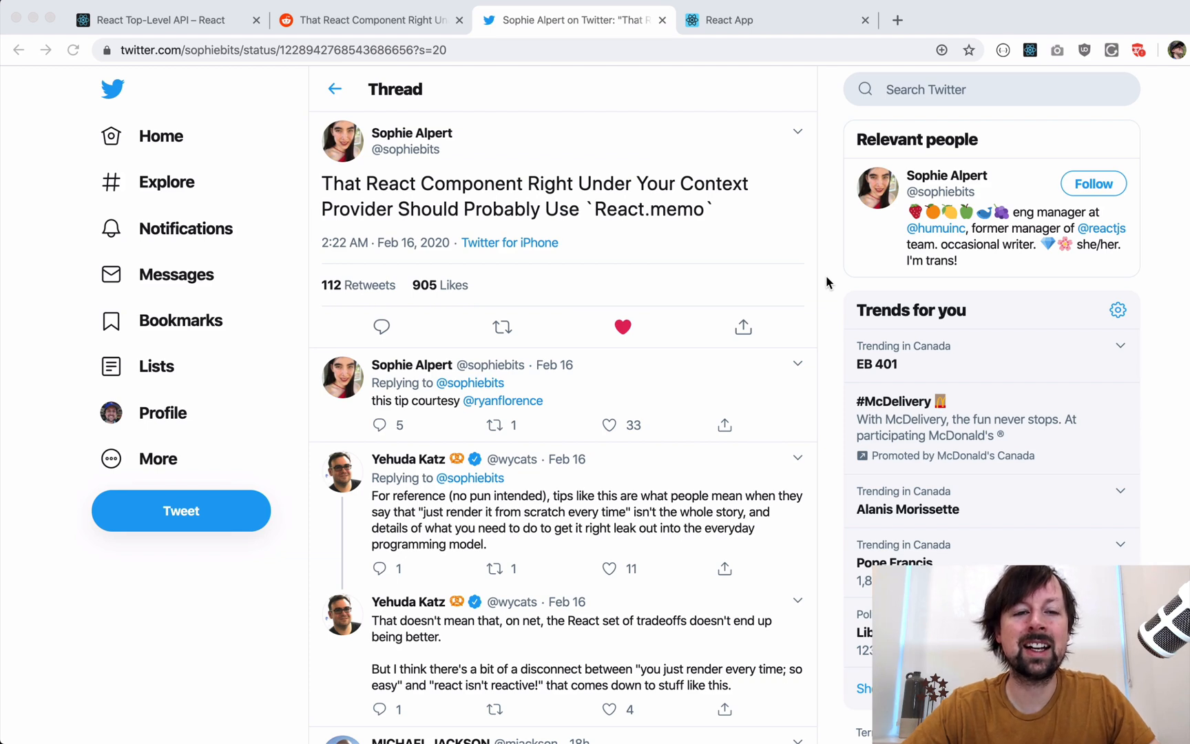
mouse_move(327, 190)
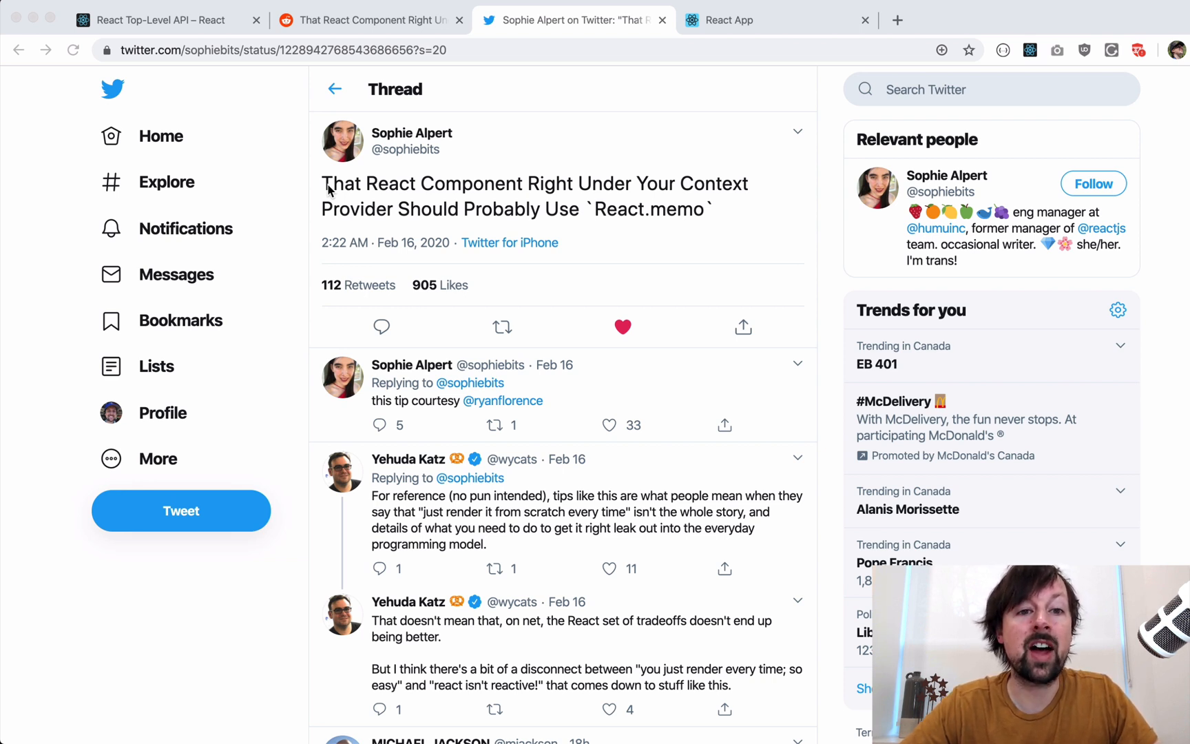
mouse_move(467, 232)
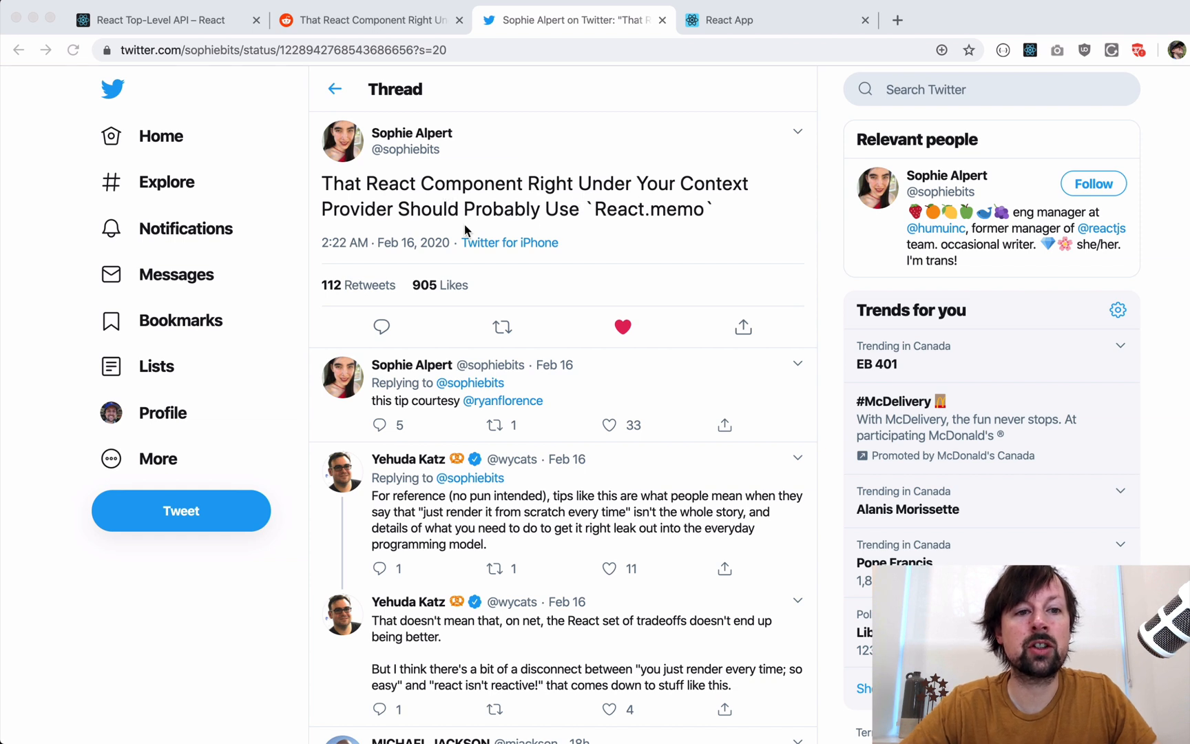
mouse_move(607, 224)
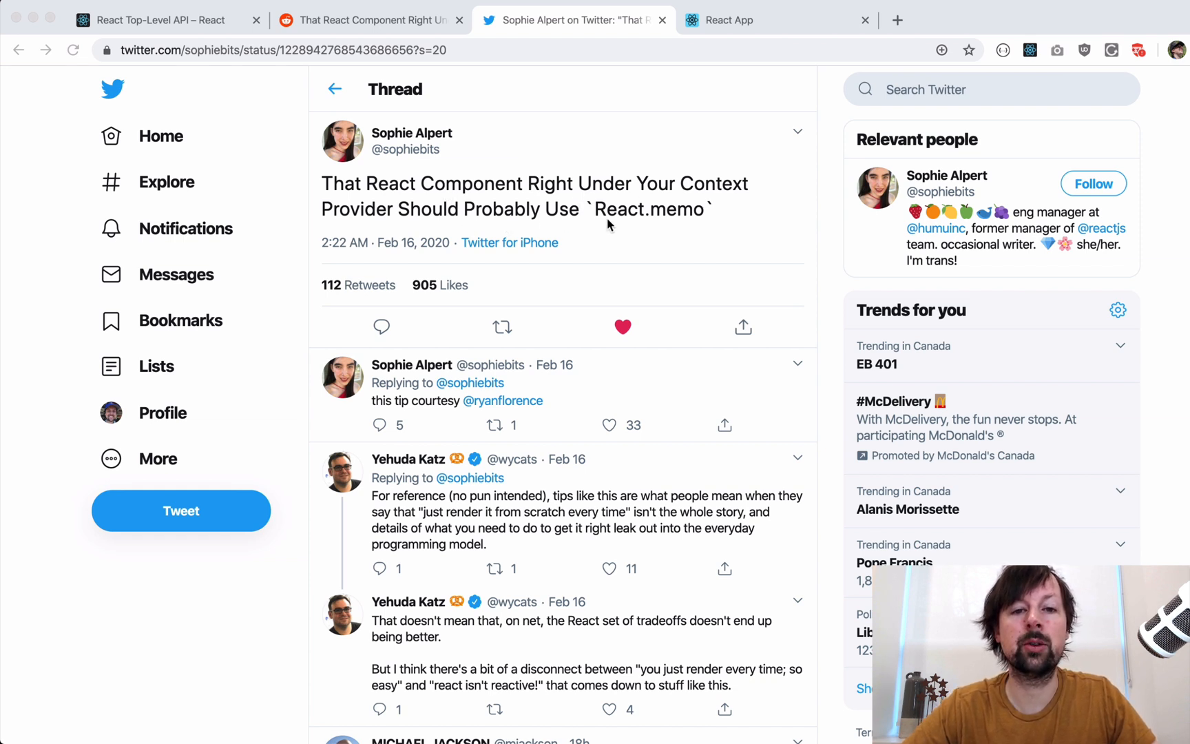
mouse_move(673, 225)
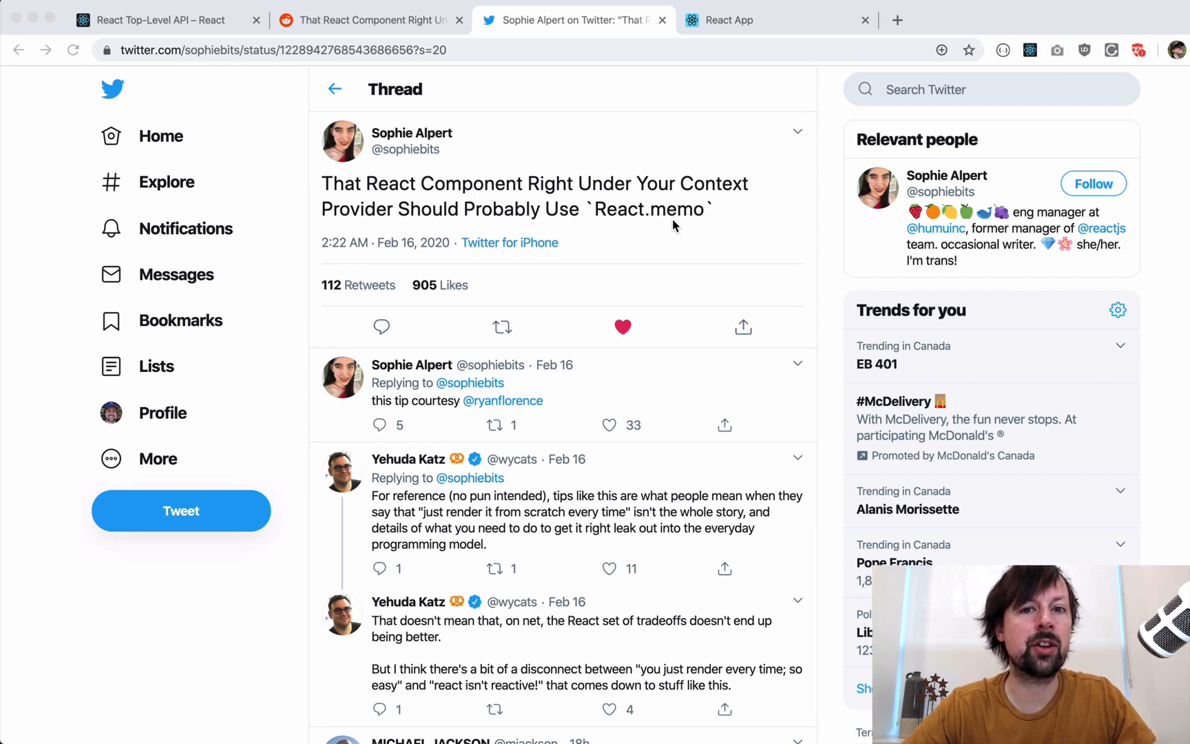
mouse_move(676, 197)
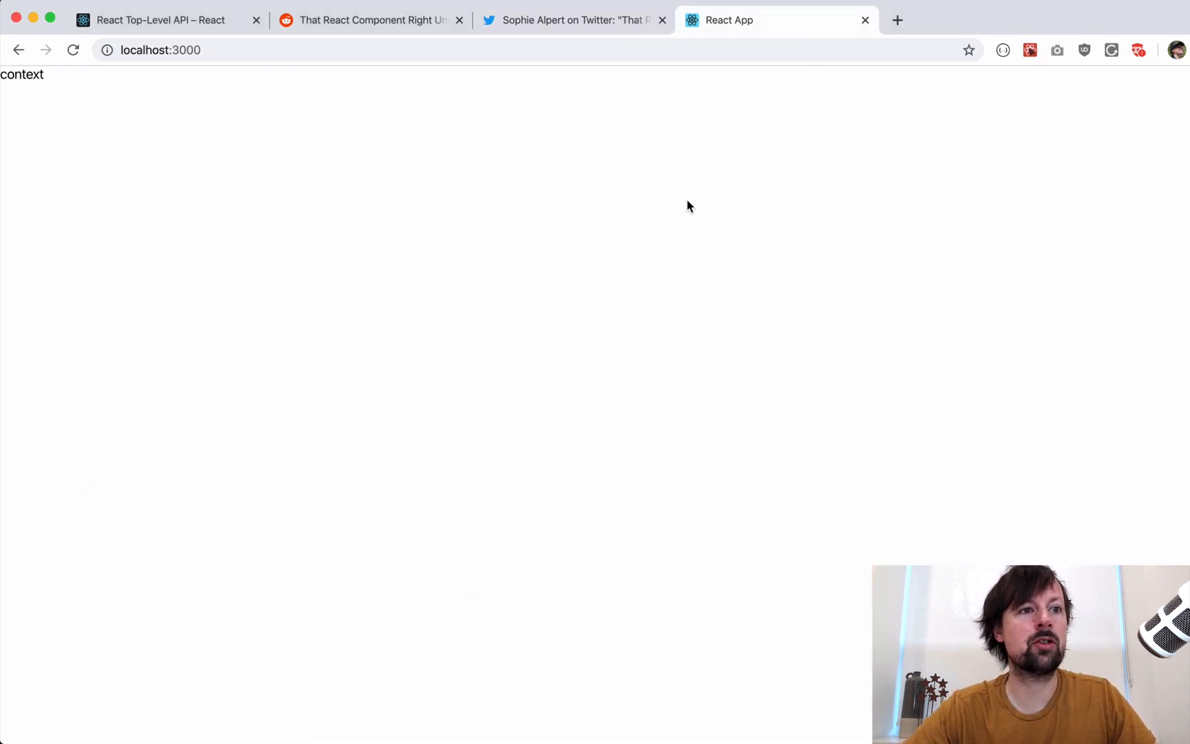
mouse_move(311, 711)
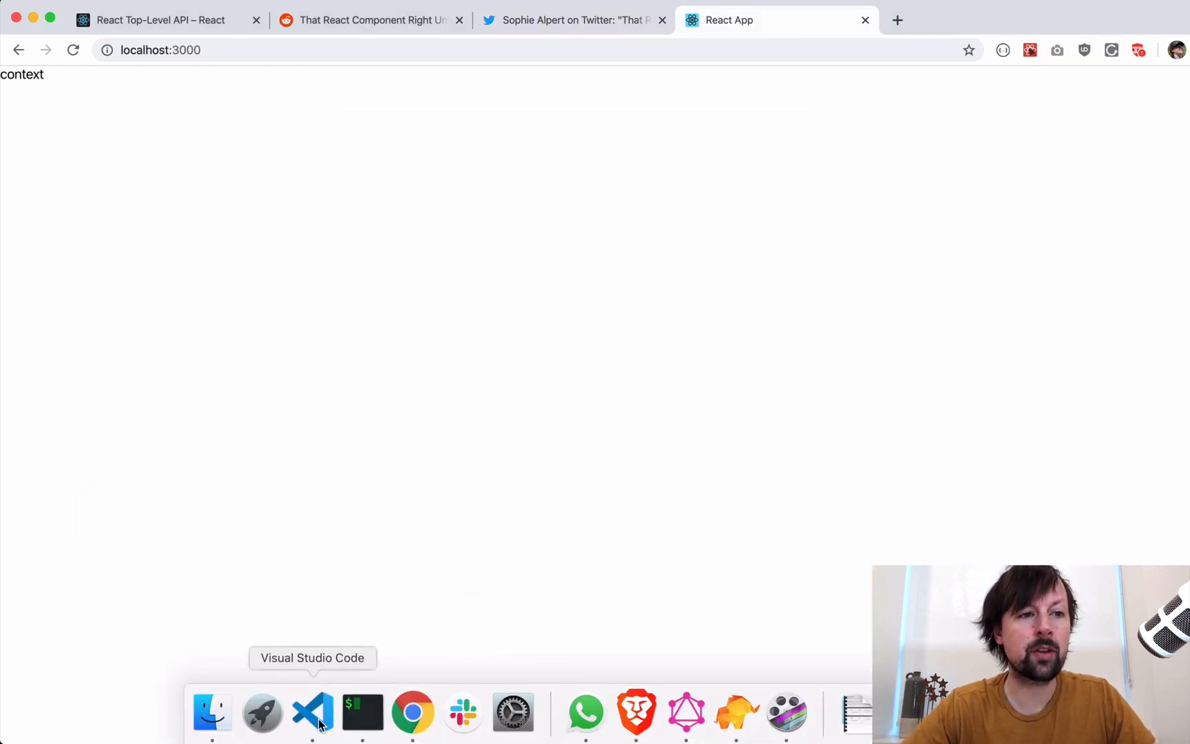
Step: Declare const MyContext = React.createContext(); above the App function in App.js
click(311, 712)
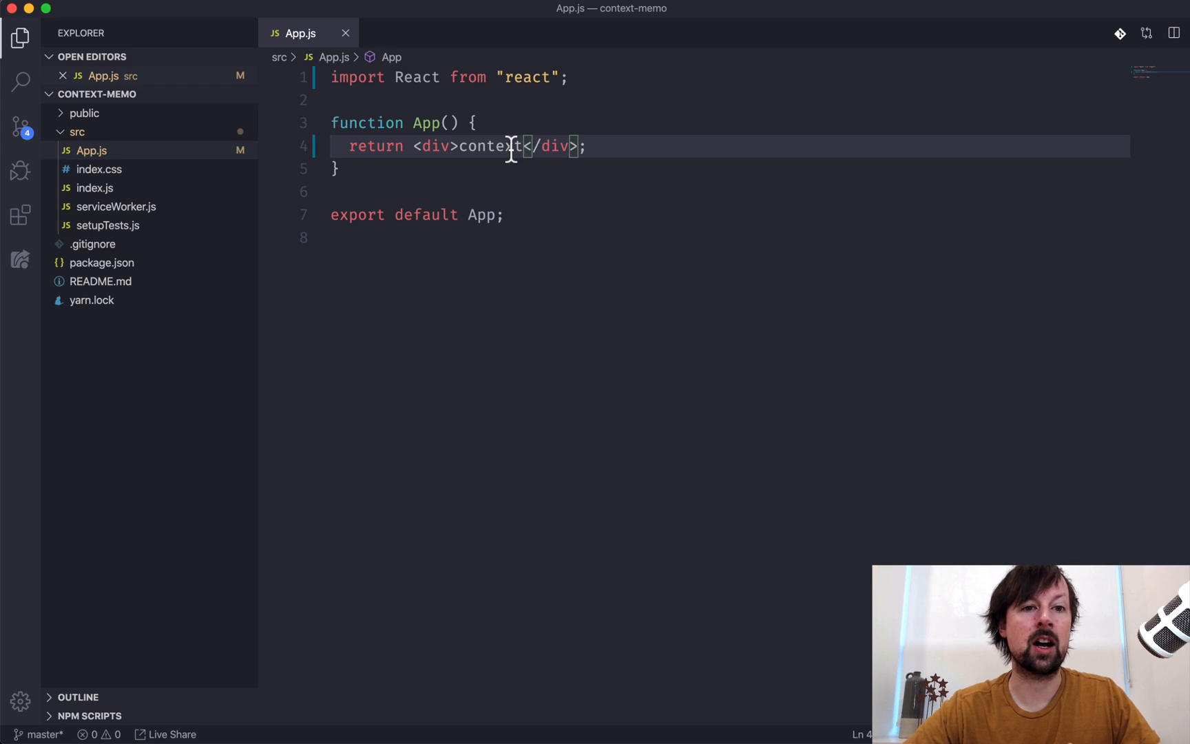
key(Enter)
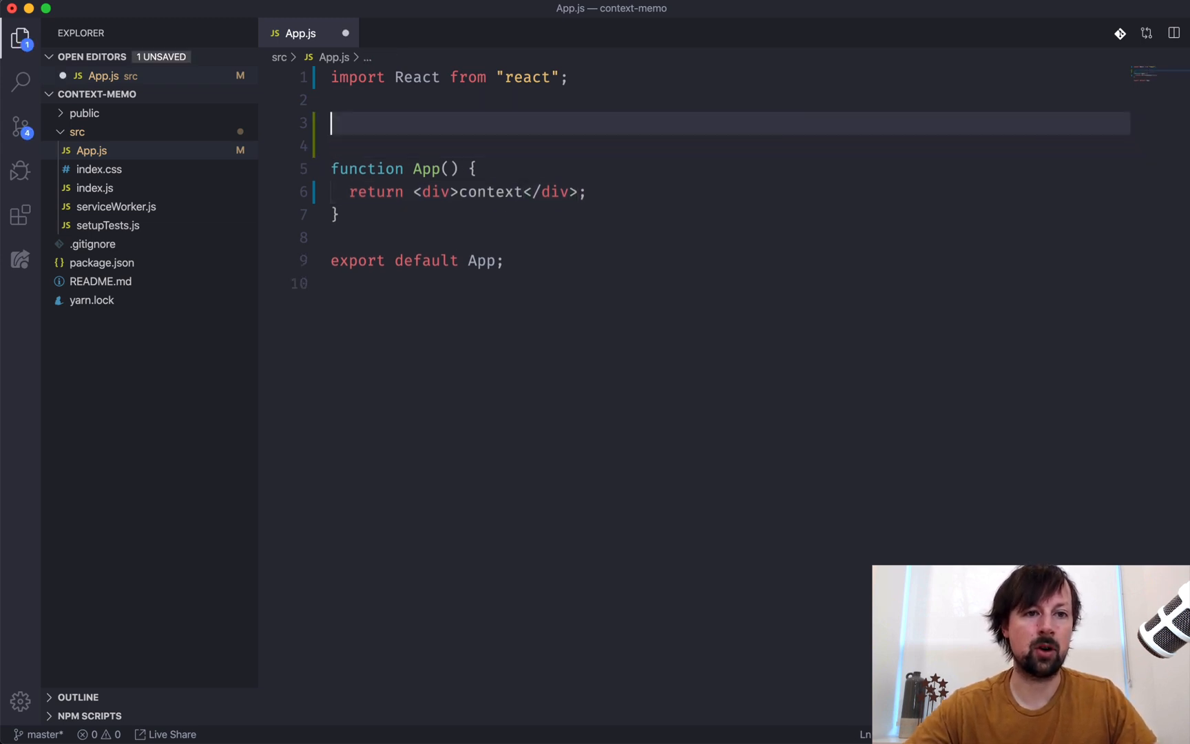
text(const MyC)
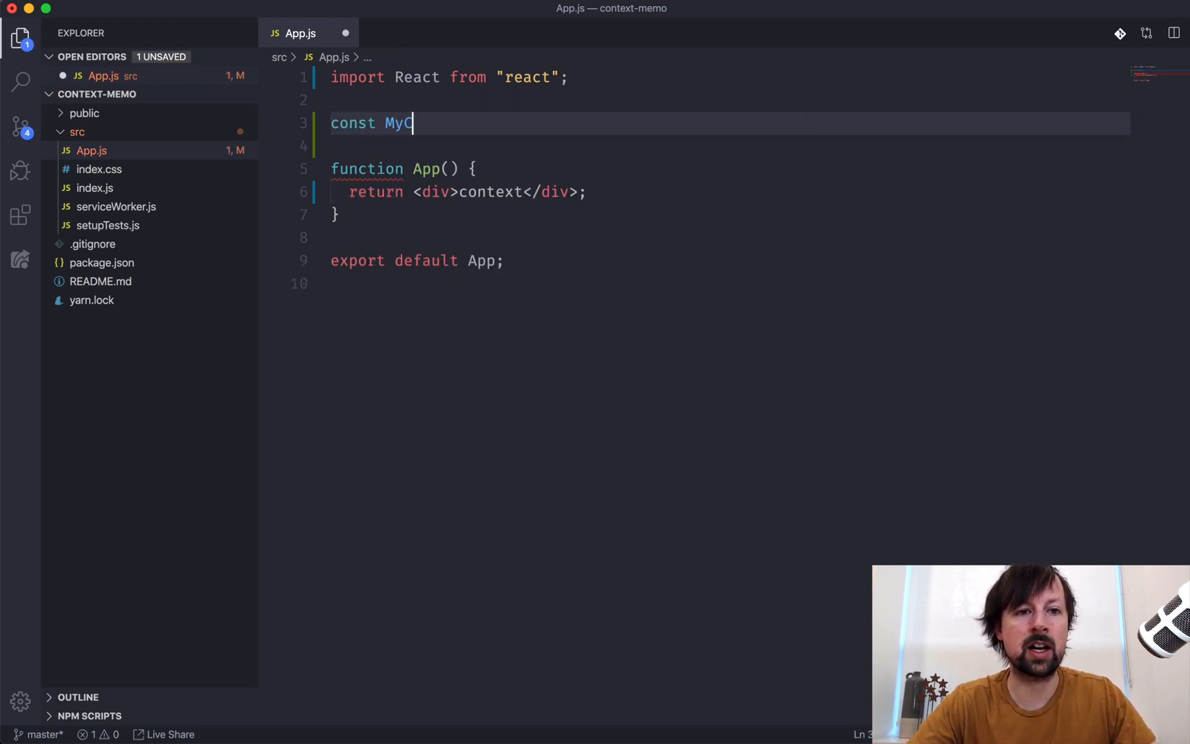
text(ontext = React.createContext();)
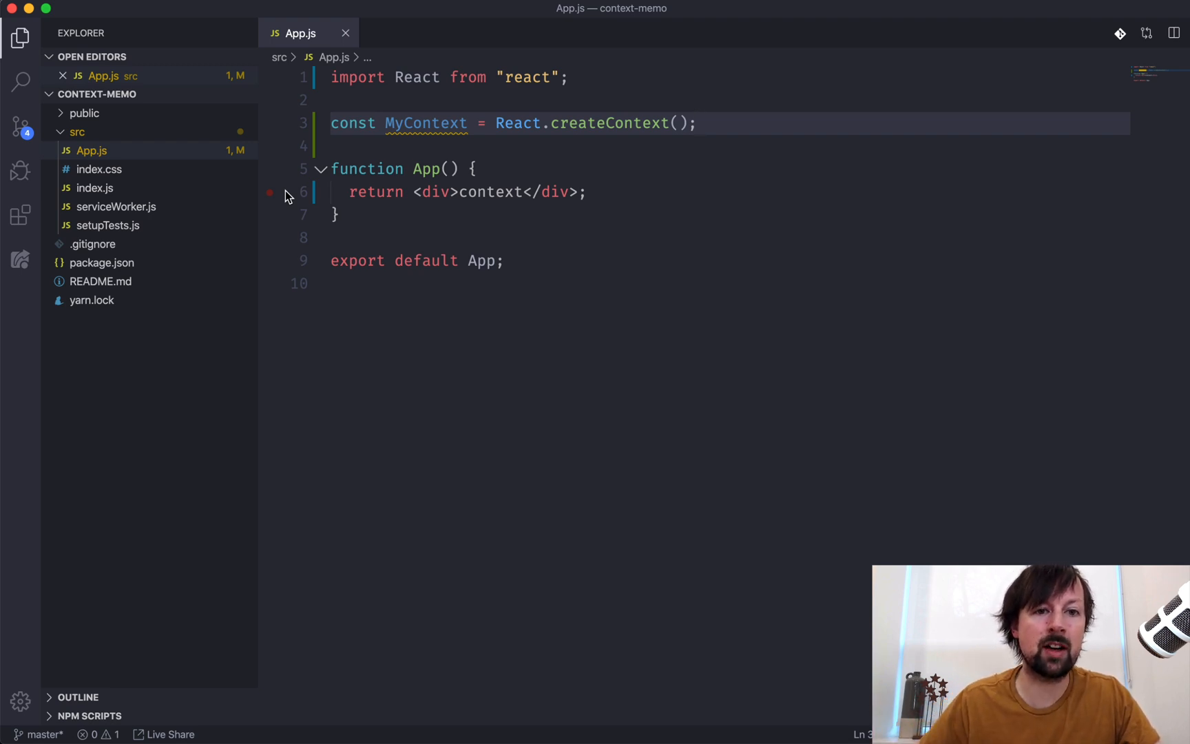
mouse_move(513, 281)
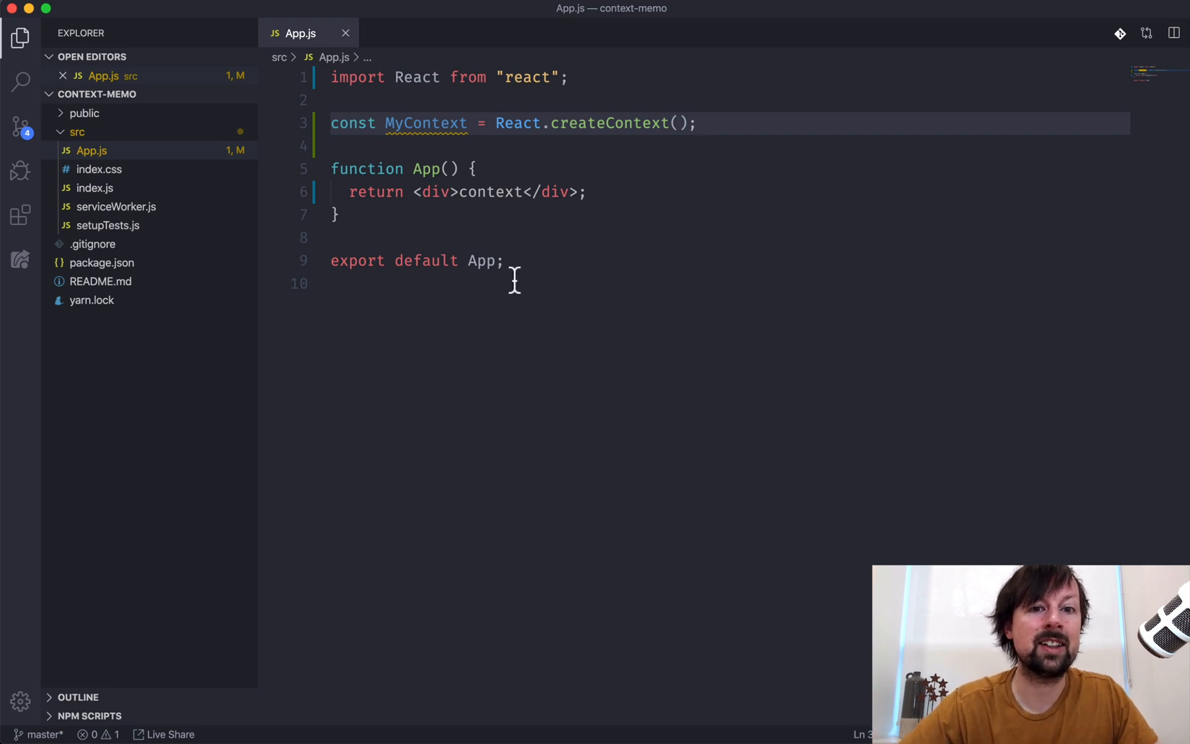
mouse_move(520, 181)
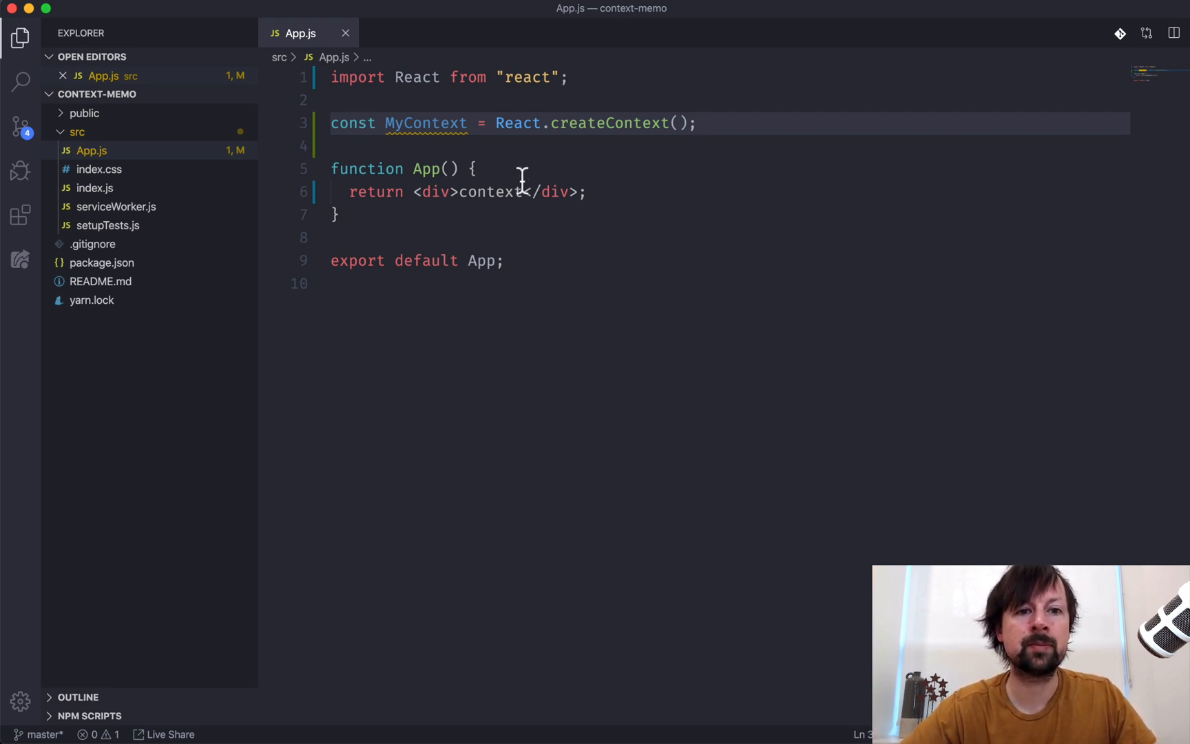
Step: Add a theme/setTheme state in App initialised with React.useState("light")
key(enter)
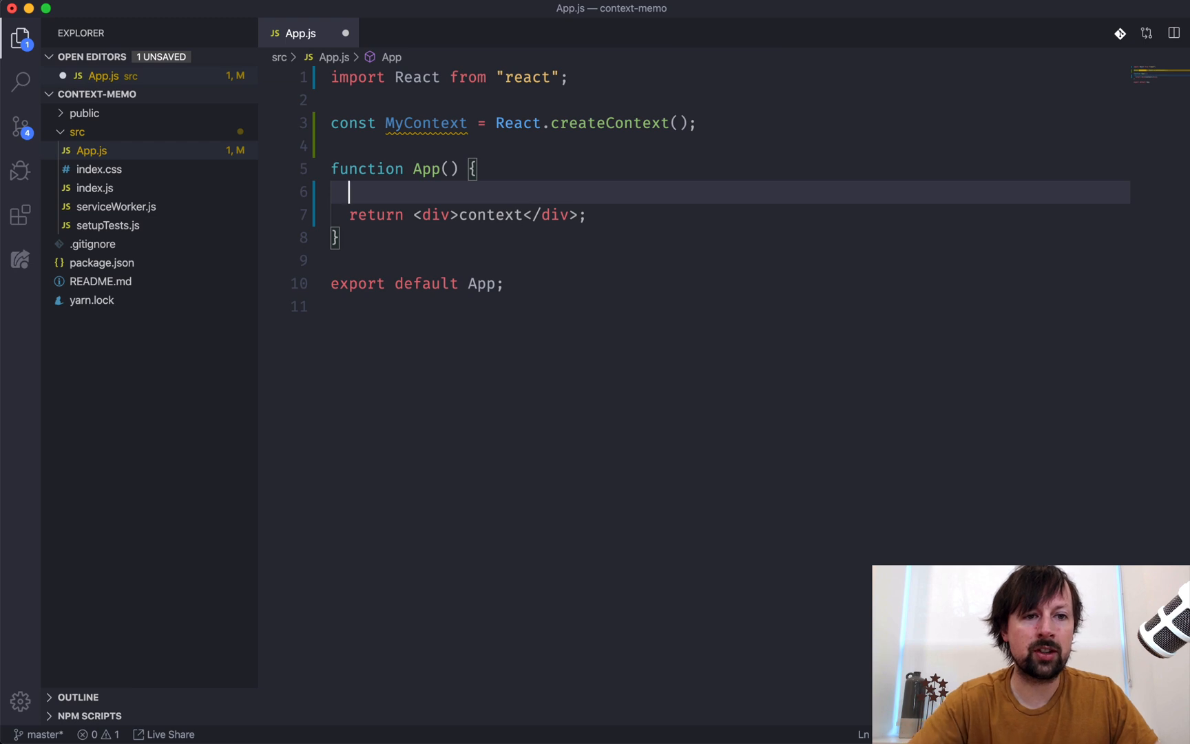
mouse_move(493, 206)
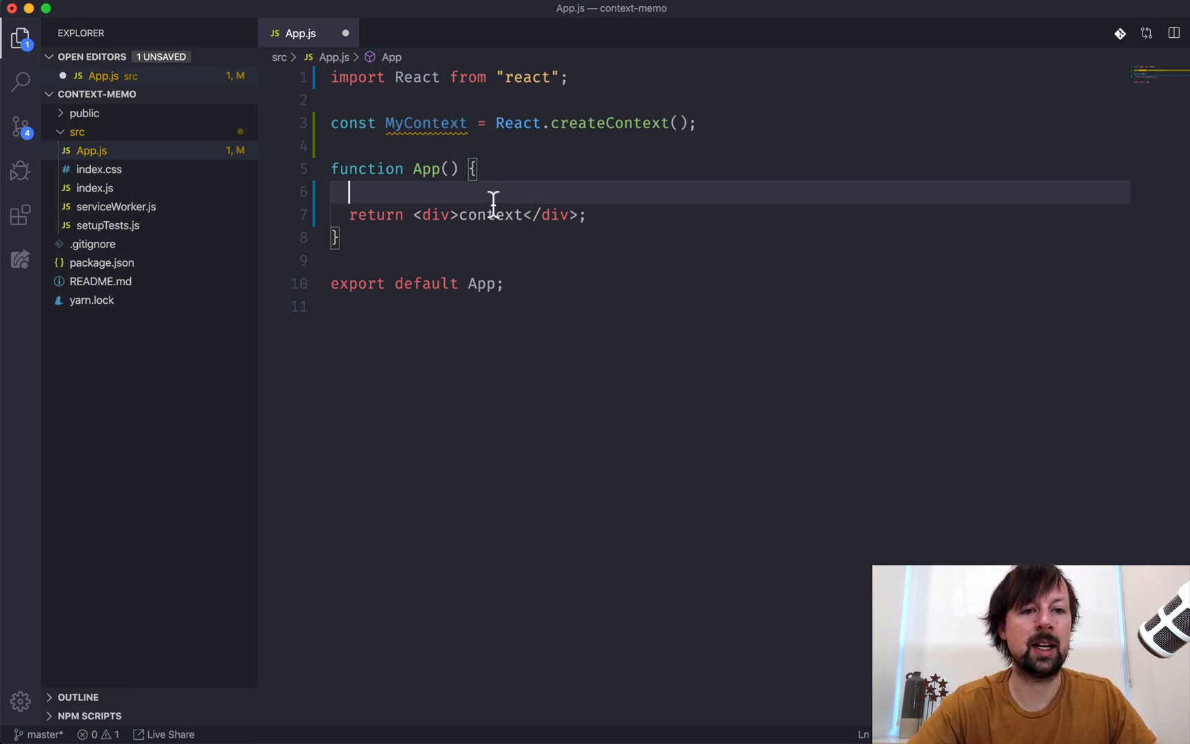
text(const [theme, setSt)
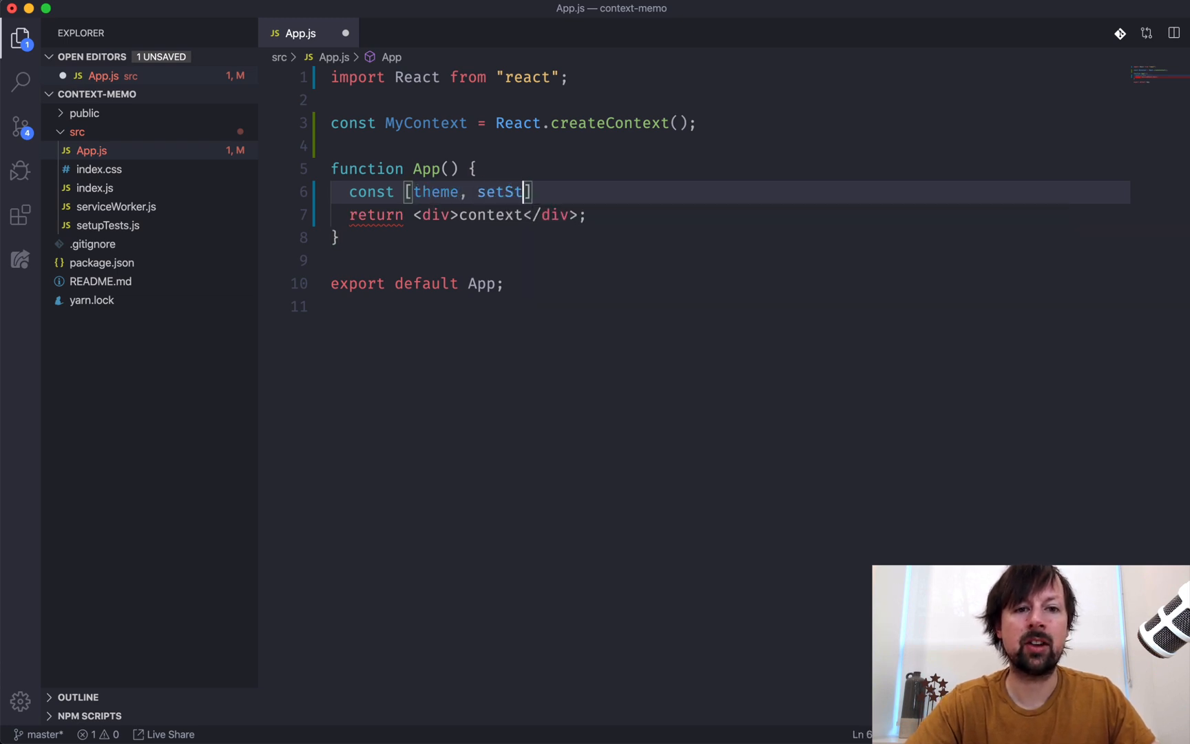
text(heme] =R)
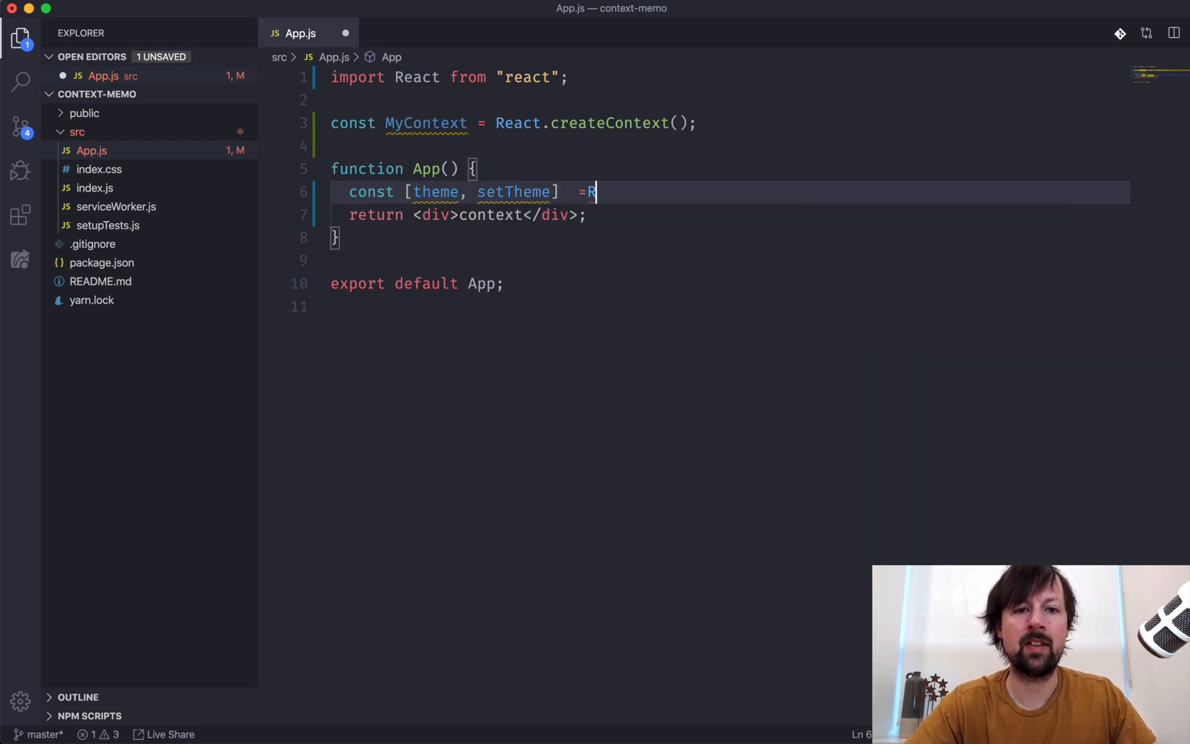
text(eact.useState("light");)
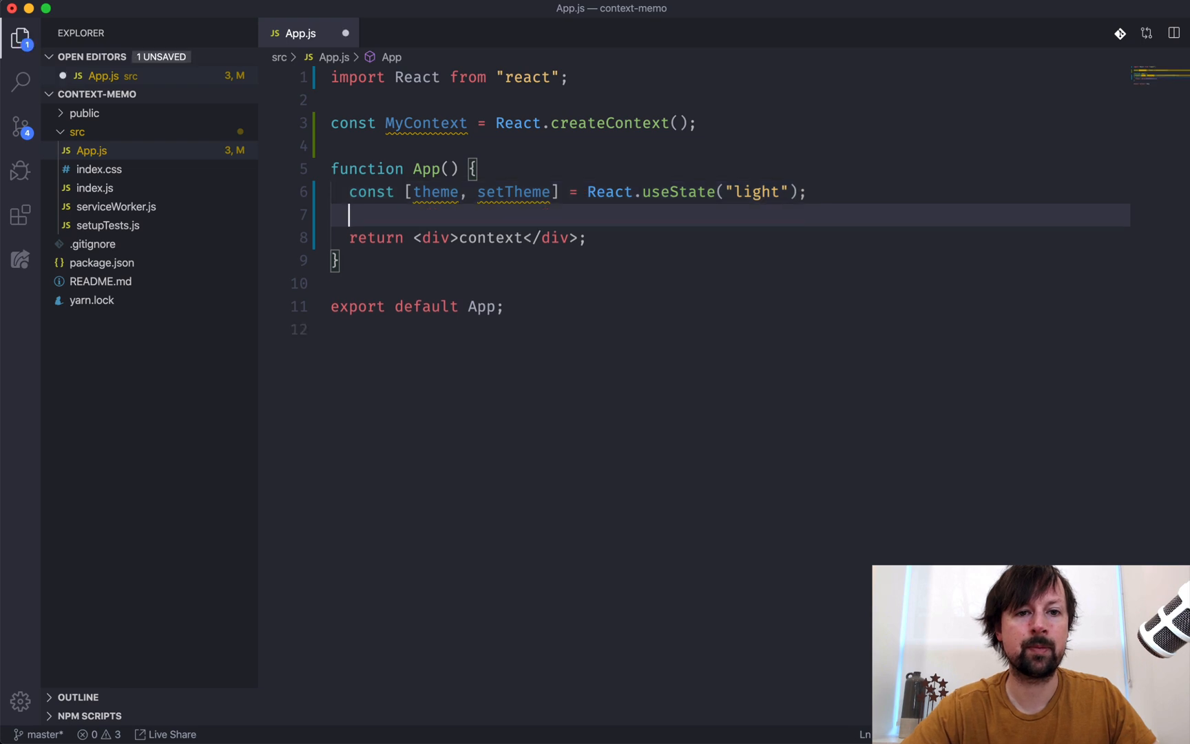
Step: Add a nextTheme constant that flips theme between "dark" and "light"
text(const nextTheme =)
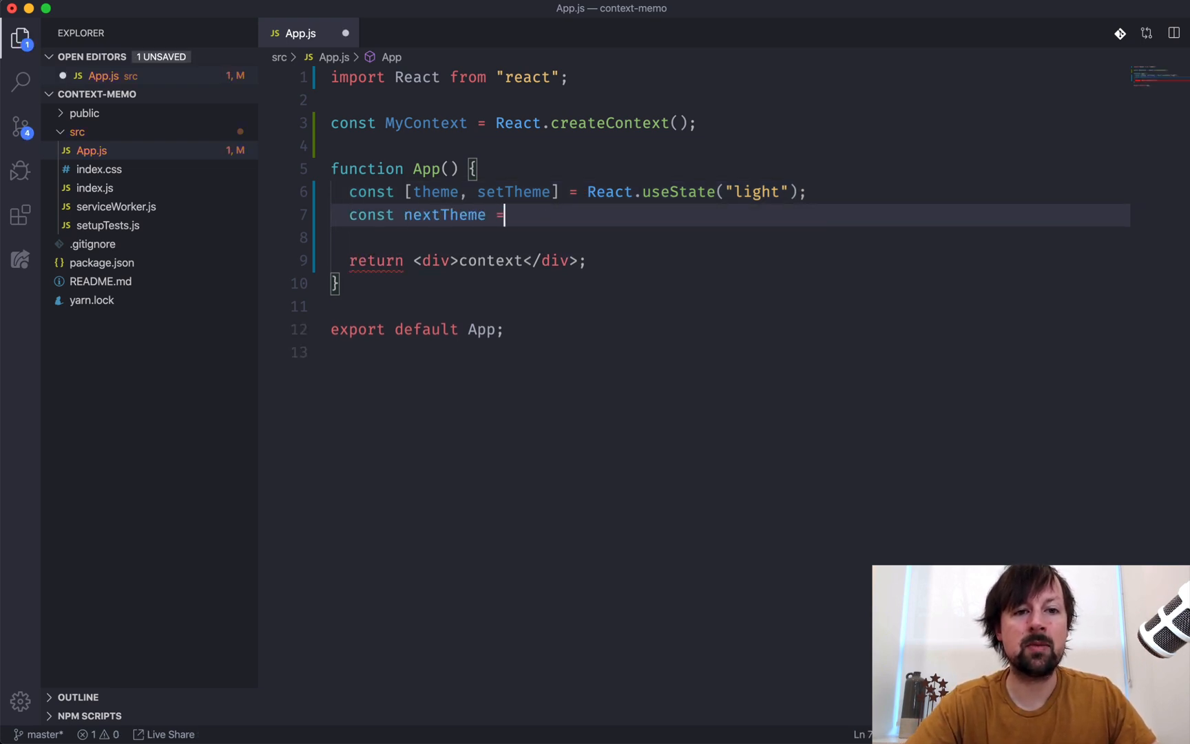
text(theme === "light)
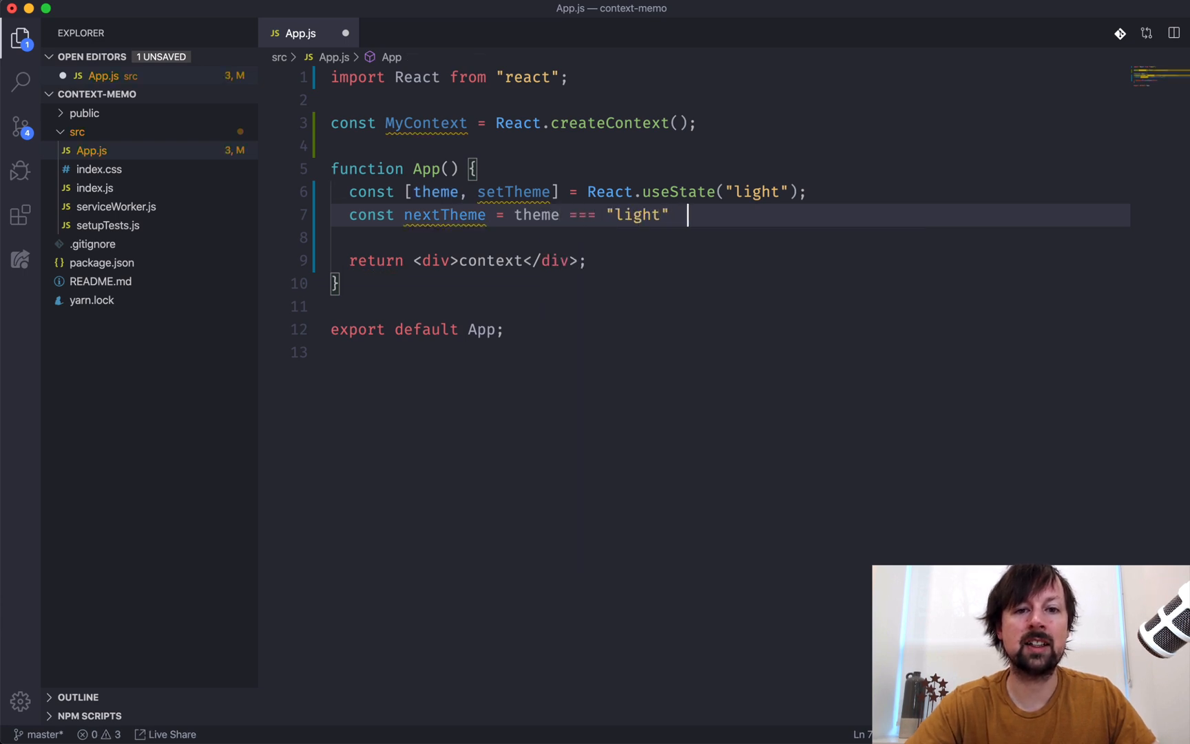
text(? "dark" : "light)
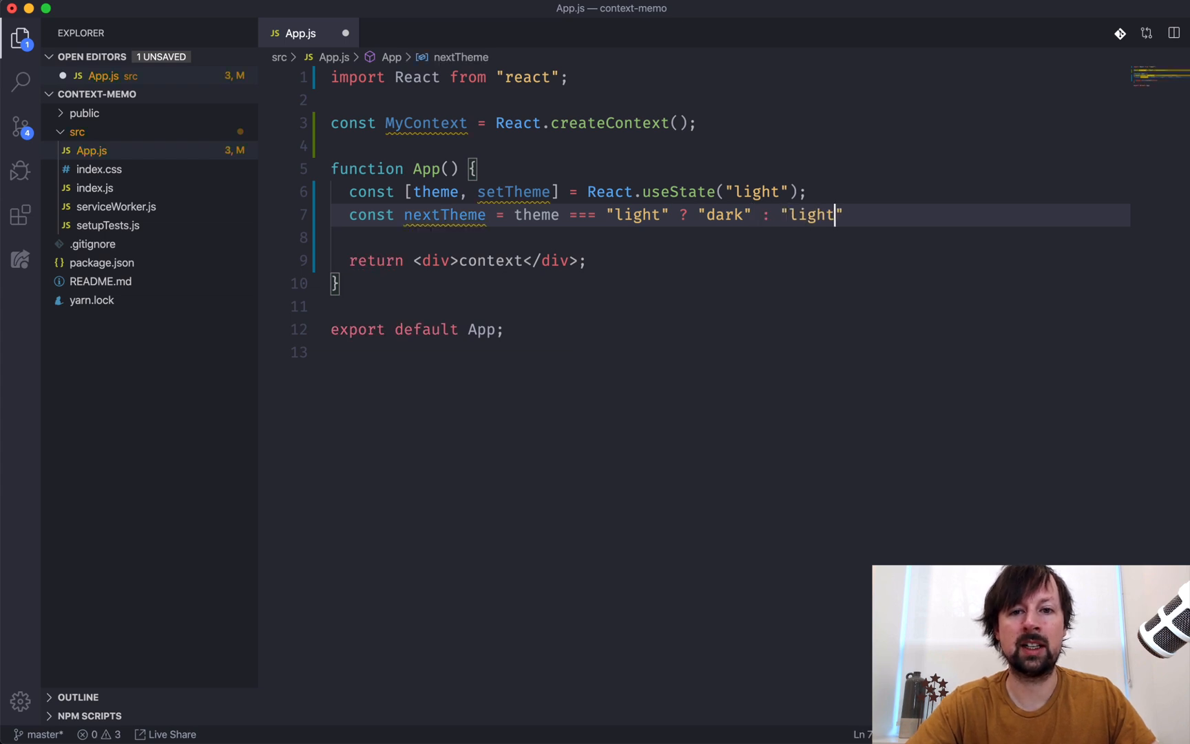
text(;)
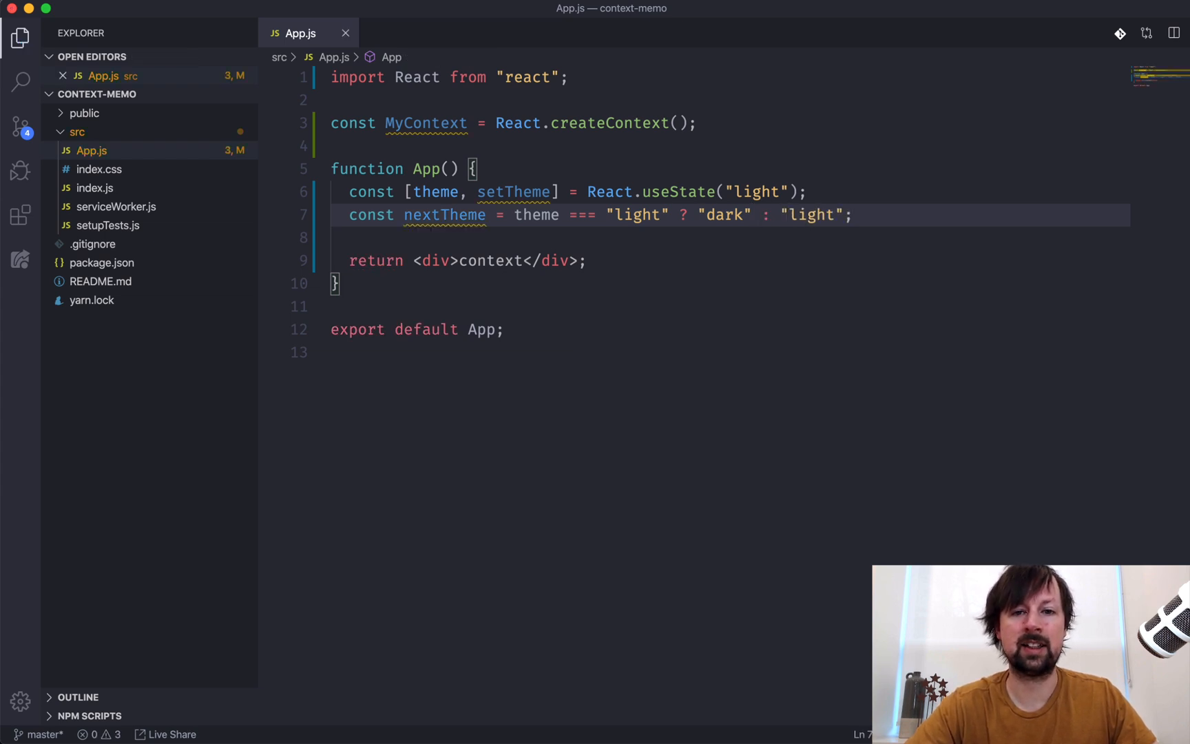
key(Enter)
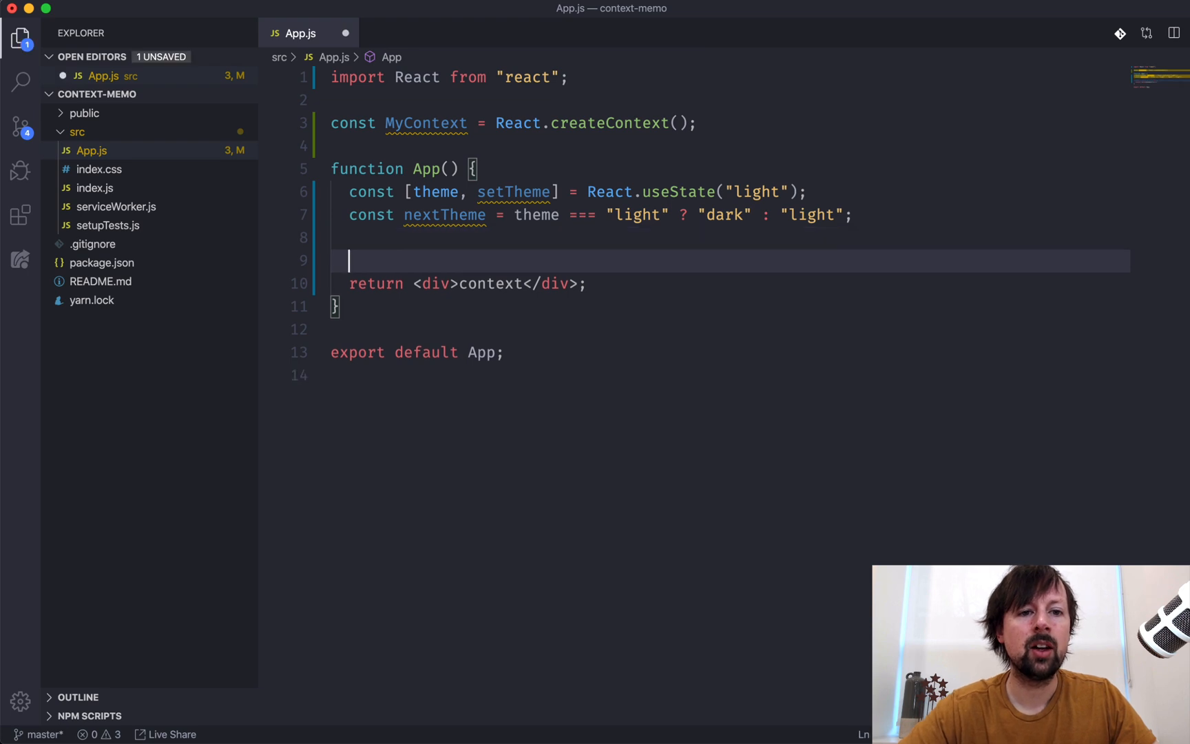
Step: Return <MyContext.Provider>nested</MyContext.Provider> from App instead of the div
key(Backspace)
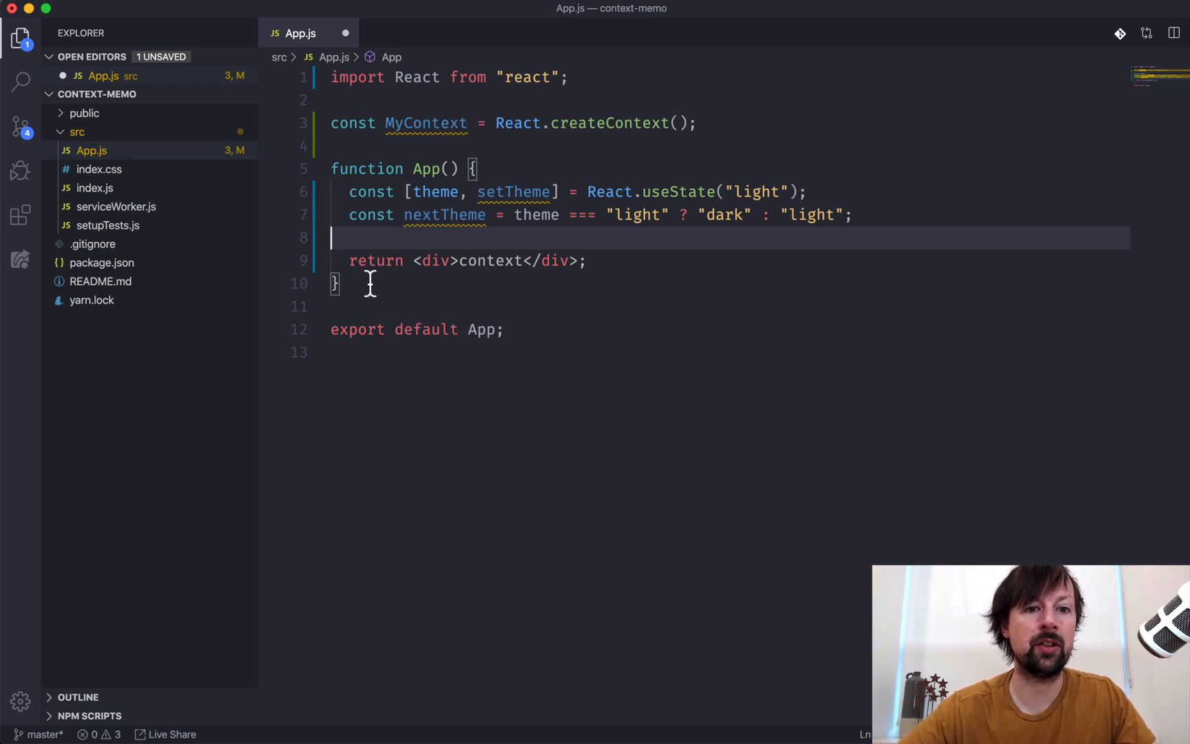
mouse_move(535, 285)
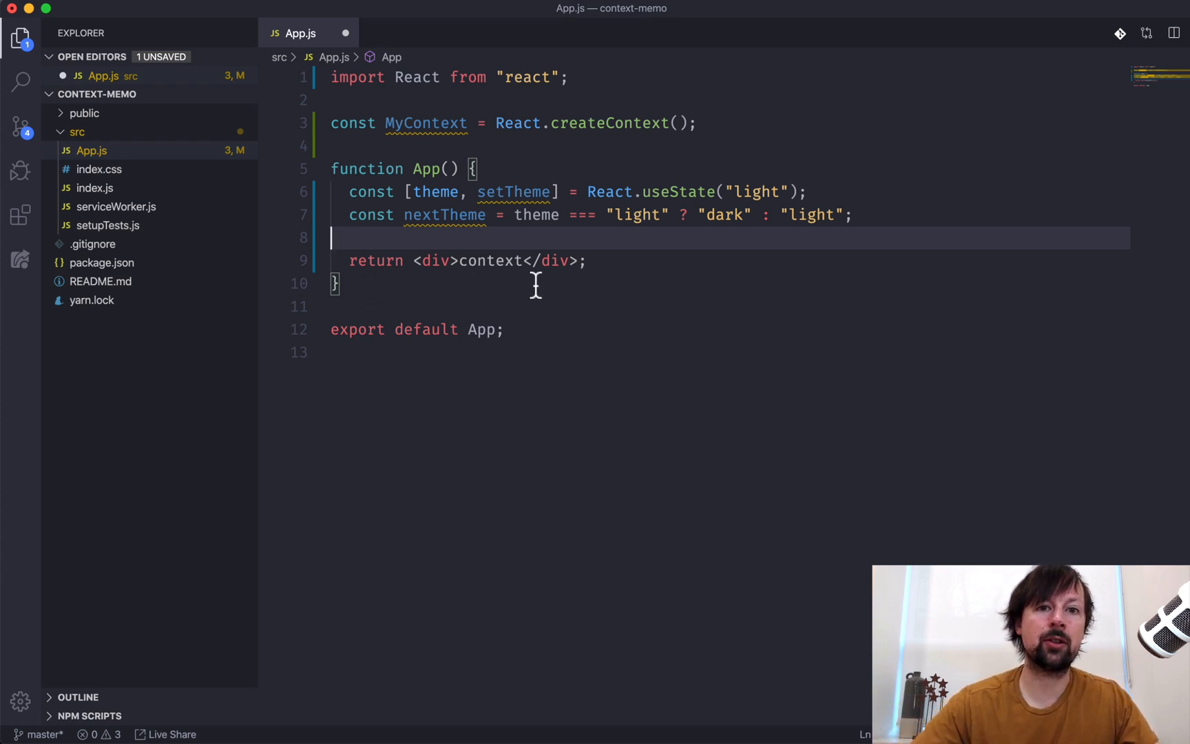
mouse_move(569, 296)
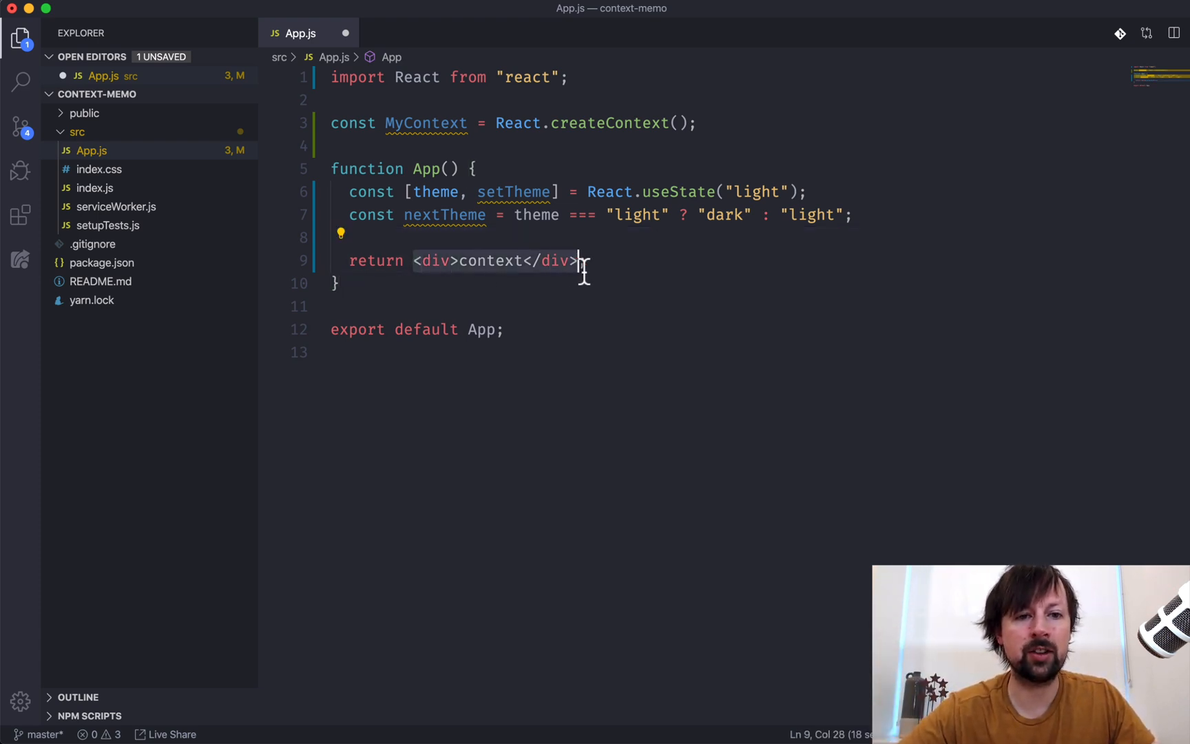
text(<My;)
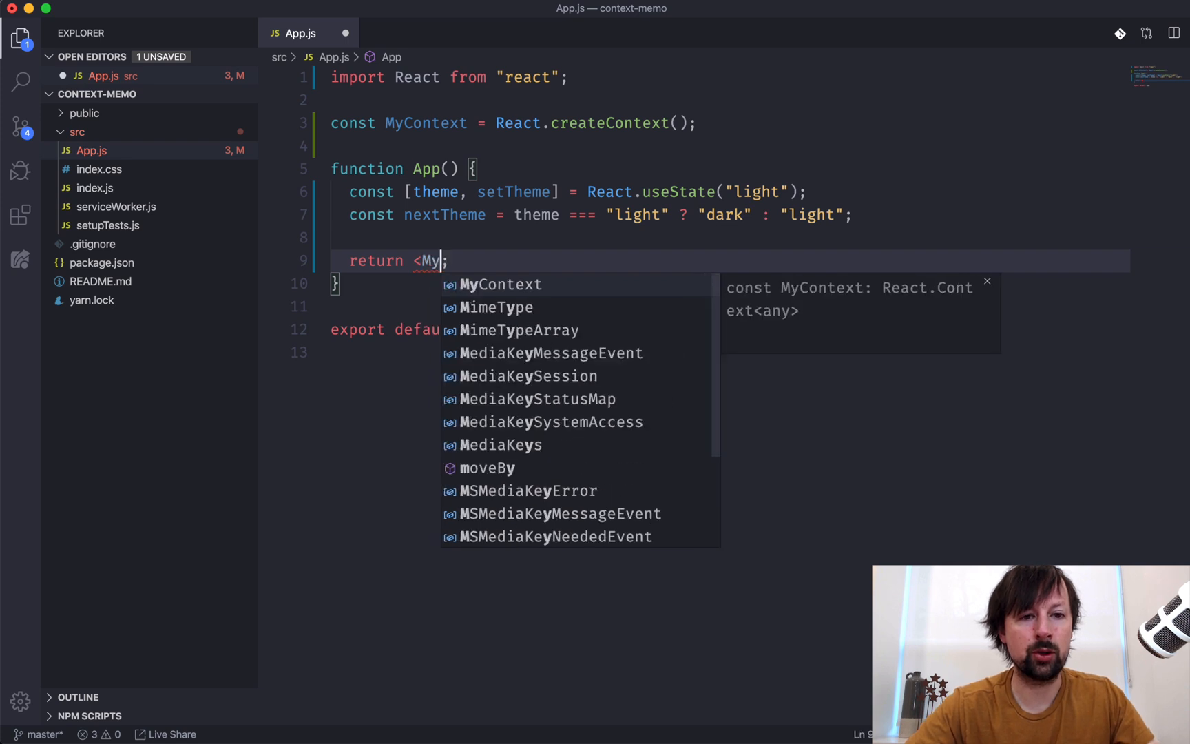
text(Context.Prov)
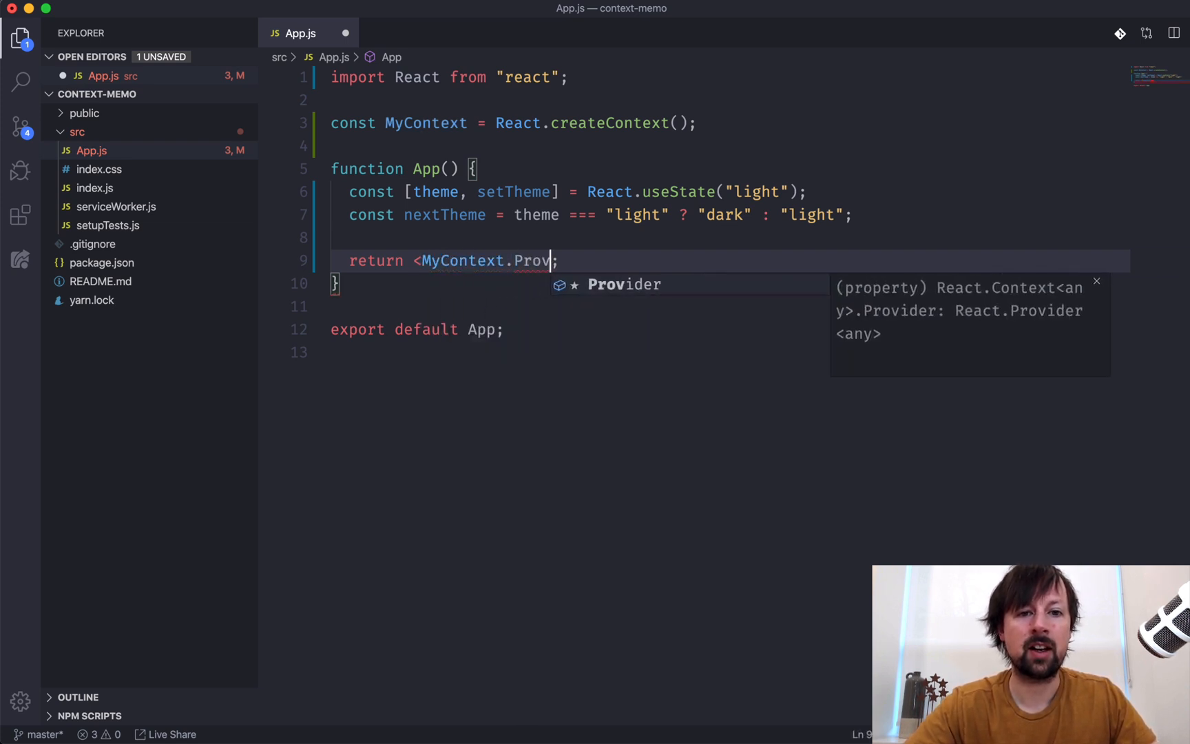
key(Enter)
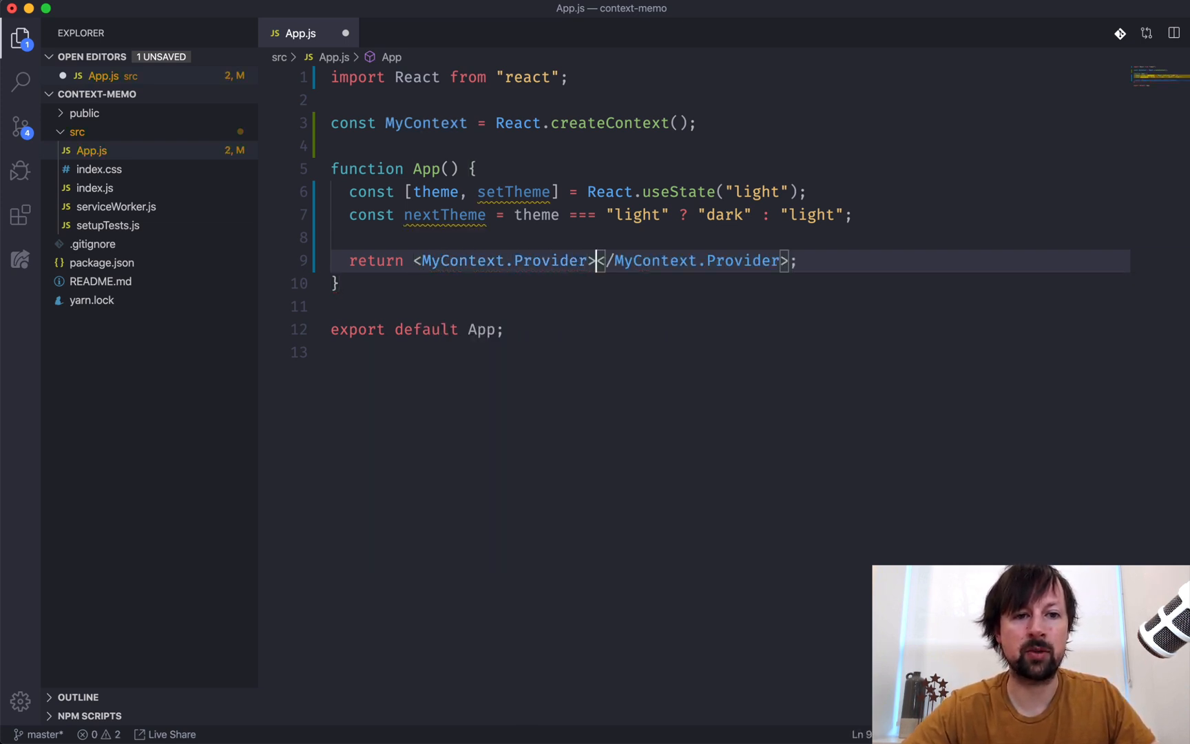
text(nested)
key(Enter)
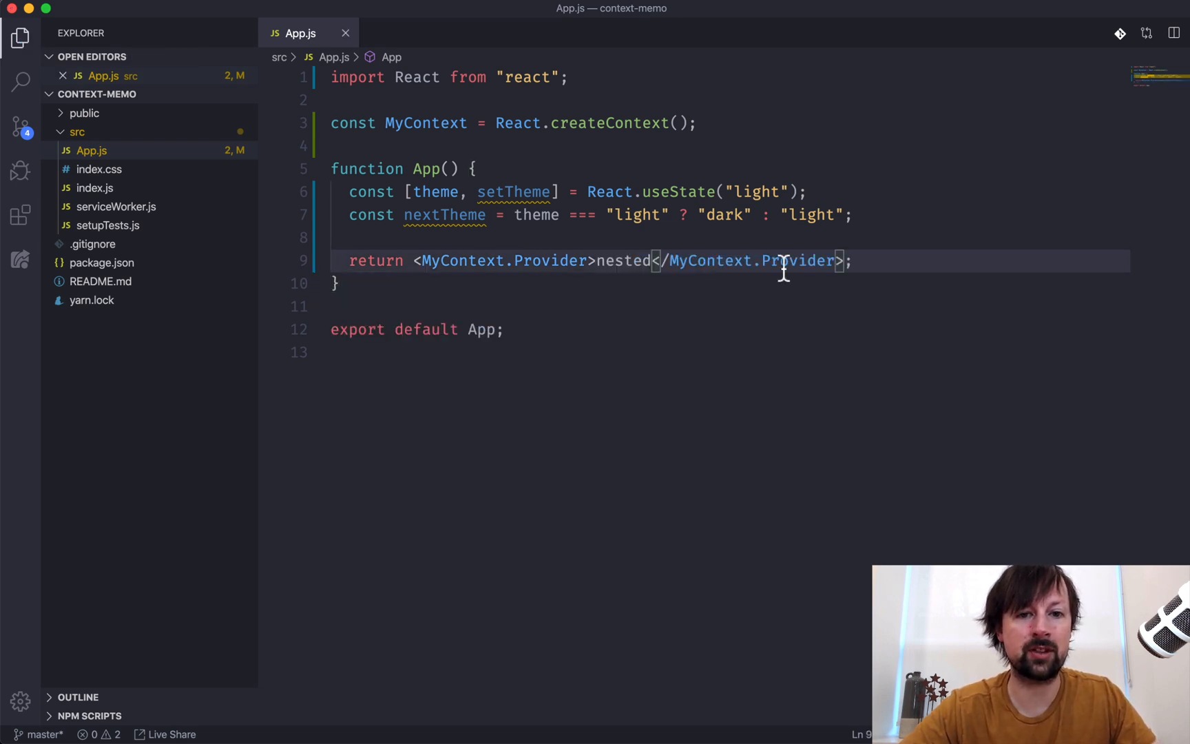
mouse_move(626, 273)
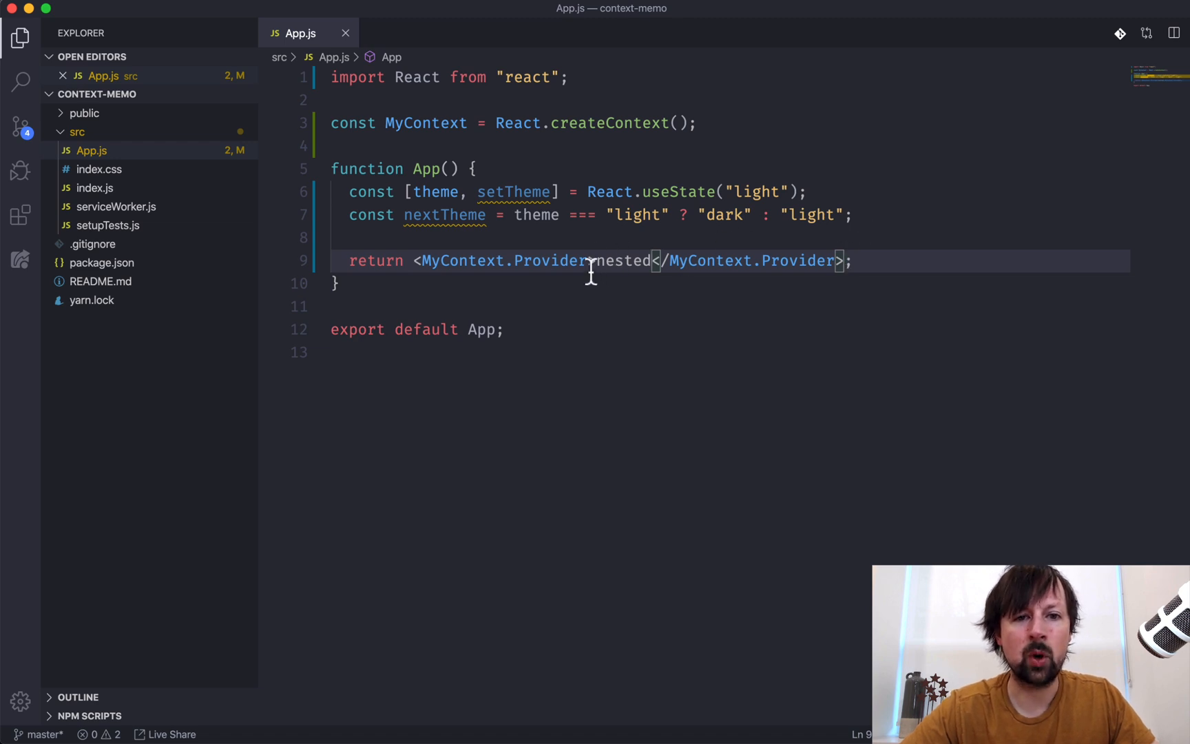
Step: Create a value object with theme, nextTheme and toggleTheme calling setTheme(nextTheme)
key(Enter)
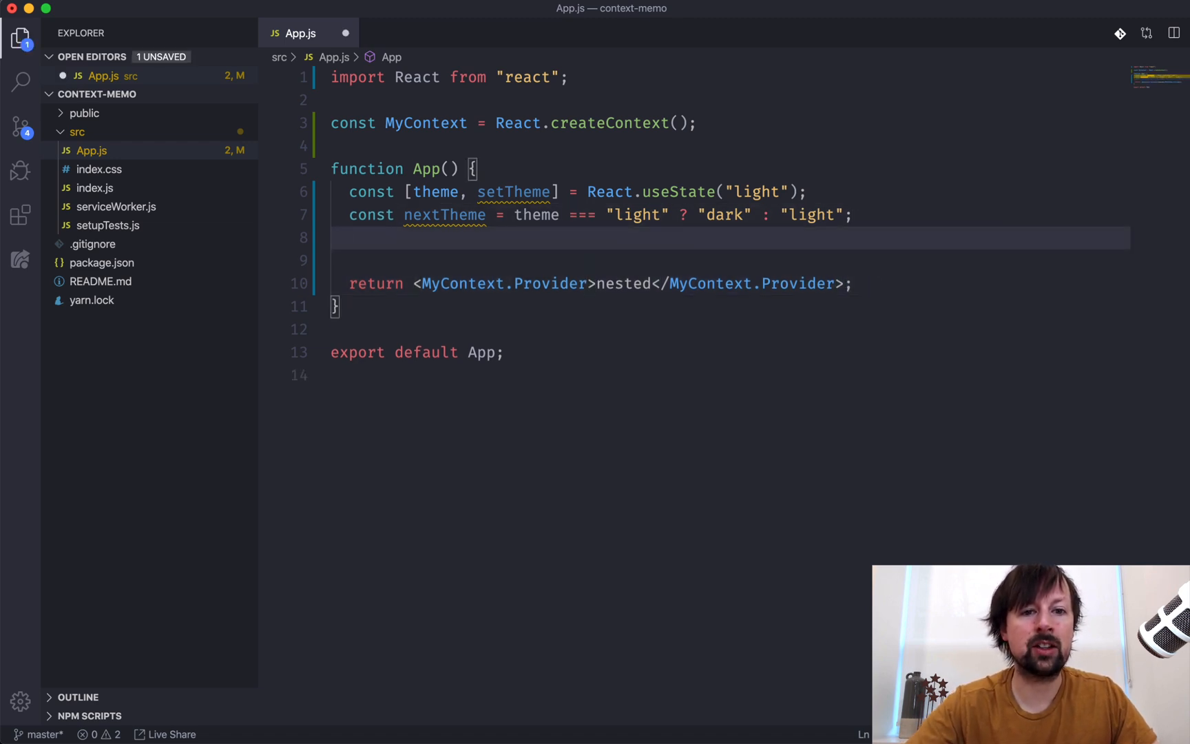
text(const)
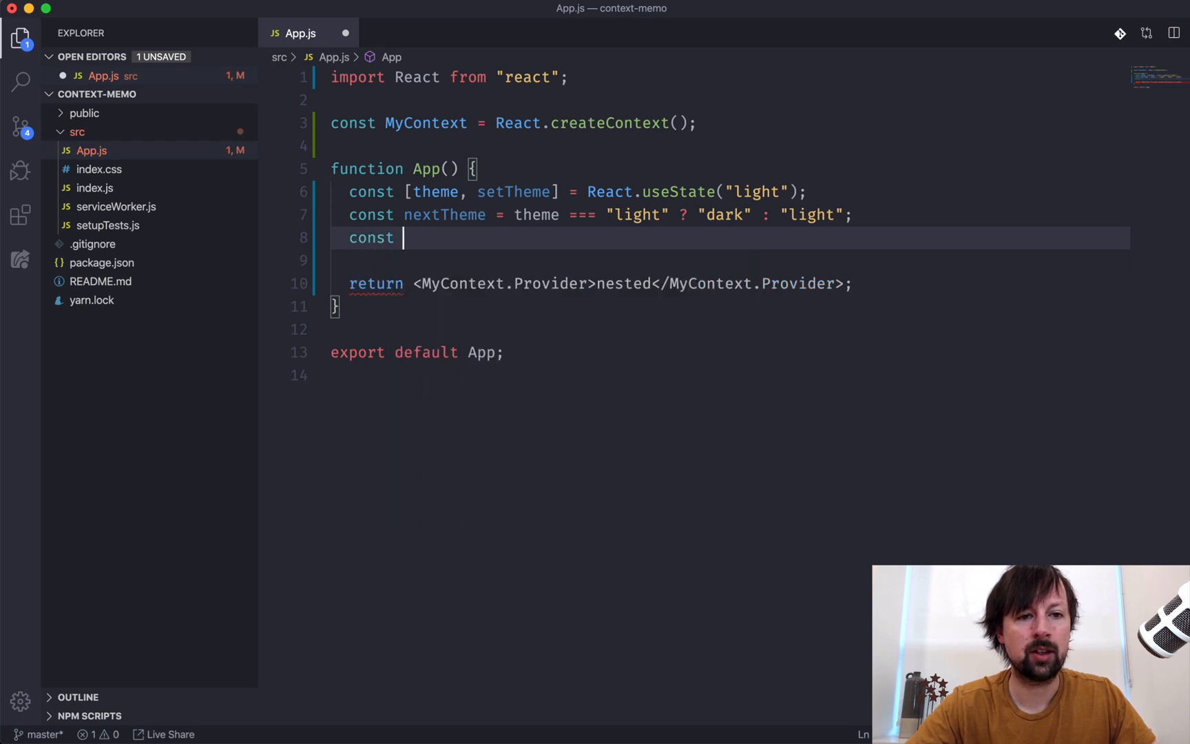
text(value = {)
text(nextTheme,)
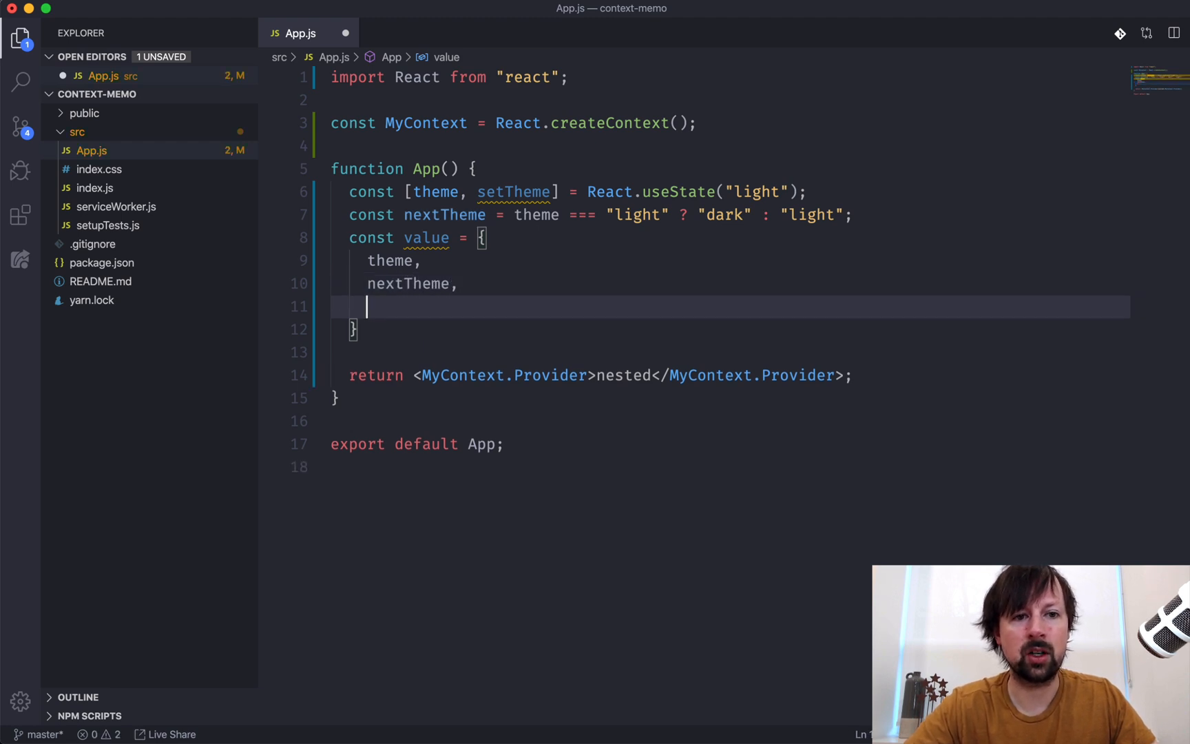
text(toggle)
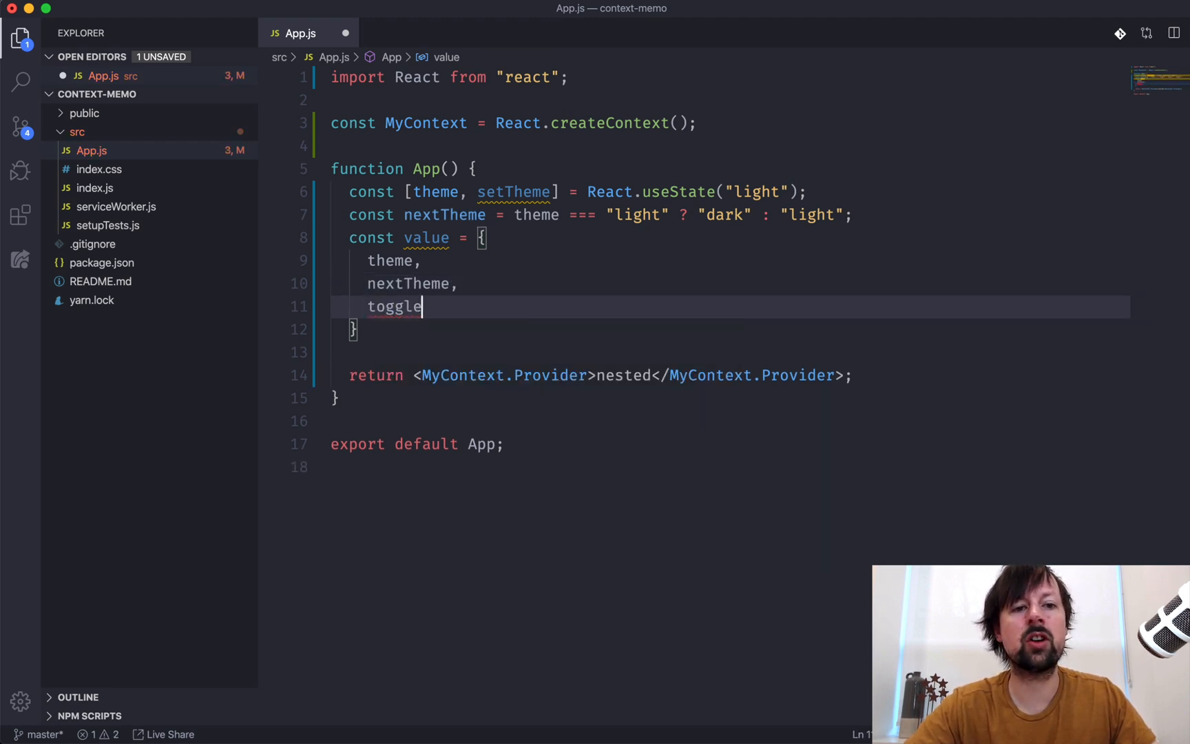
text(Theme:)
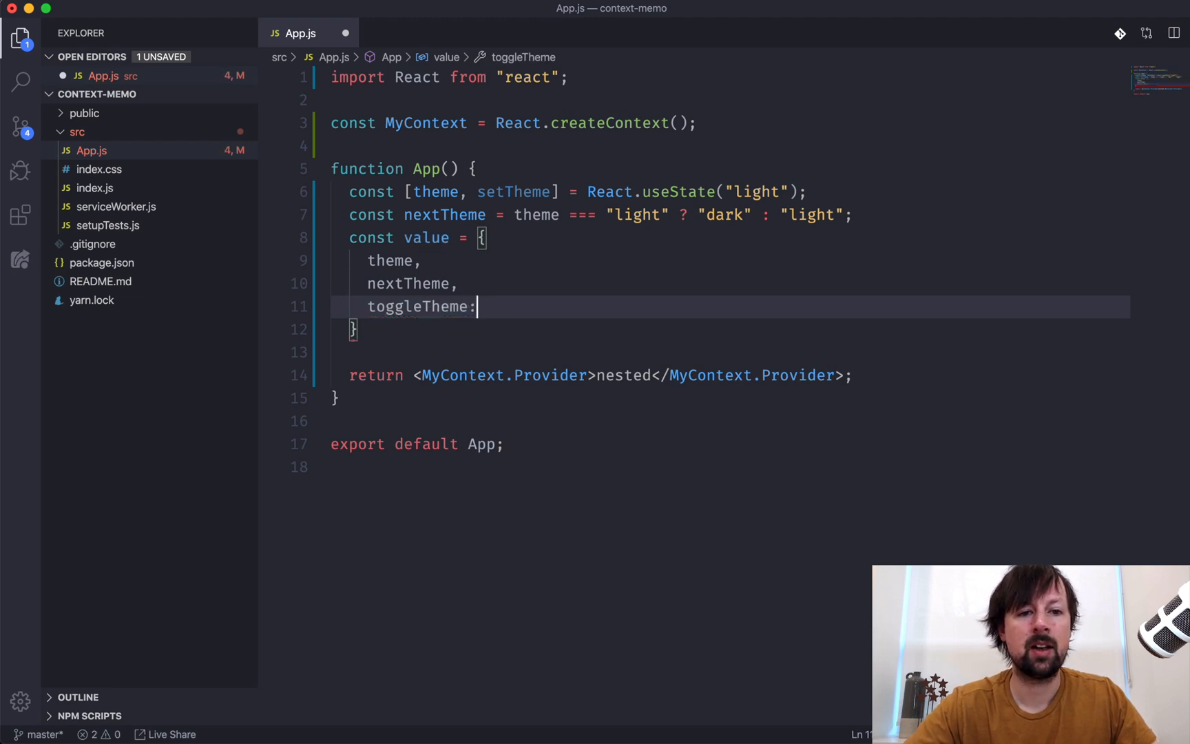
text(() => {)
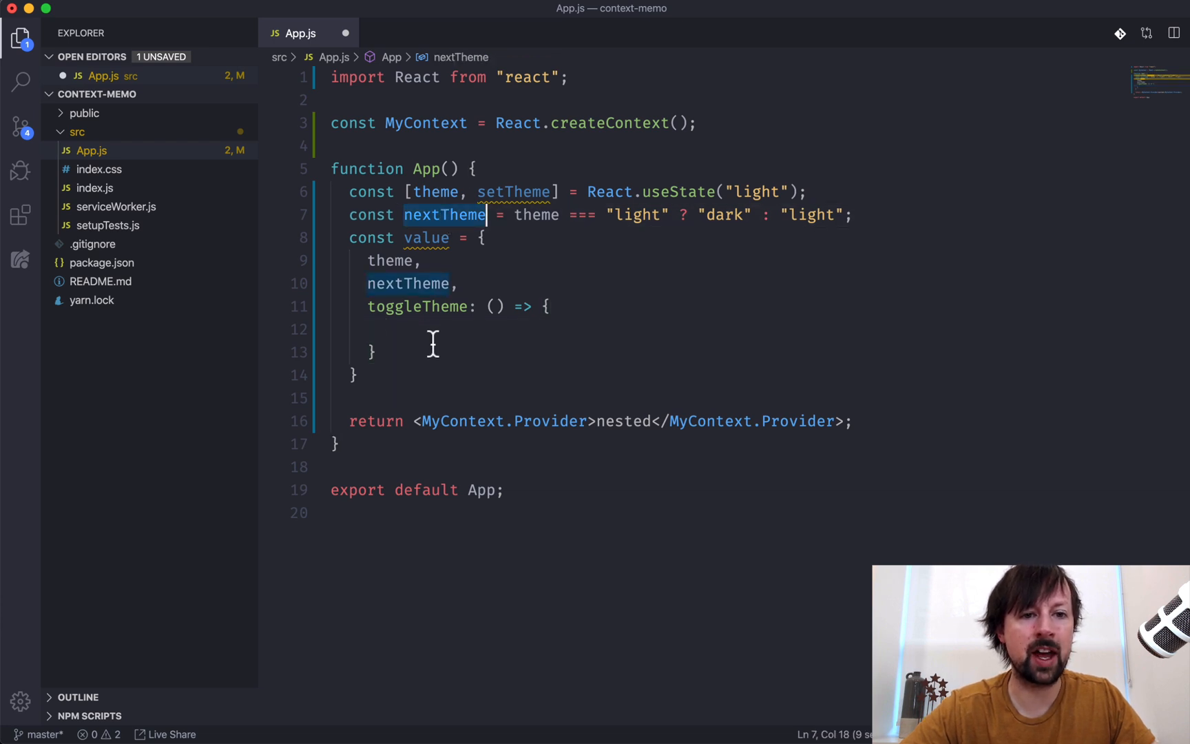
text(setTheme()
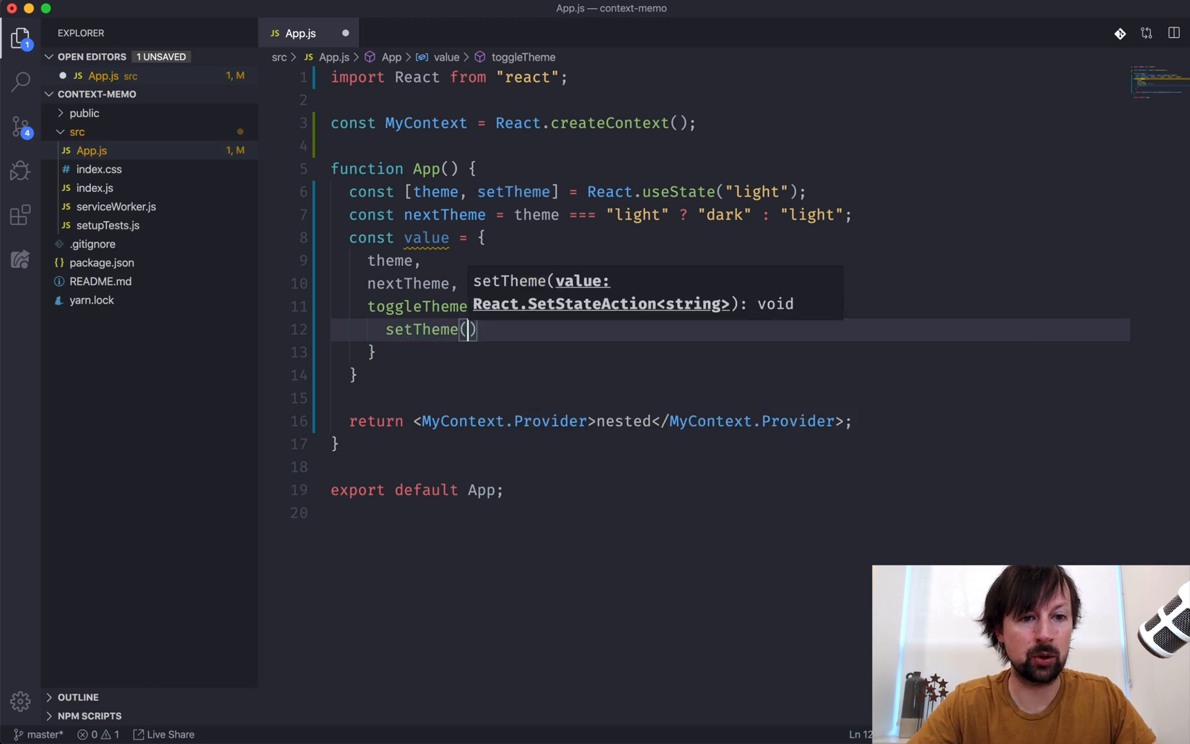
text(nextTheme)
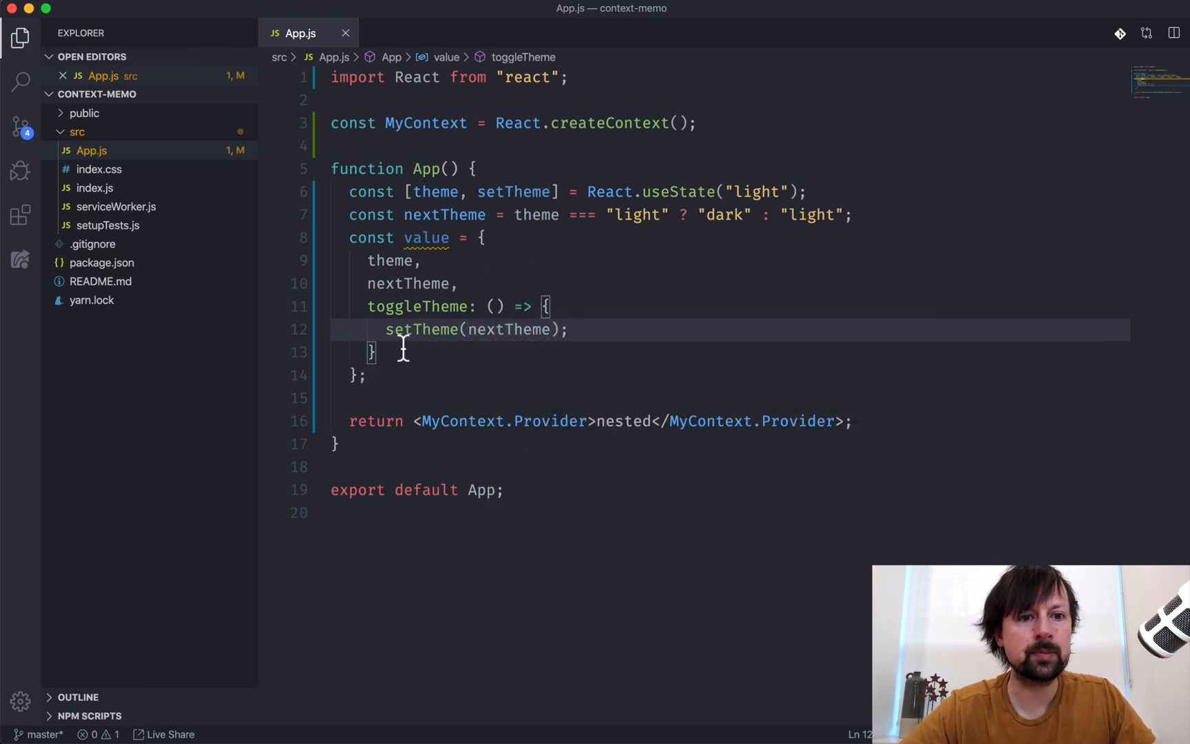
Step: Pass value={value} to MyContext.Provider and save App.js
text(value={value)
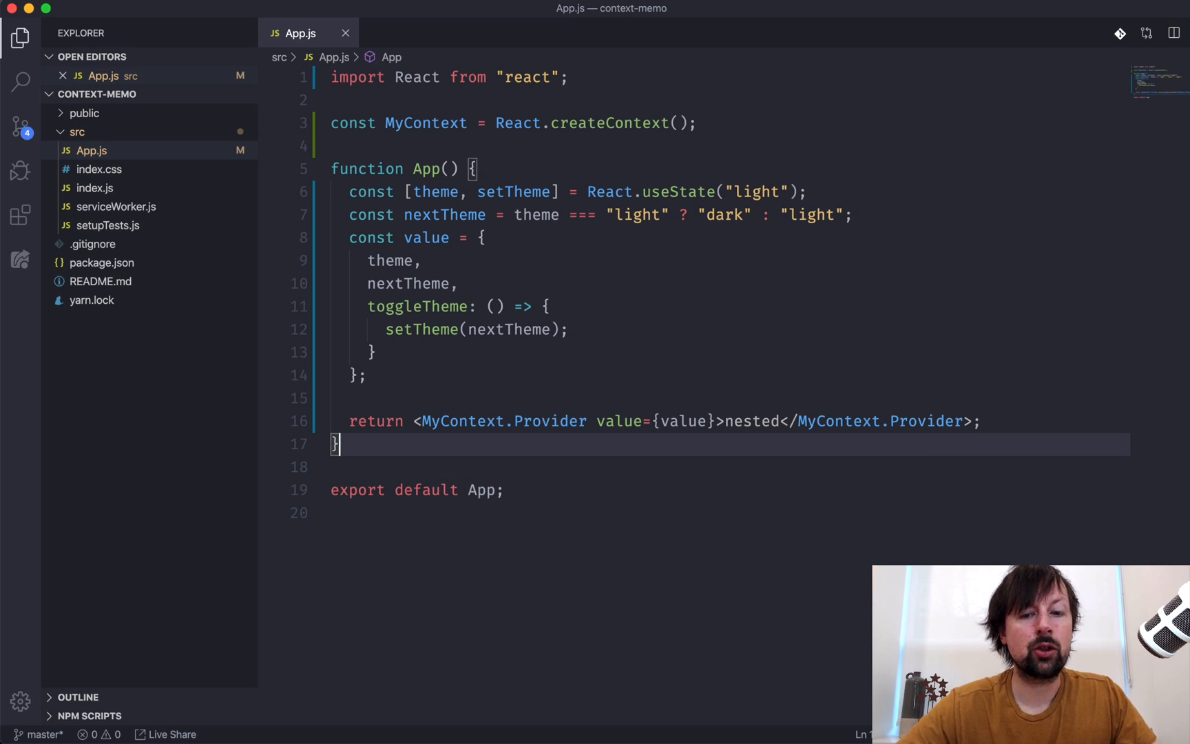
Step: Add a DirectChild component returning <nav><DeeperChild /></nav> below App
key(Enter)
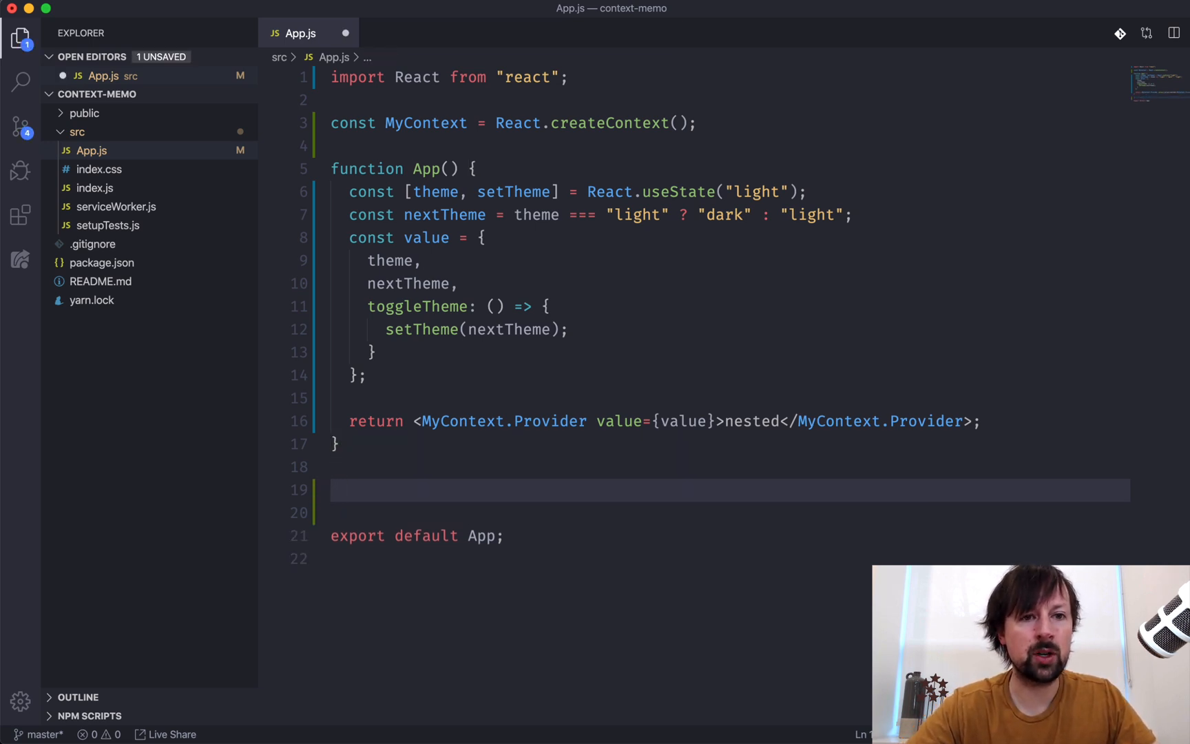
text(const)
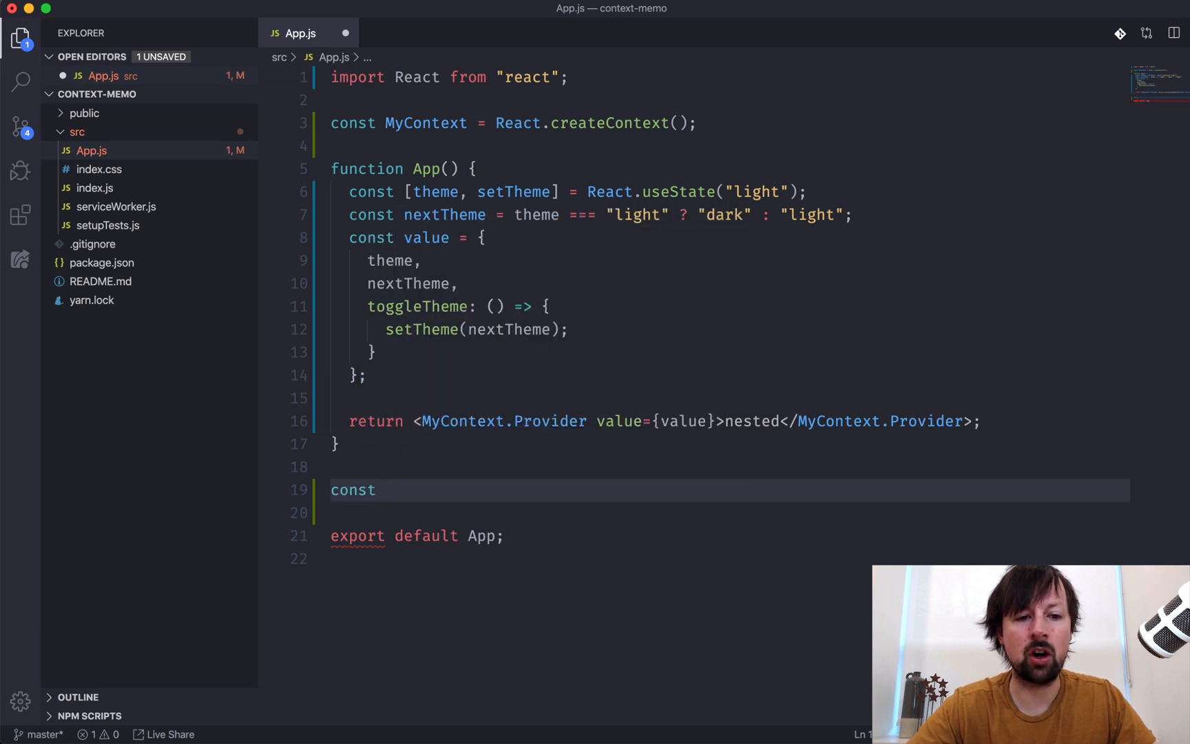
text(DirectChil)
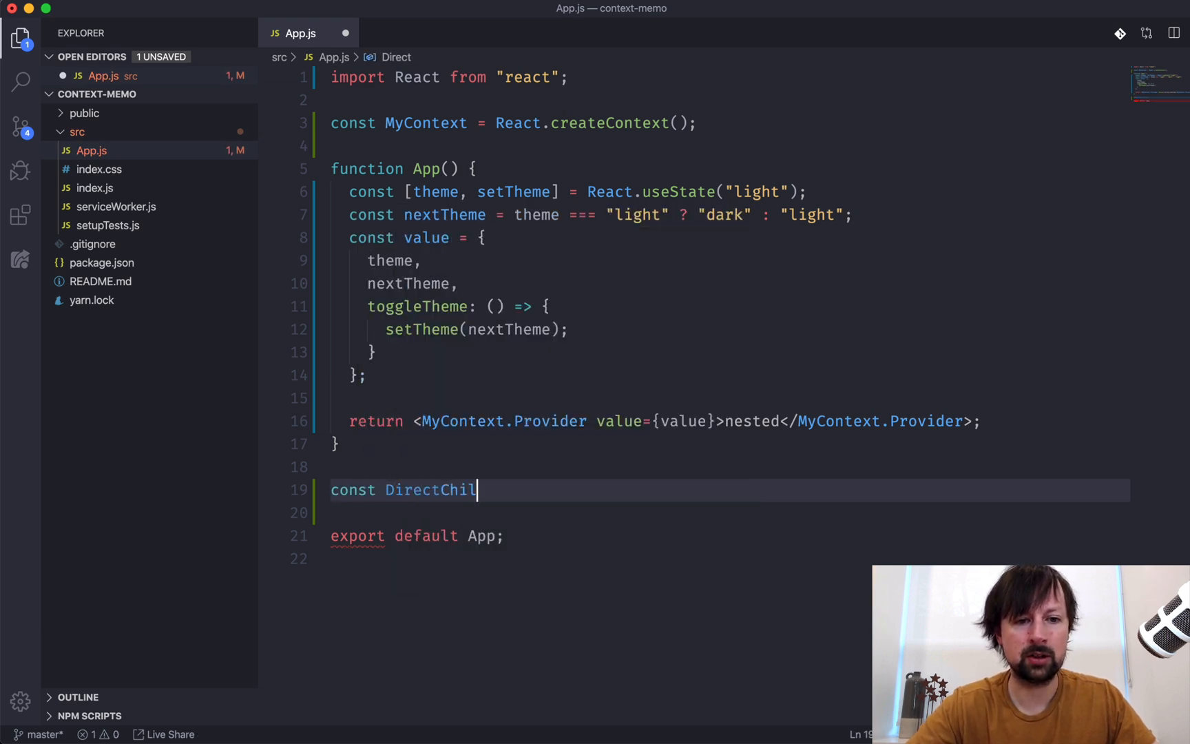
text(d = () => {})
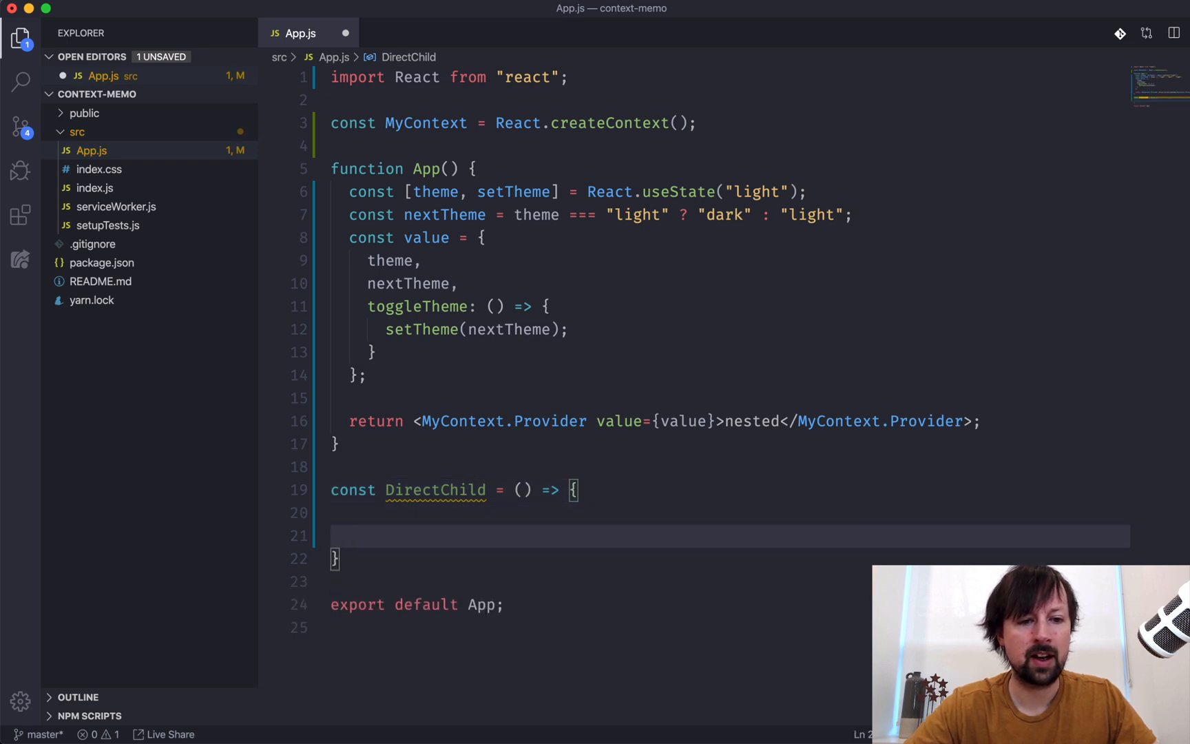
text(return <nav>)
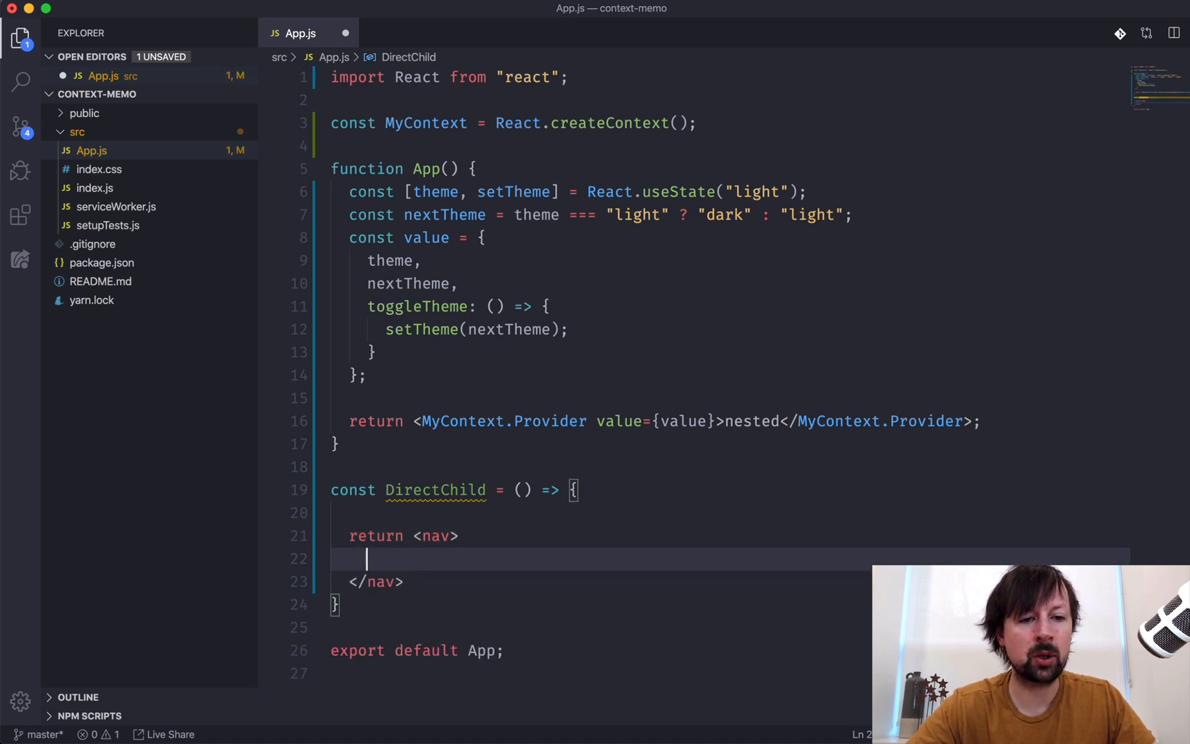
text(<DeeperChild />)
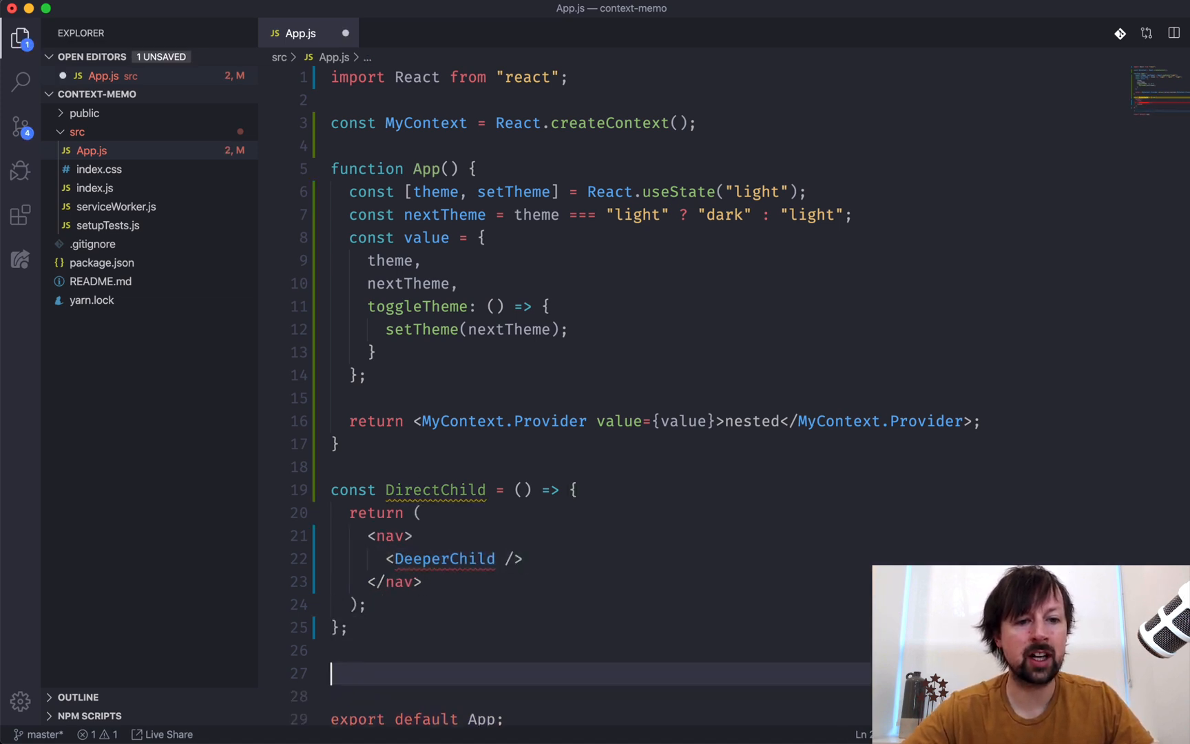
text(const)
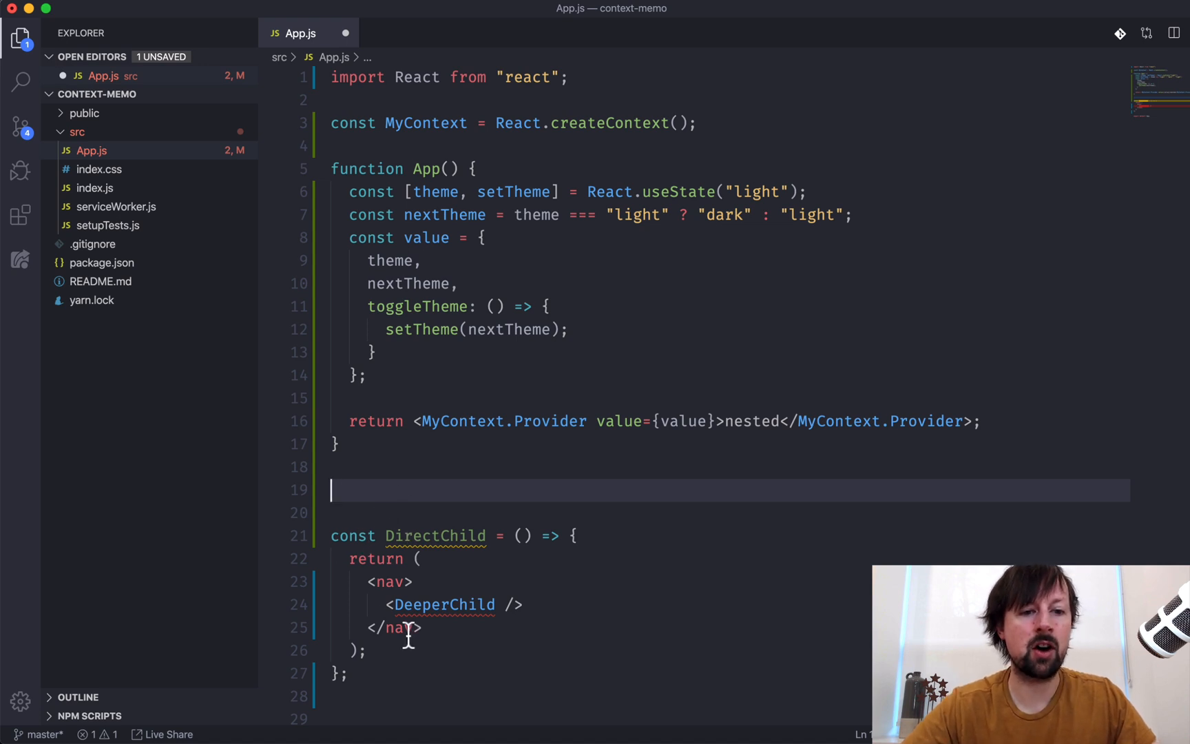
Step: Add a DeeperChild component returning <p><button>click</button></p>
text(const D)
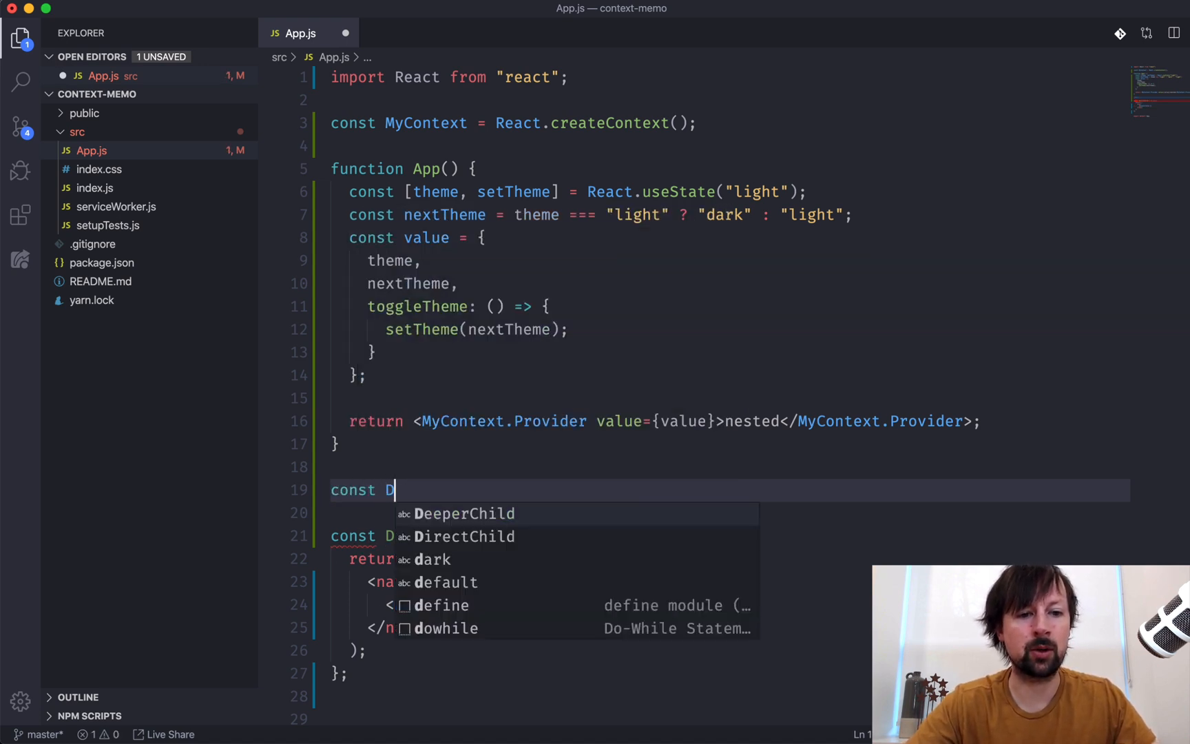
text(eeperChild)
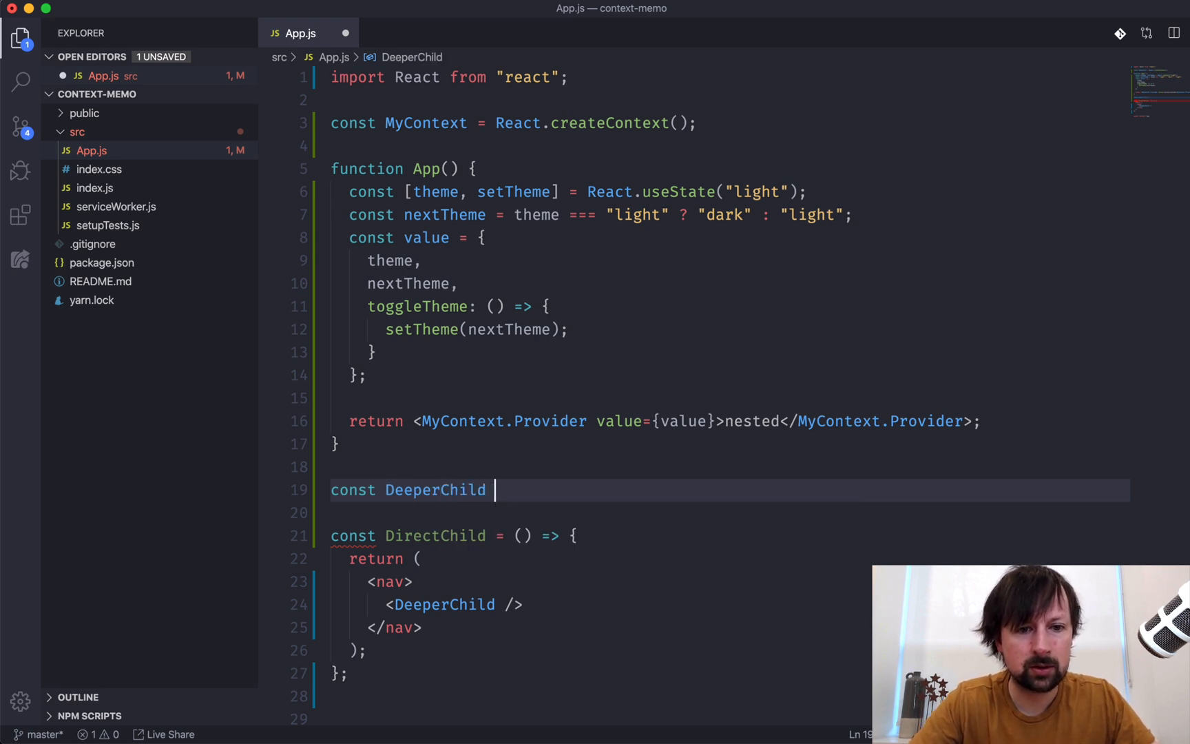
text(= () => {)
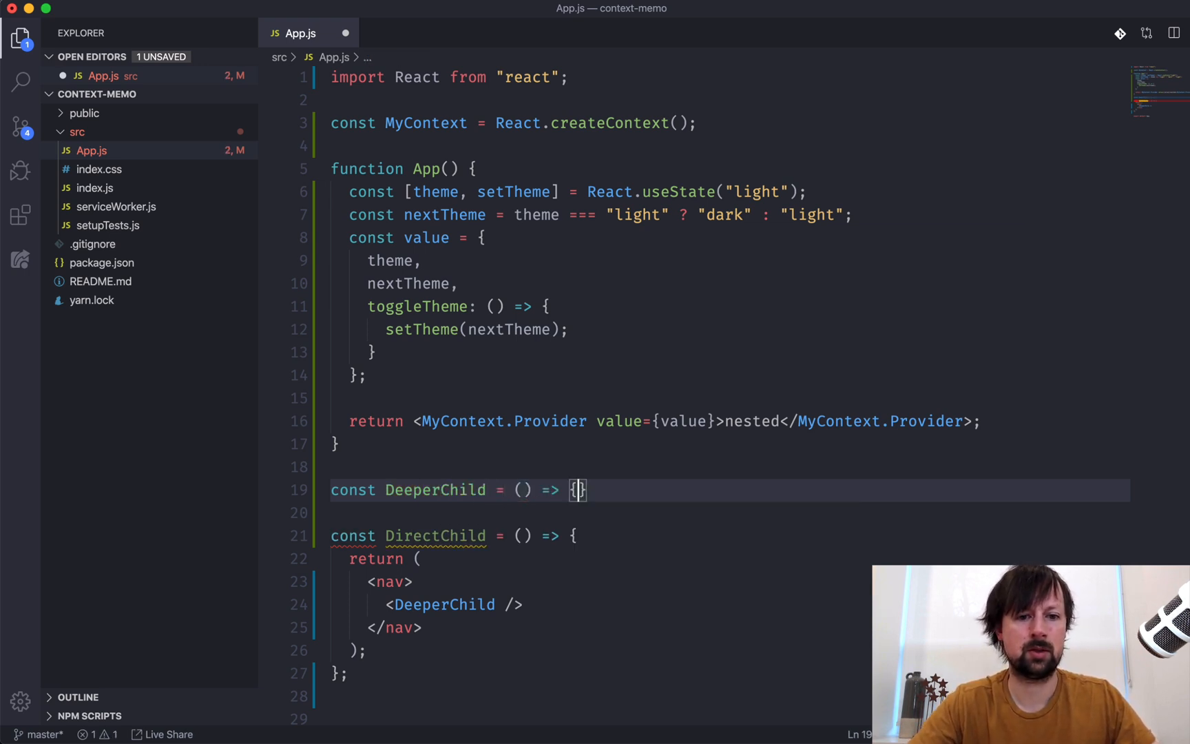
text(return)
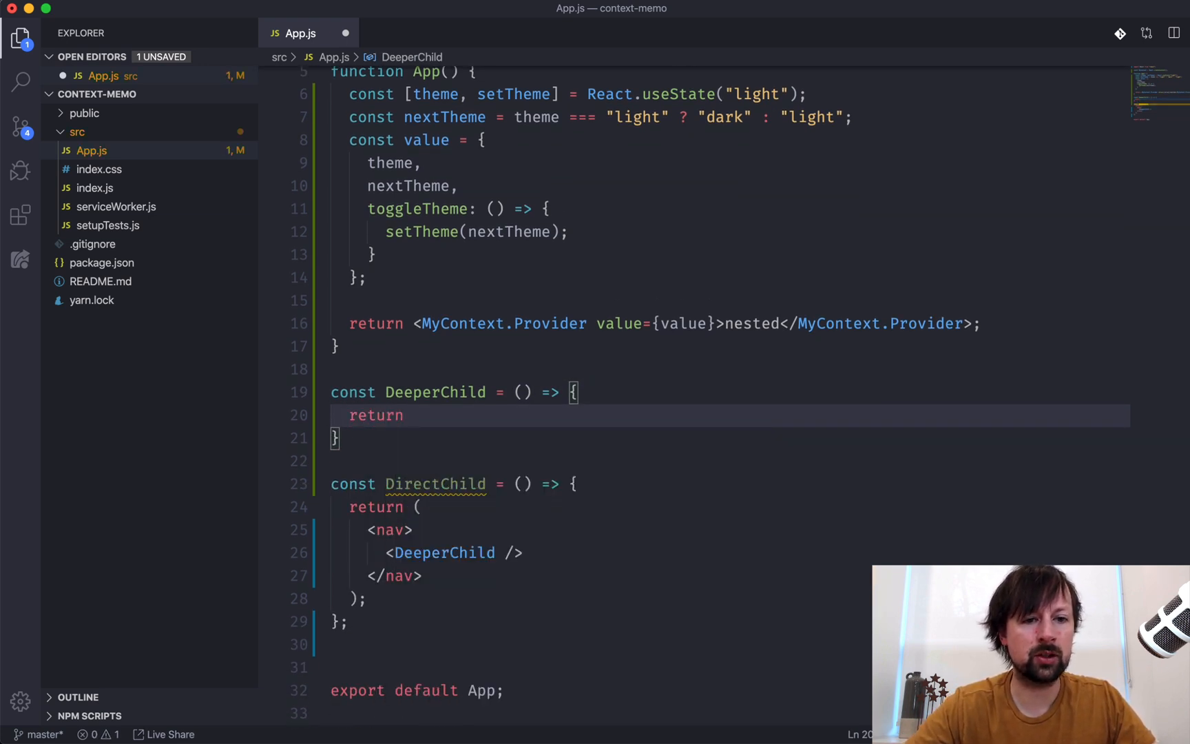
text(<p>)
text(<button></button>)
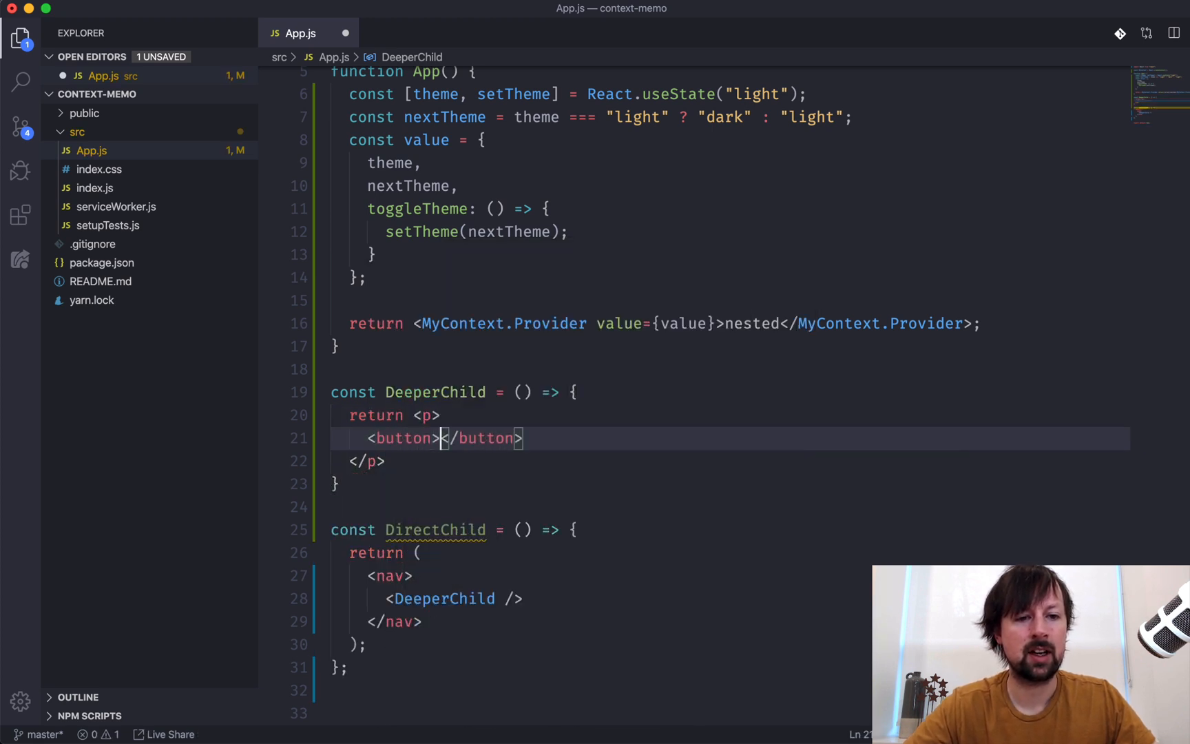
text(click)
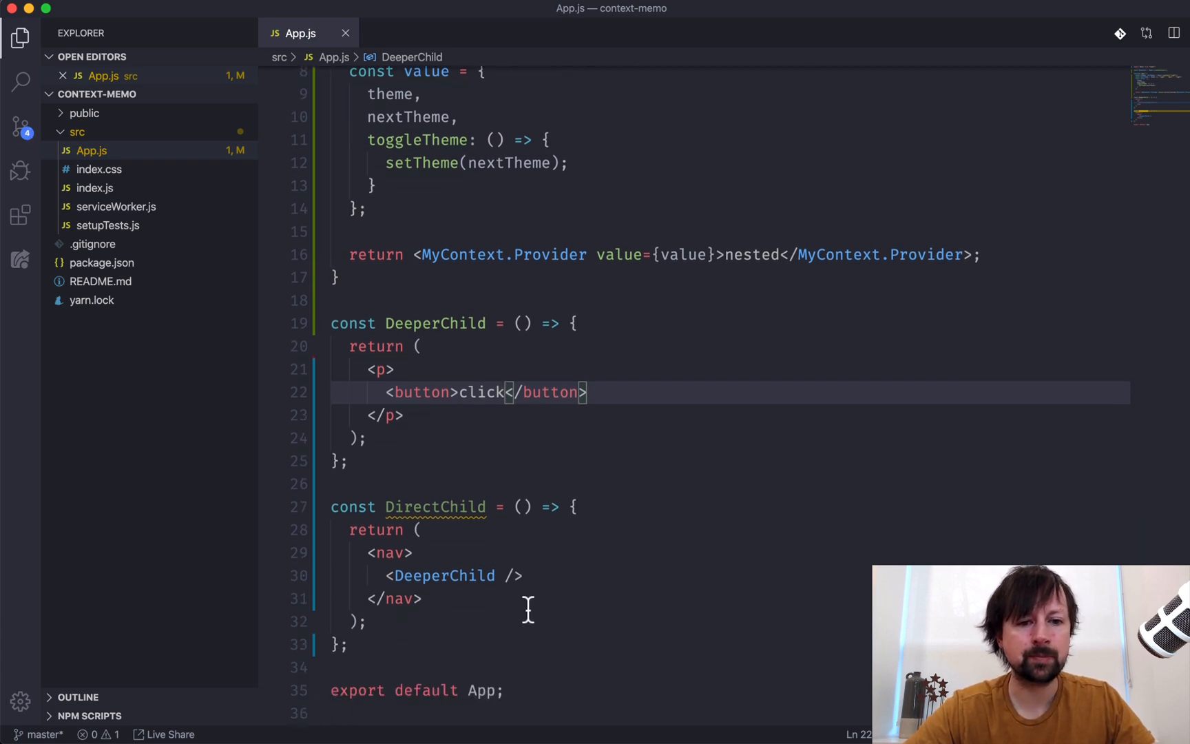
mouse_move(599, 516)
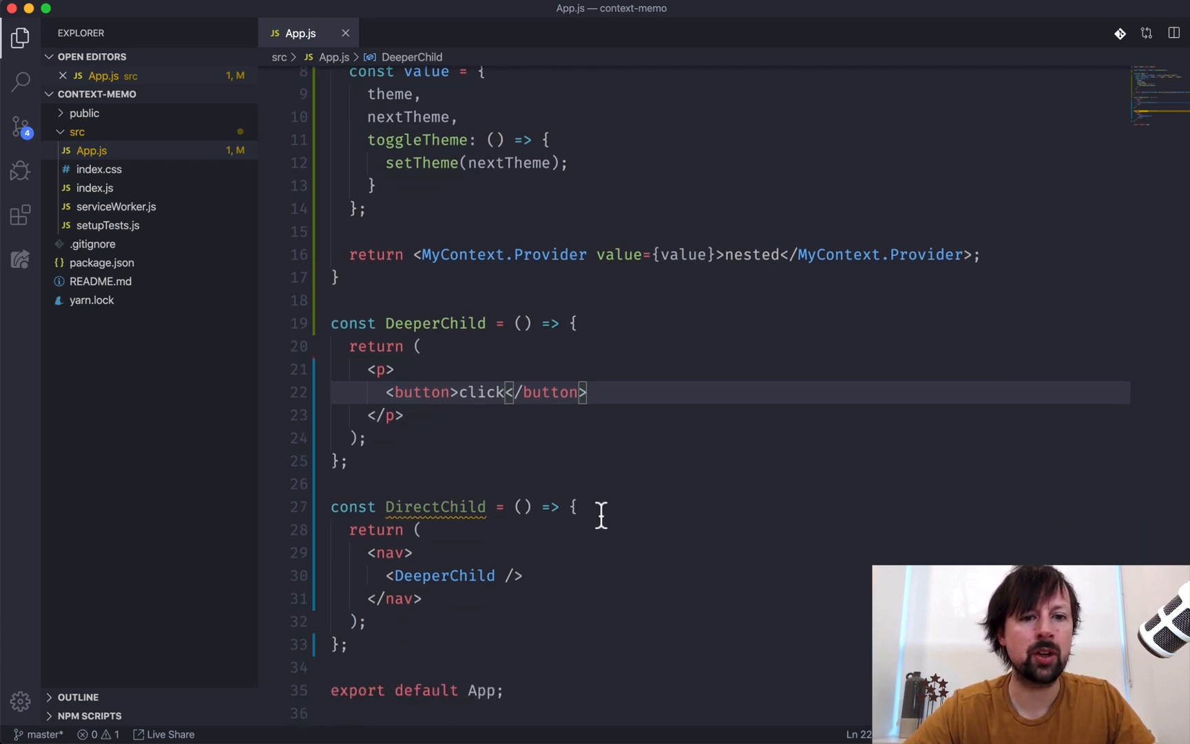
click(332, 324)
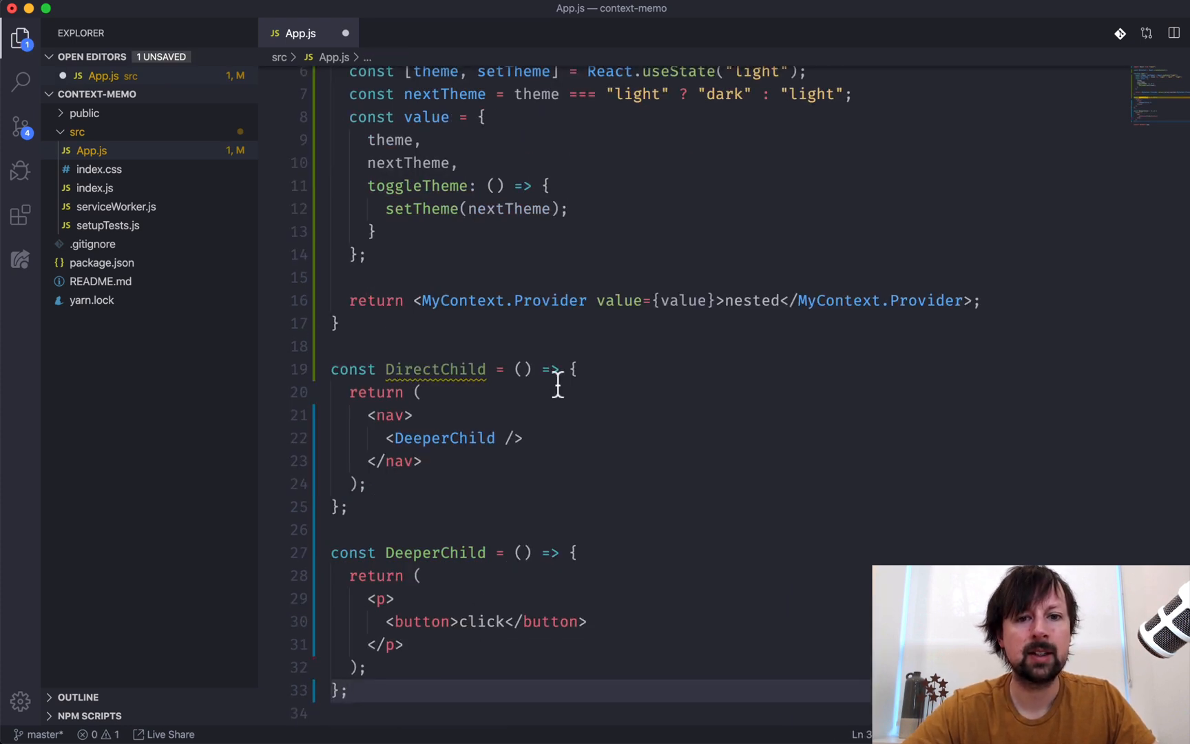
Step: Add console.log calls so DeeperChild and DirectChild log their names on render
key(Enter)
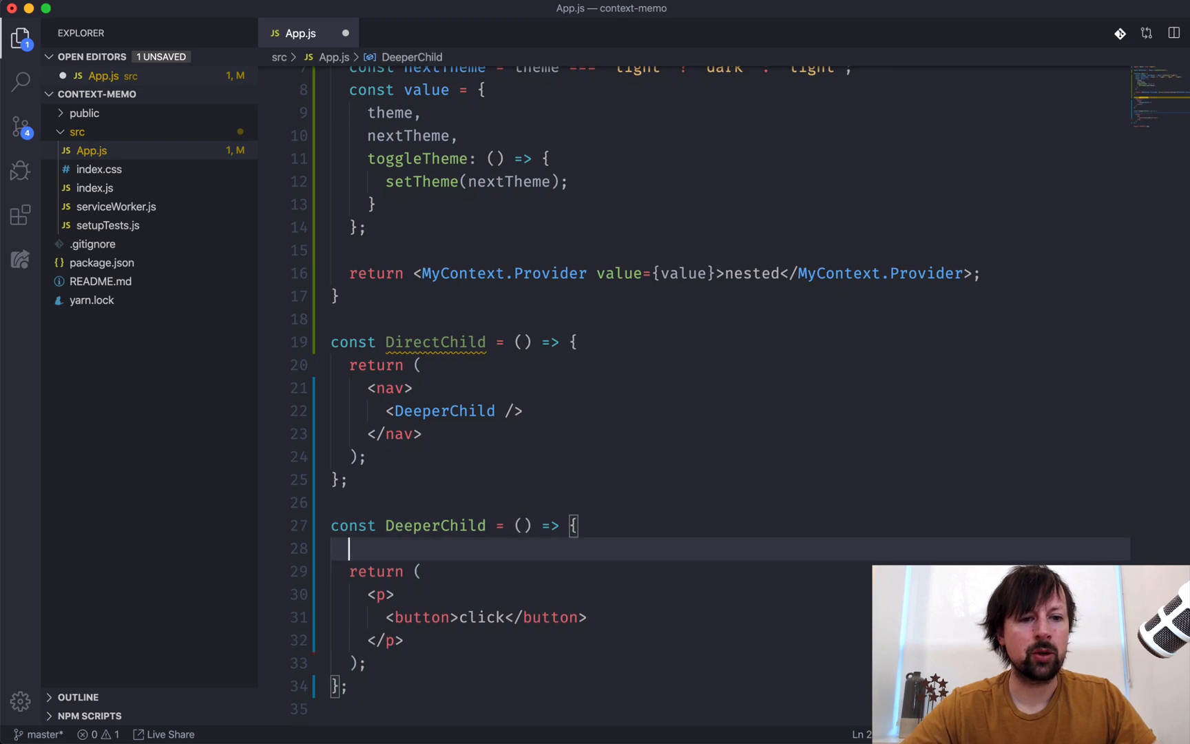
text(console.log)
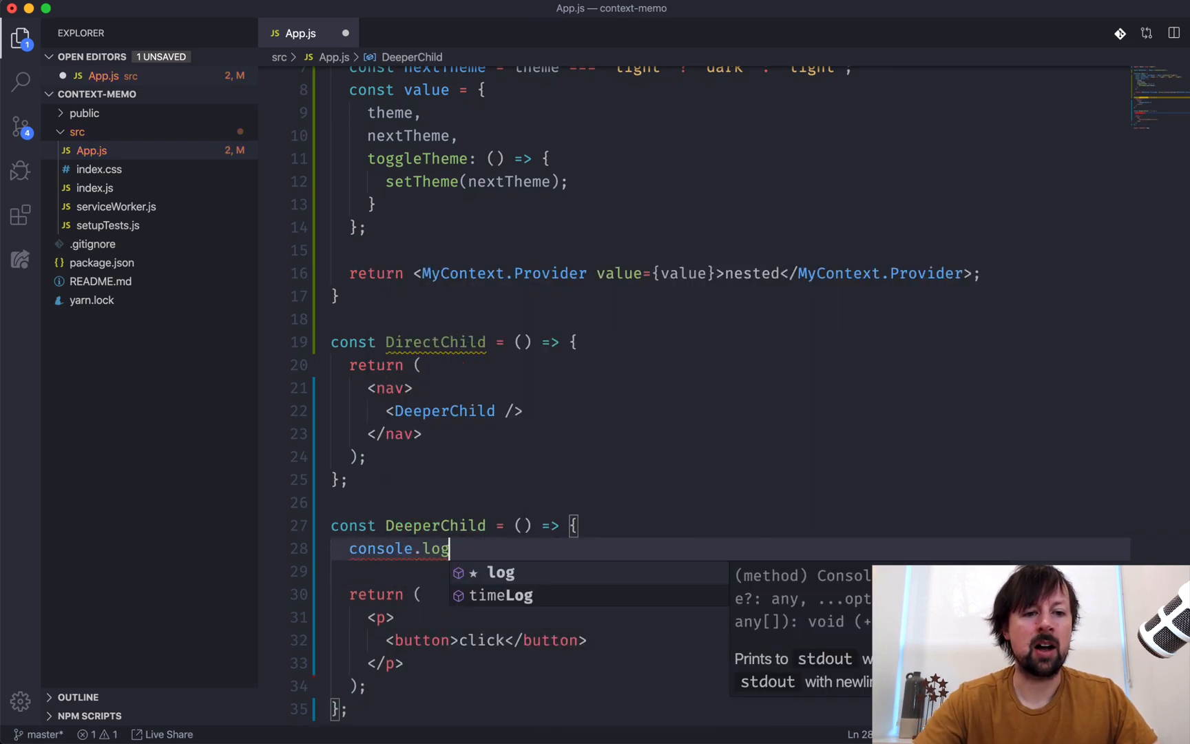
text(('DeeperChild'))
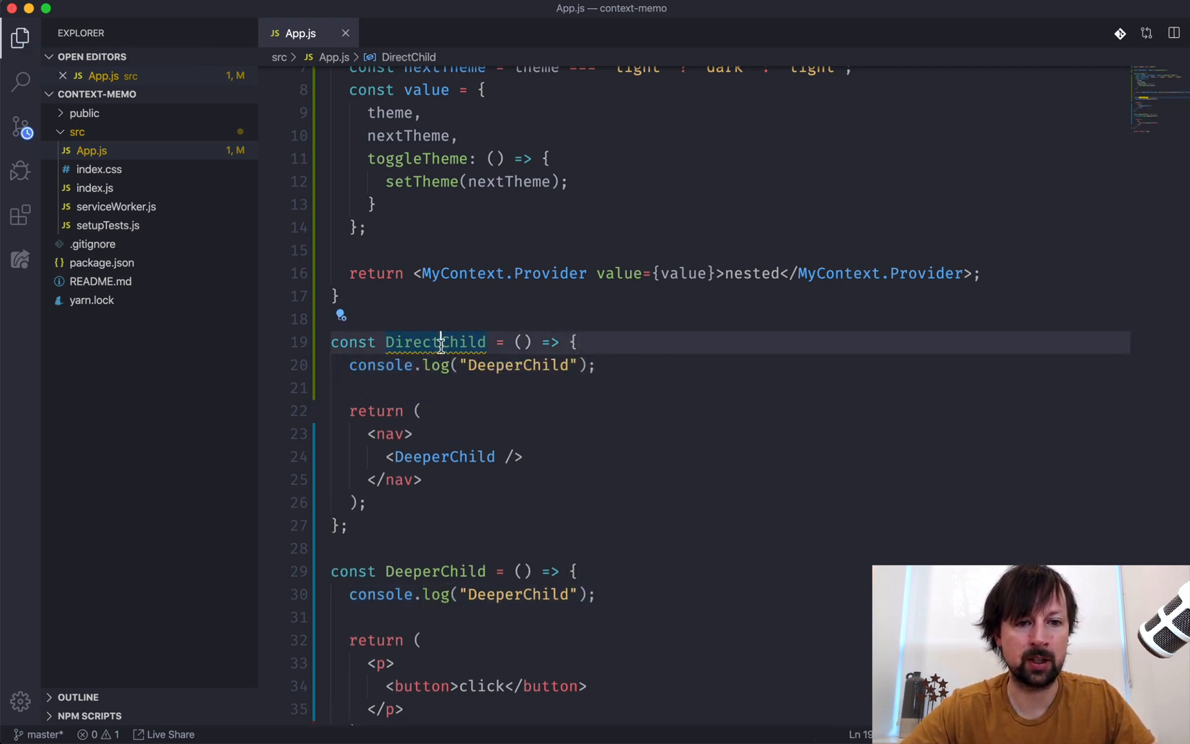
text(DirectChild)
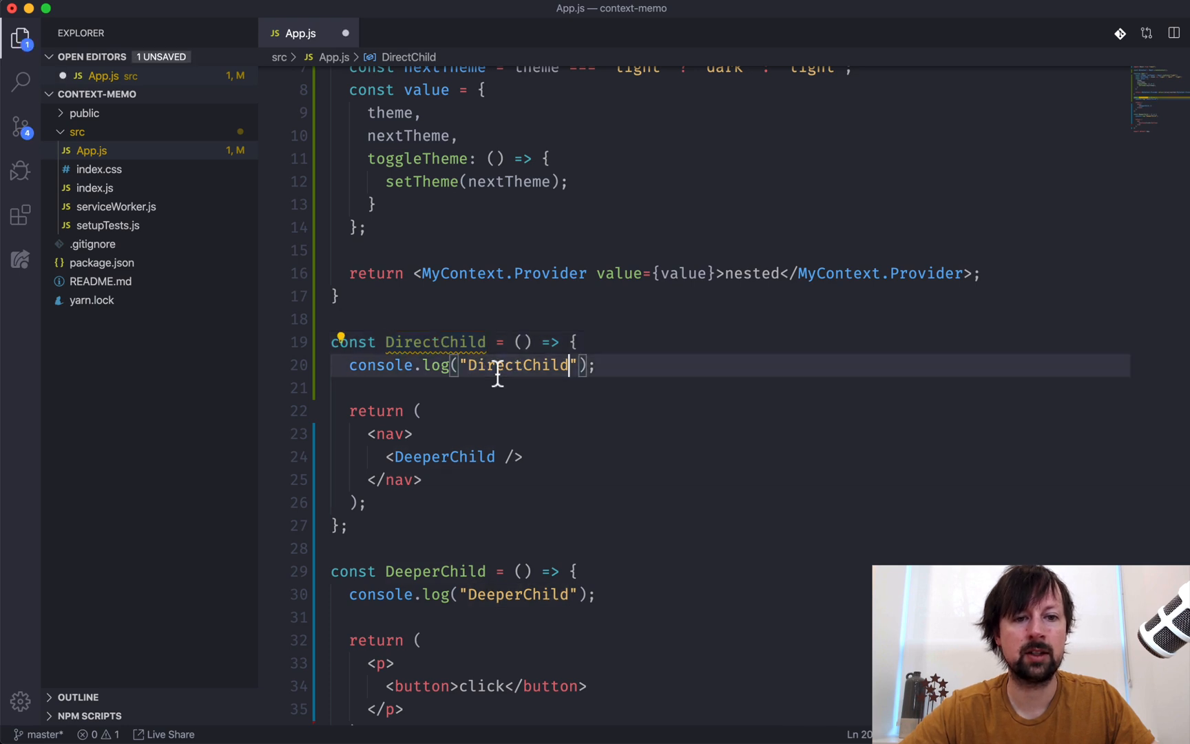
Step: Replace the 'nested' placeholder in the provider with <DirectChild /> and save
click(755, 273)
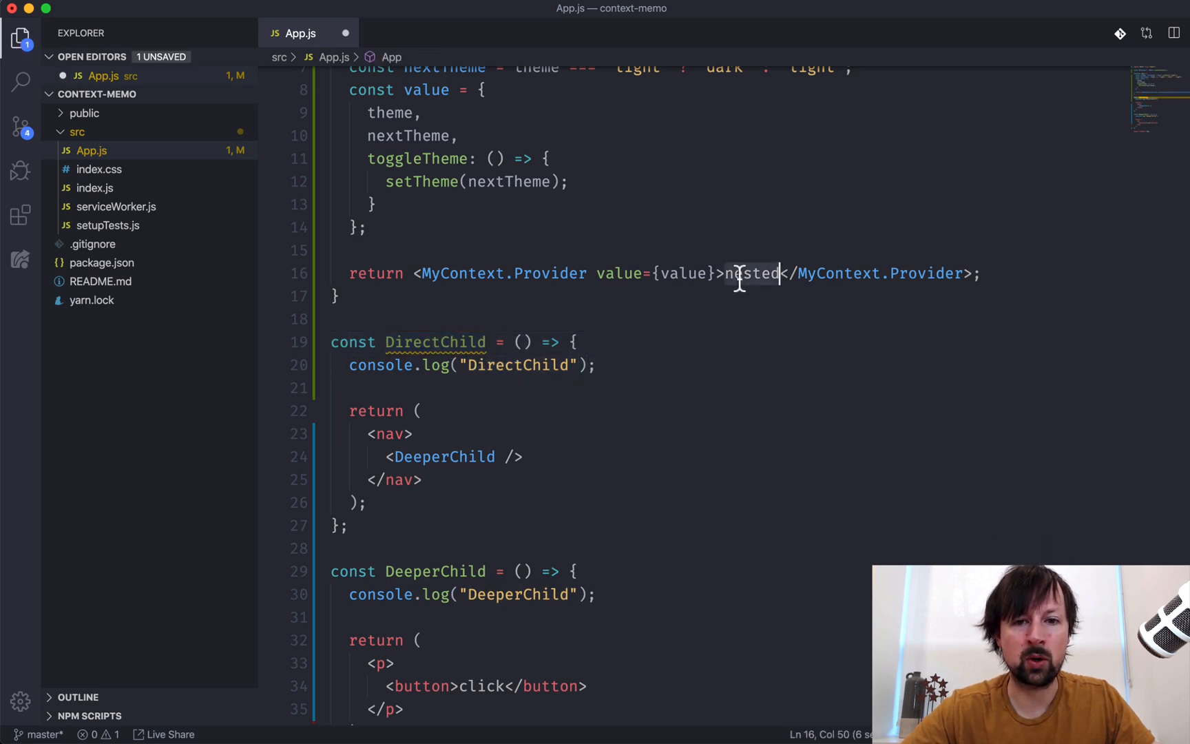
text(<Direct /)
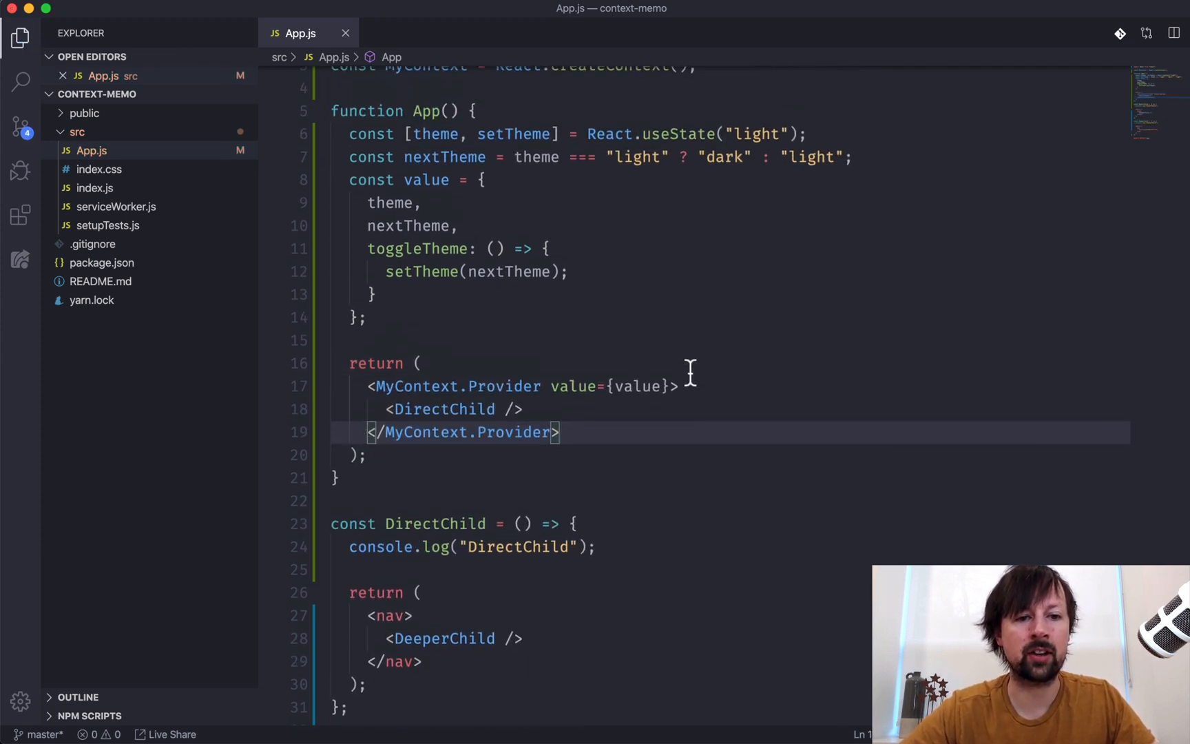
mouse_move(395, 478)
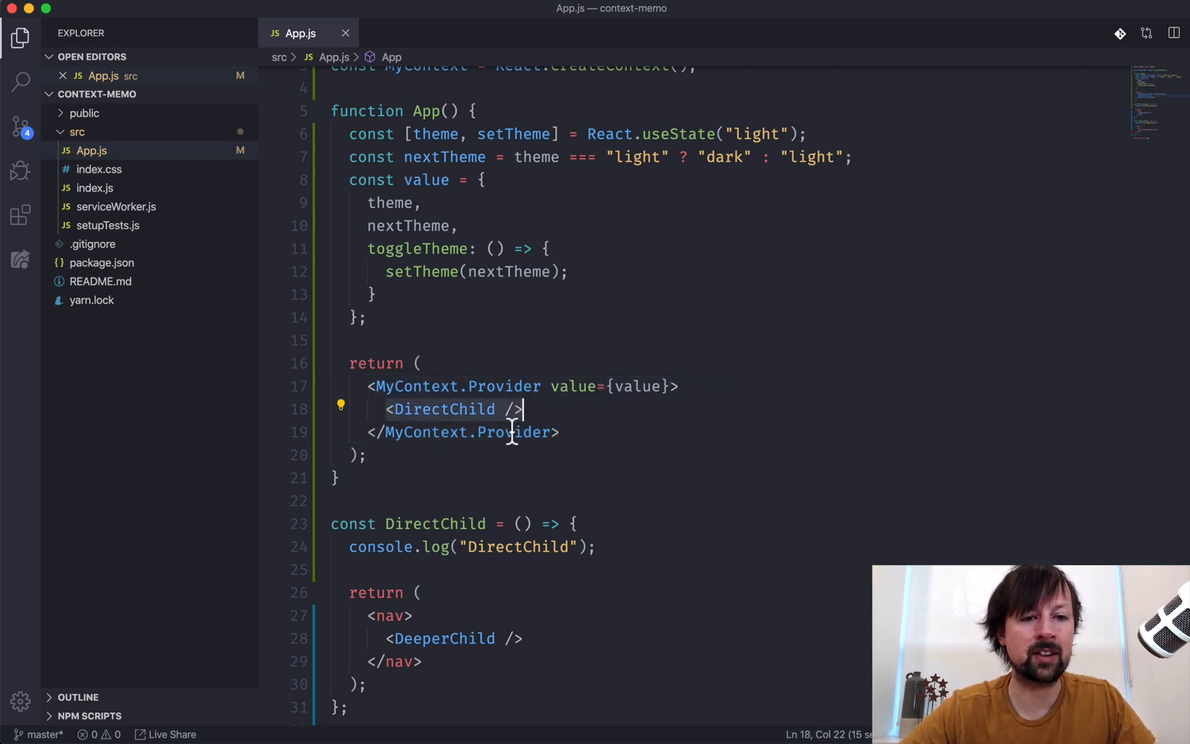
scroll(down, 3)
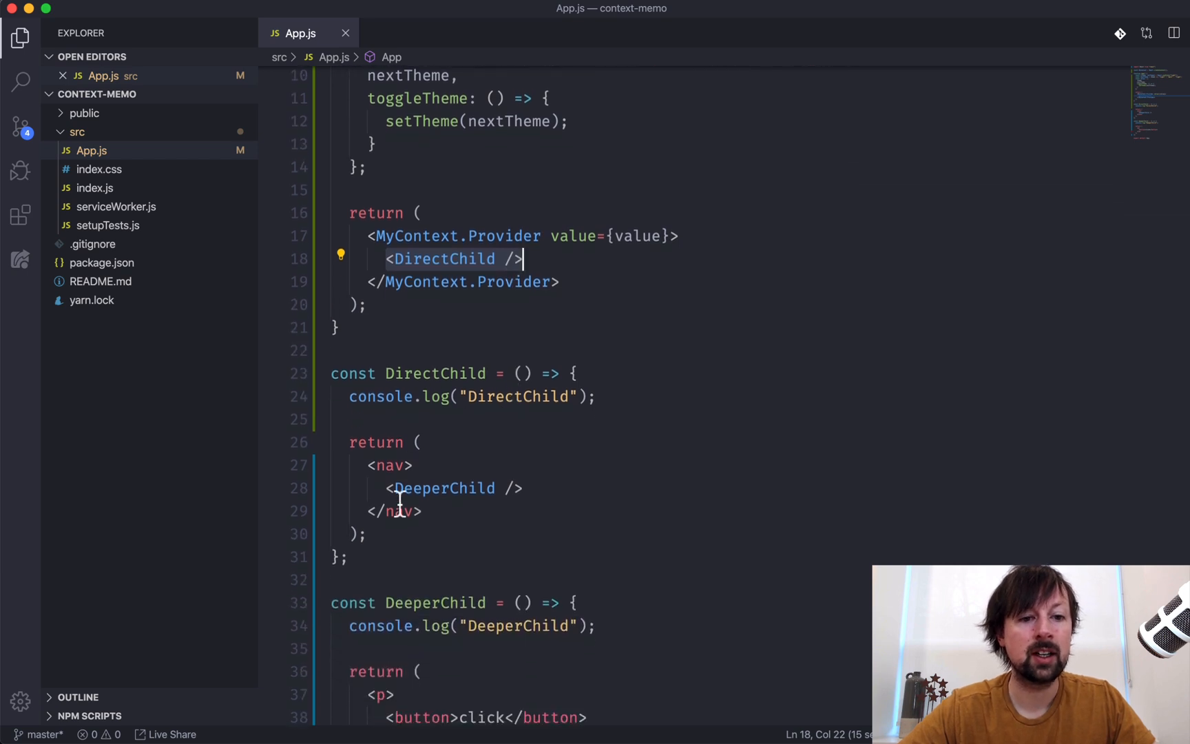
click(523, 487)
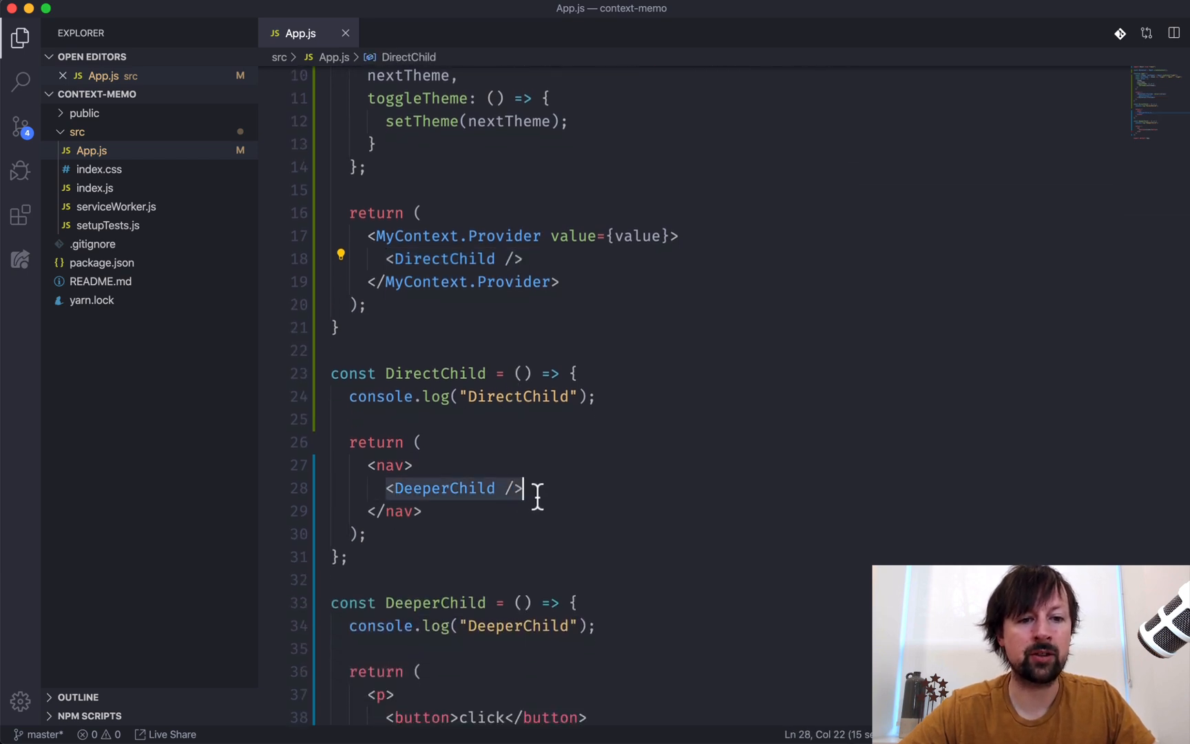
scroll(down, 3)
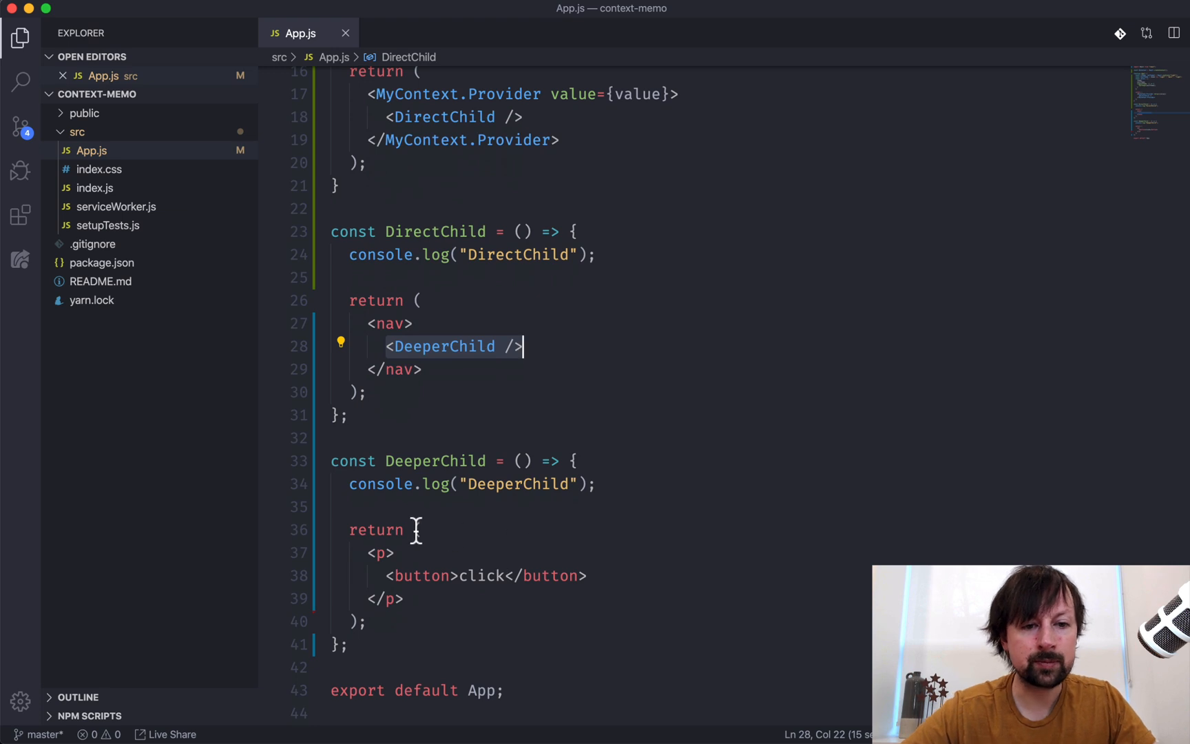
mouse_move(611, 485)
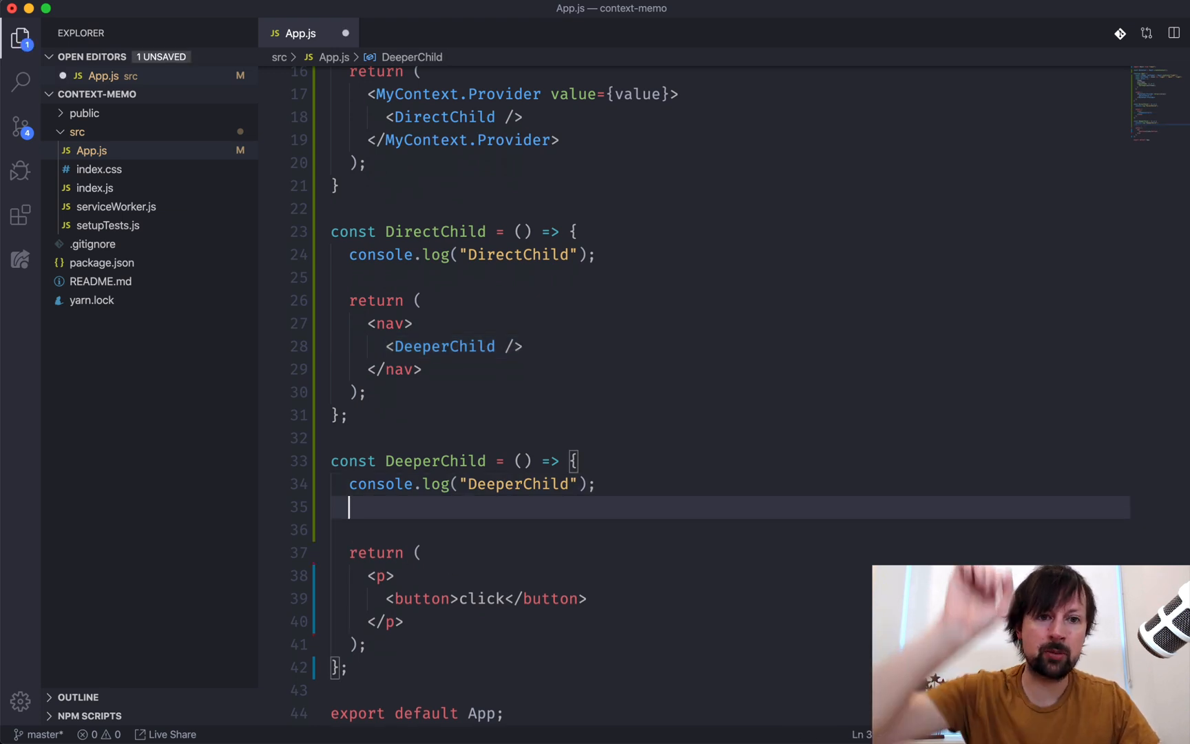
Step: Destructure { nextTheme, toggleTheme } from React.useContext(MyContext) inside DeeperChild
scroll(up, 3)
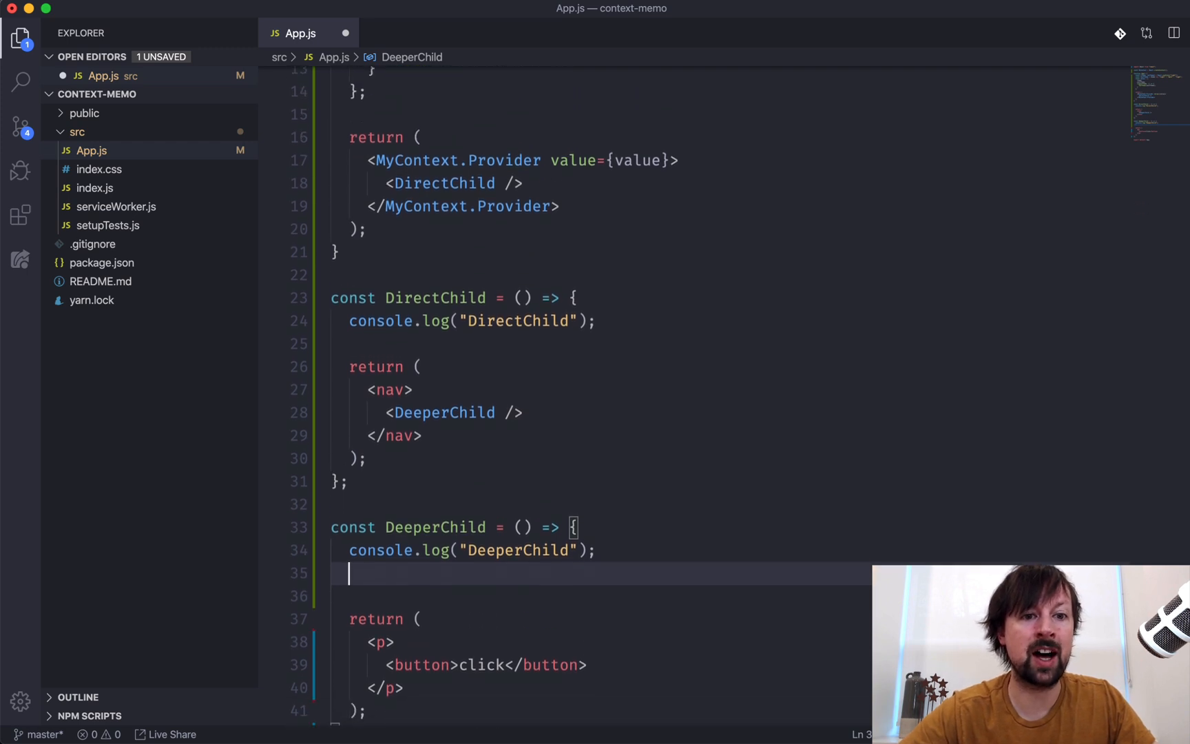
text(const {})
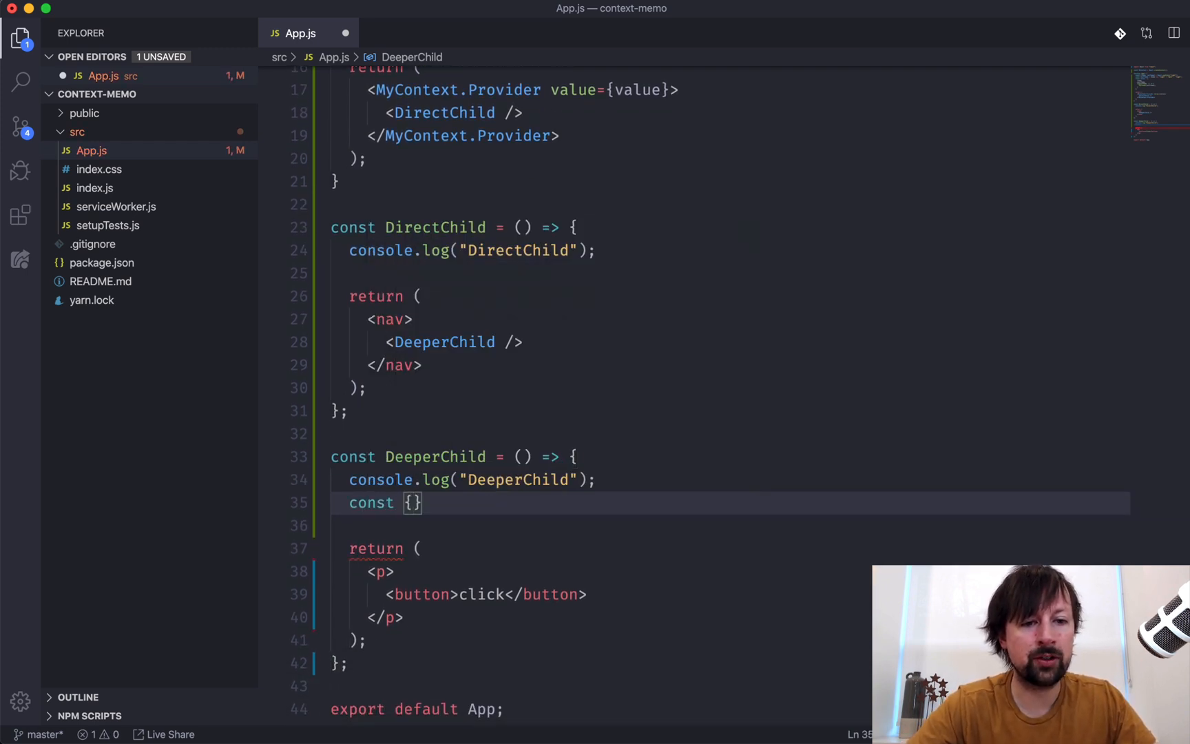
text(nextTheme,)
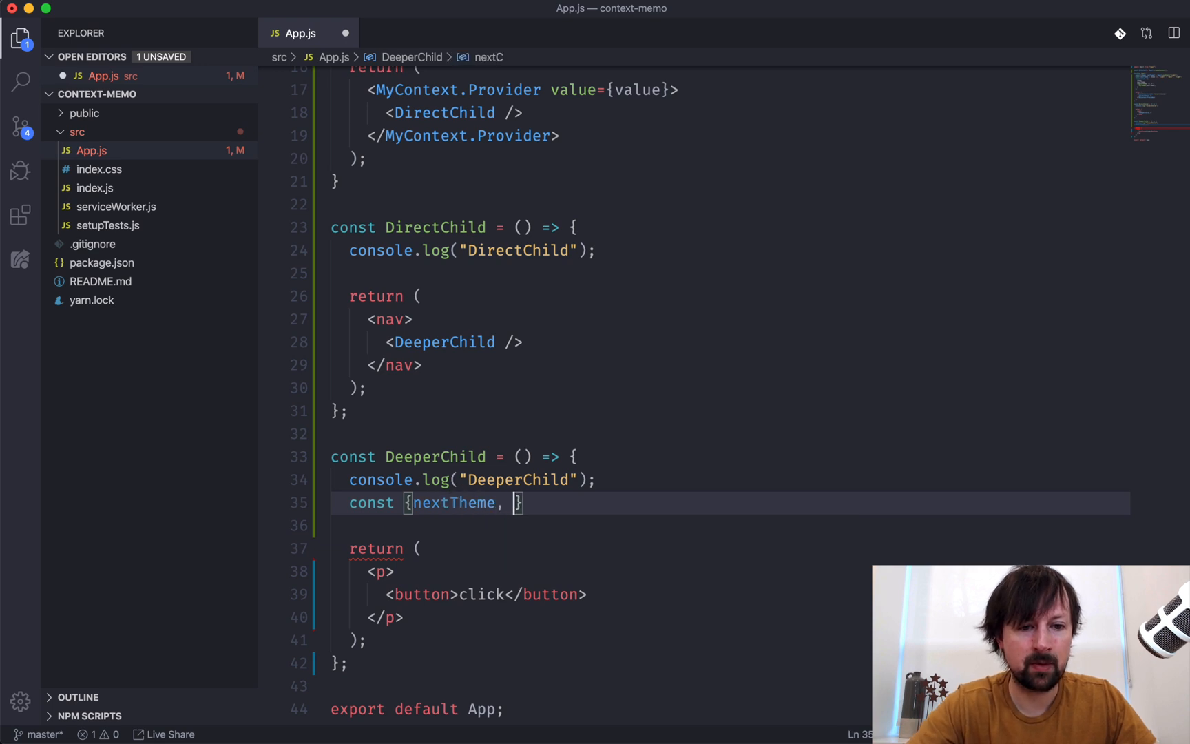
text(toggleTheme)
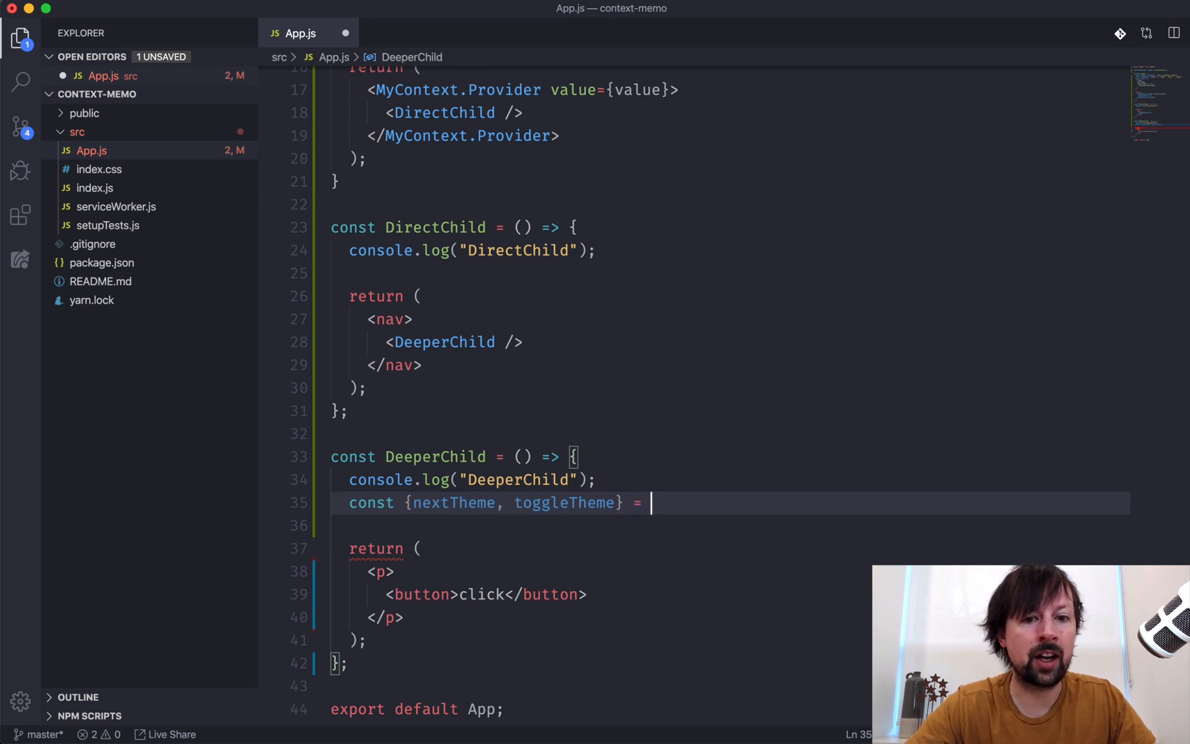
text(React.useContext()
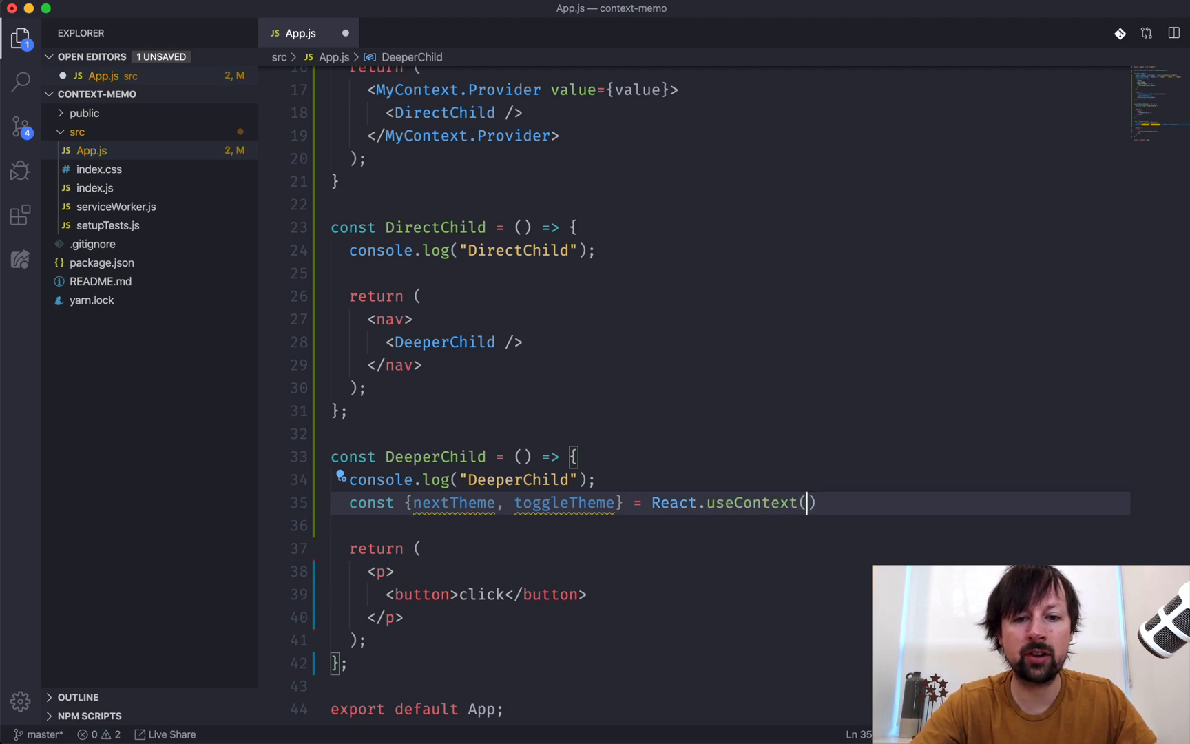
text(MyContext);)
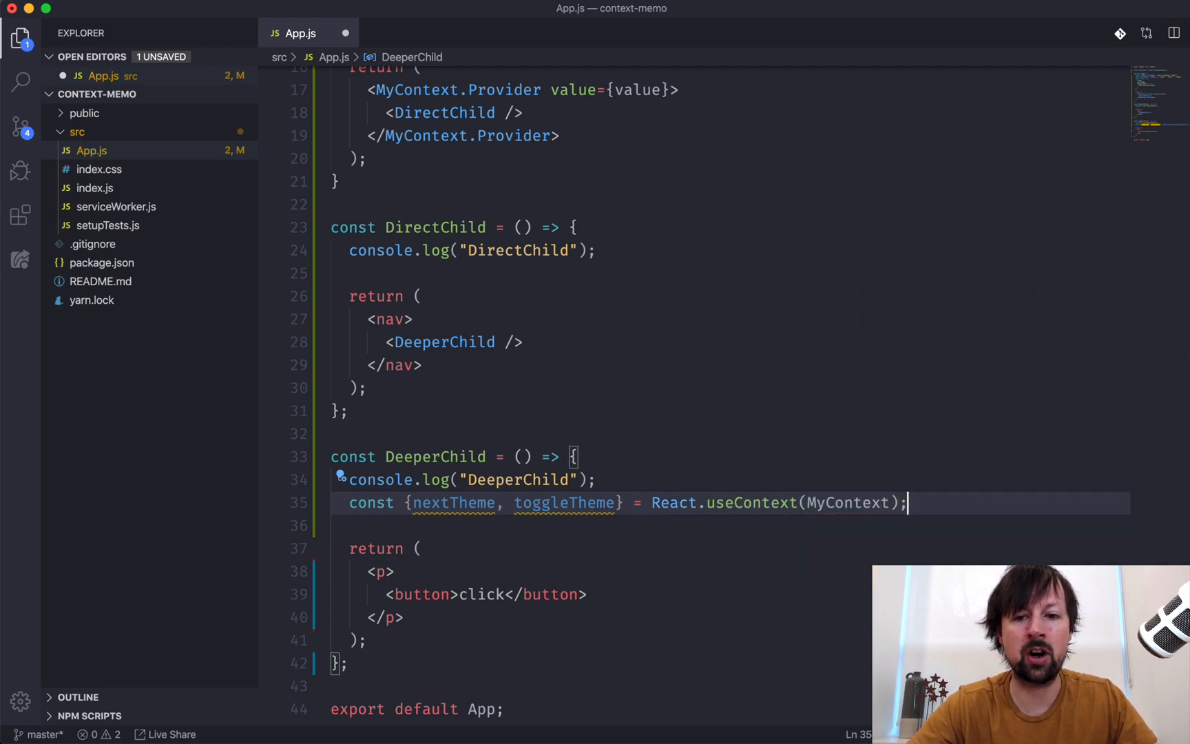
Step: Review App rendering DirectChild and the new useContext line, then select the button's 'click' label
scroll(up, 3)
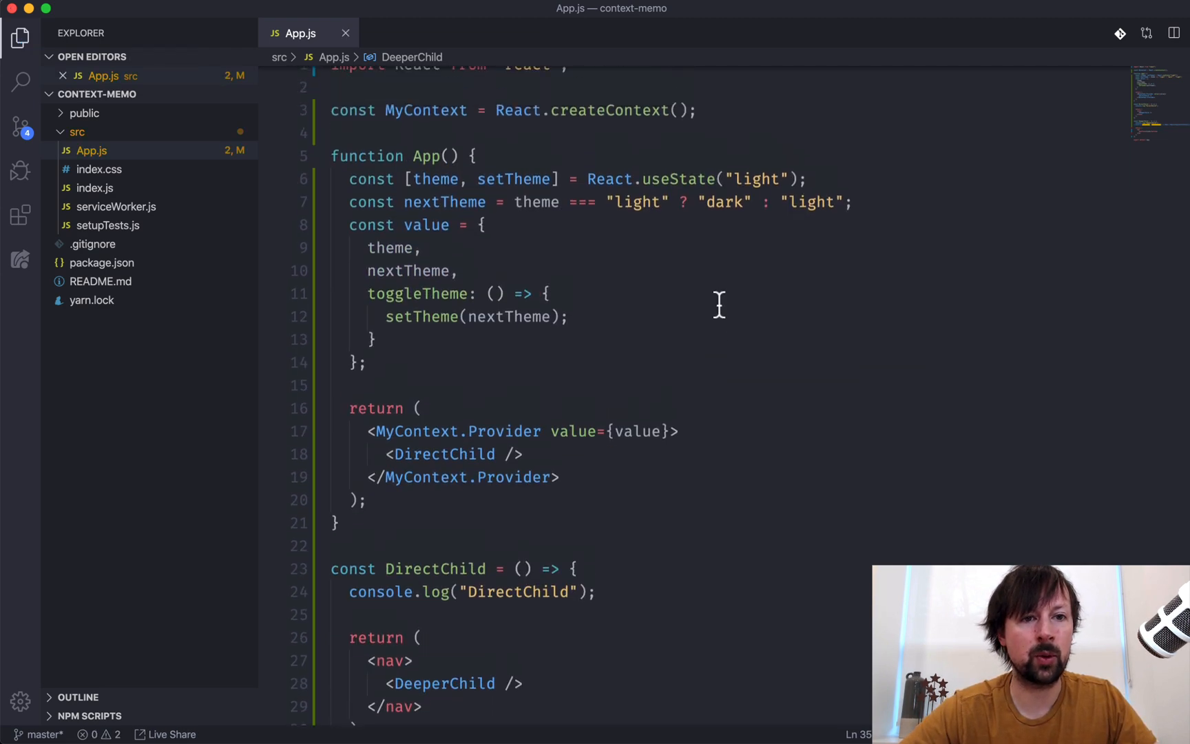
scroll(down, 3)
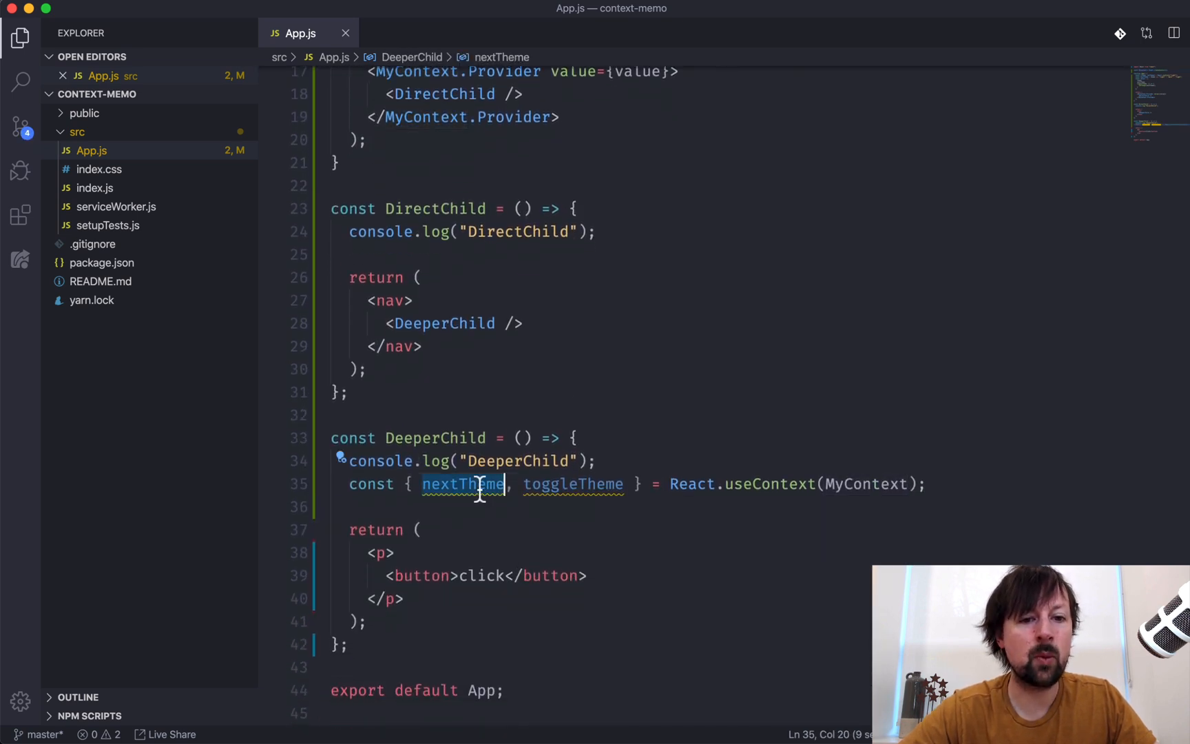
scroll(up, 3)
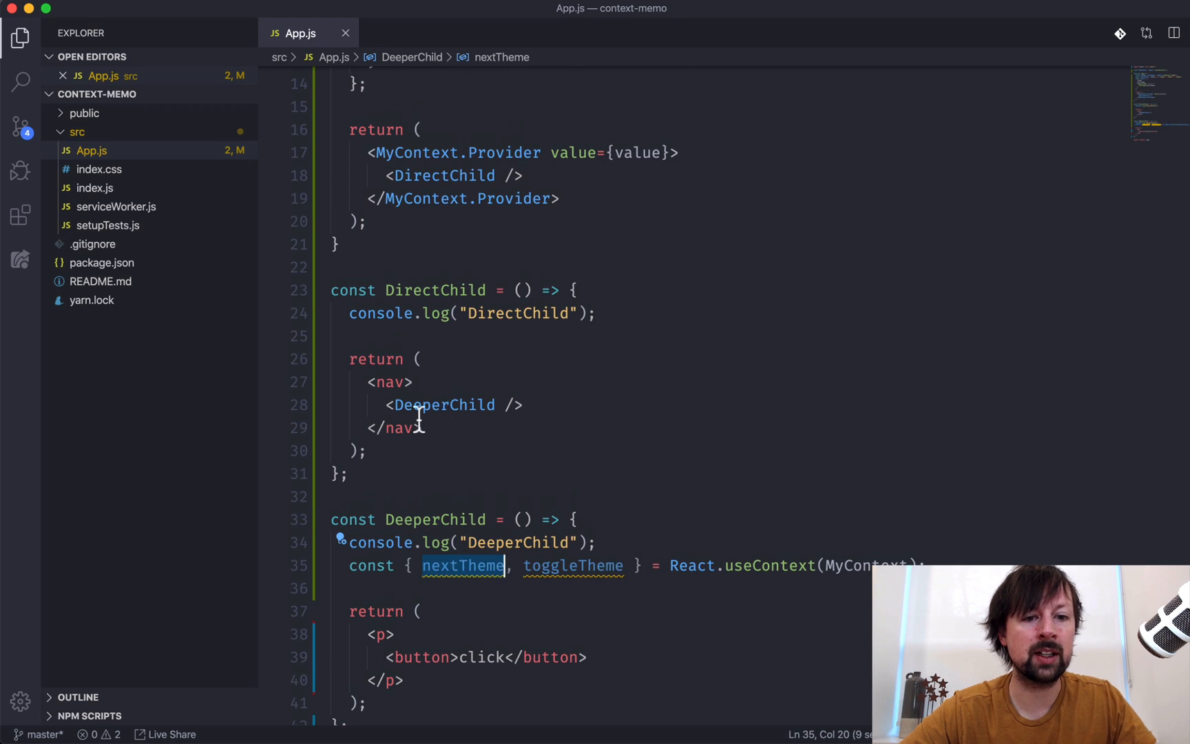
click(368, 312)
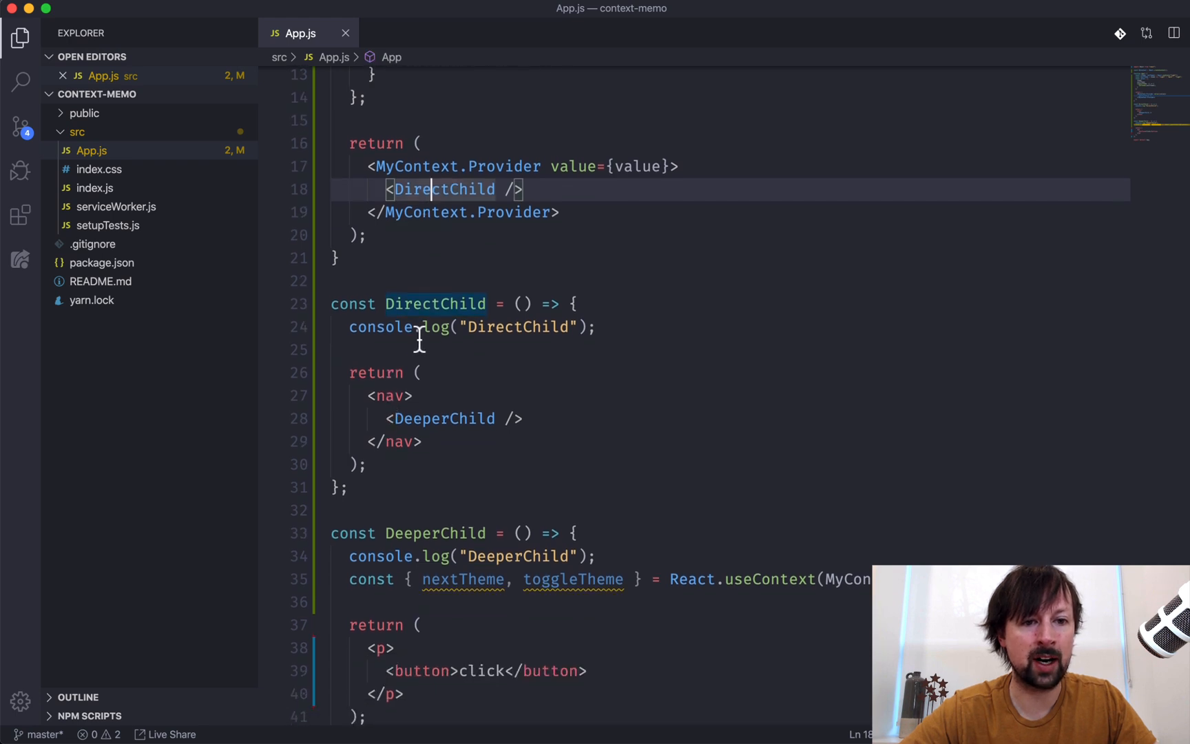
scroll(down, 3)
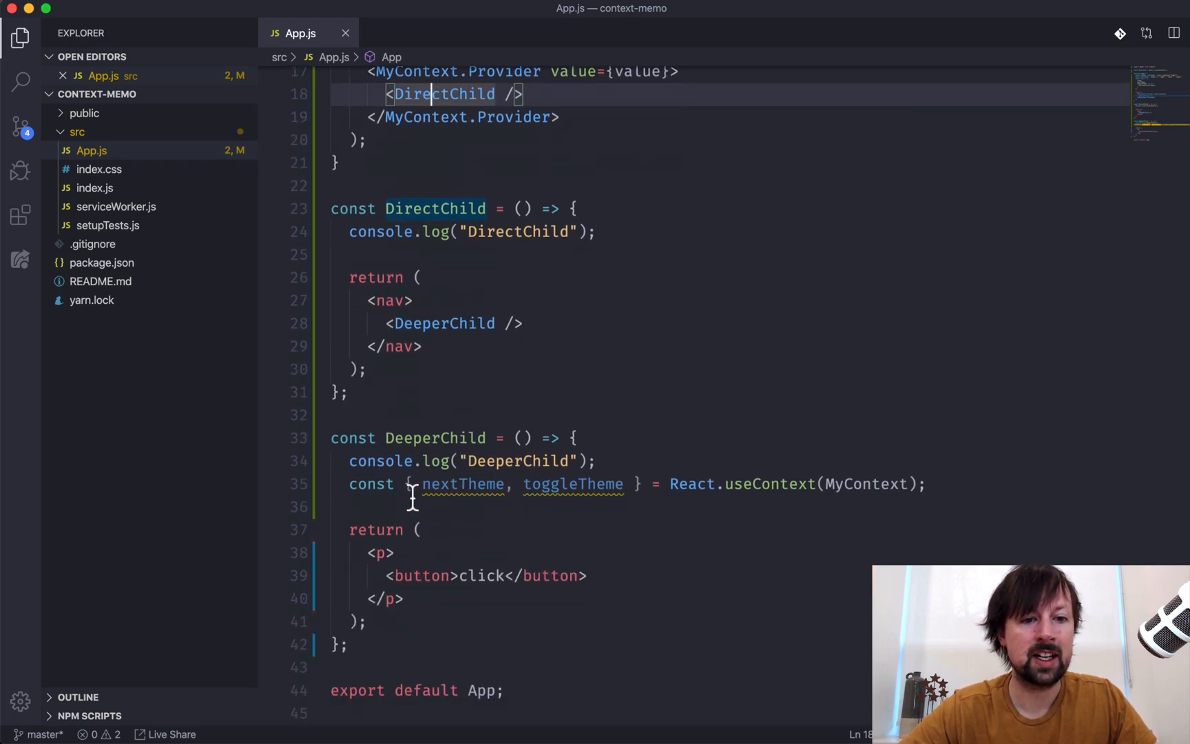
click(538, 485)
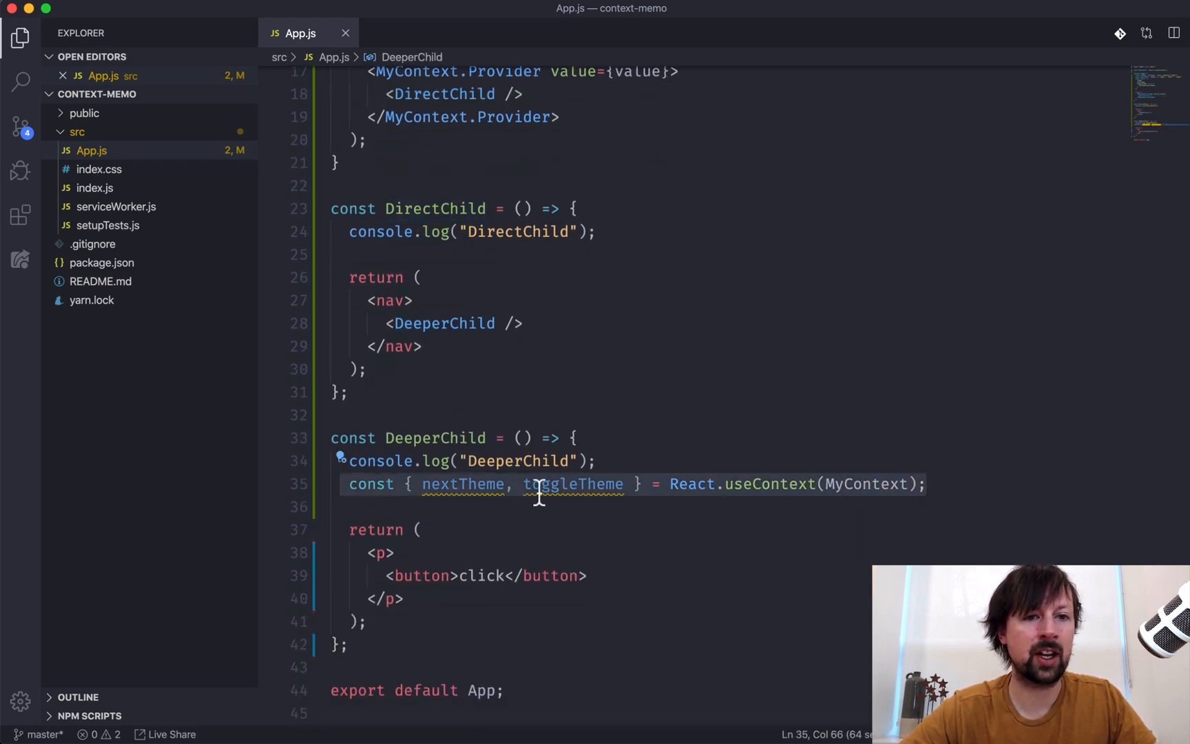
scroll(up, 3)
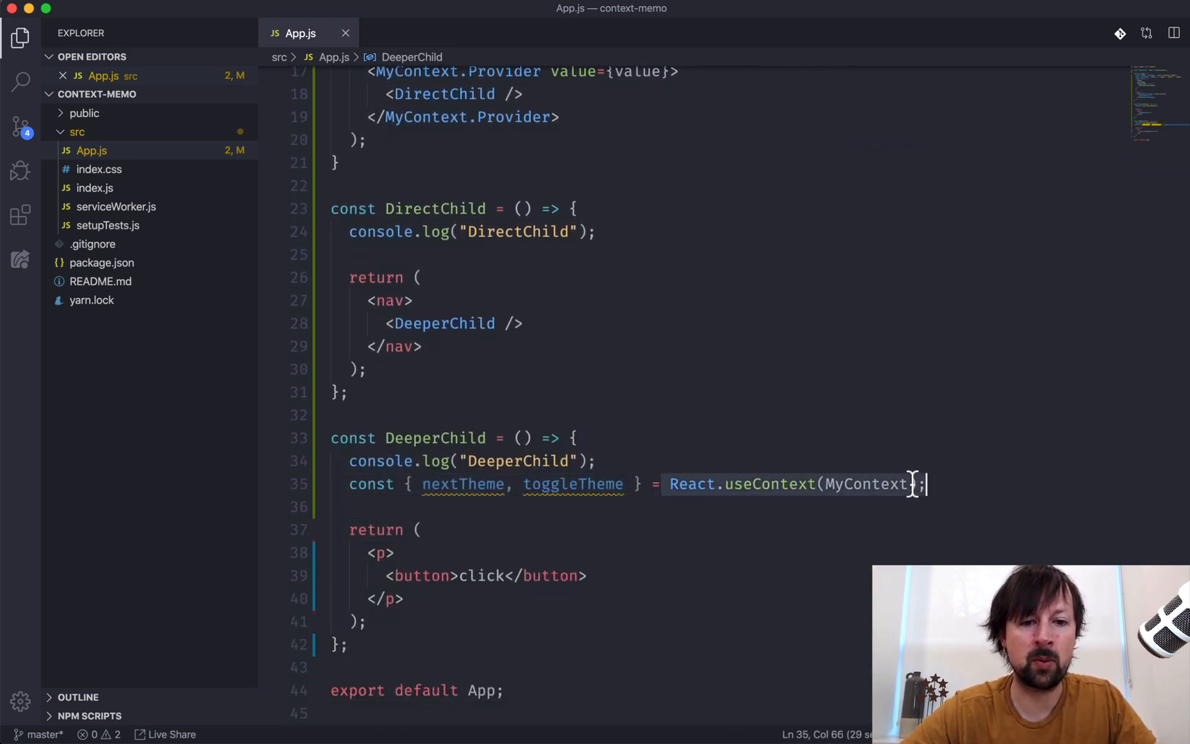
click(489, 576)
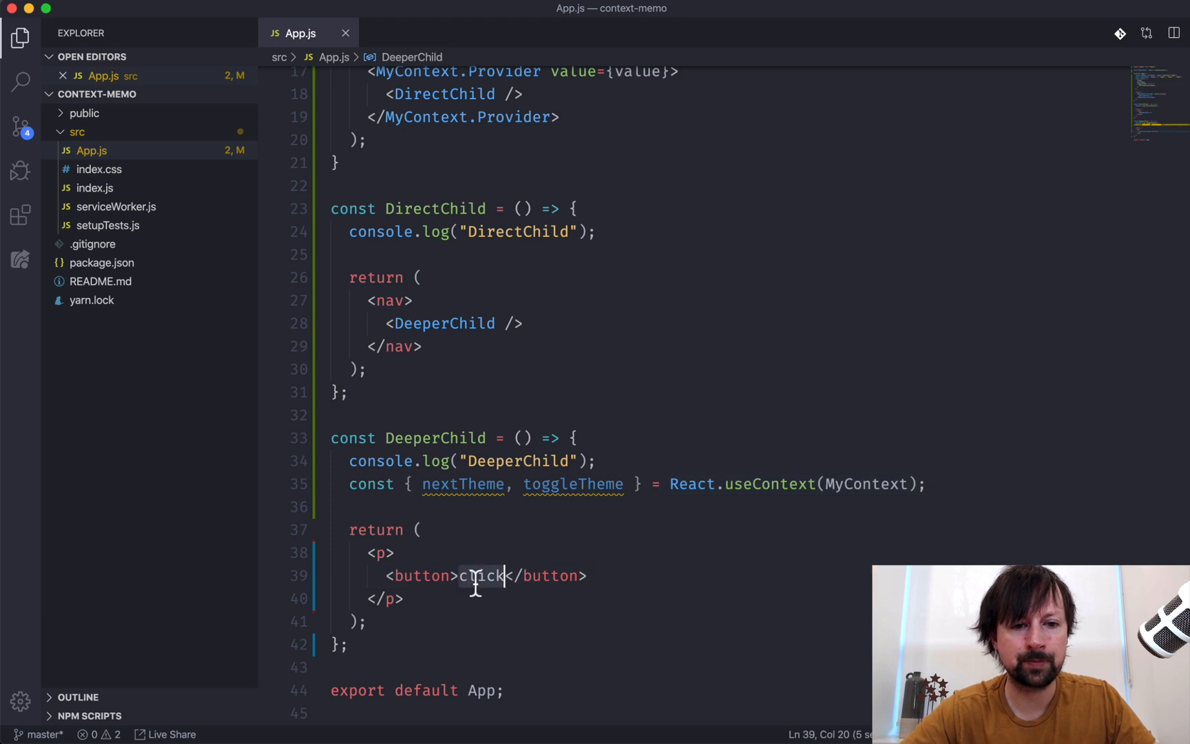
Step: Make the button show {nextTheme} and give it an onClick handler calling toggleTheme
text({nextTheme)
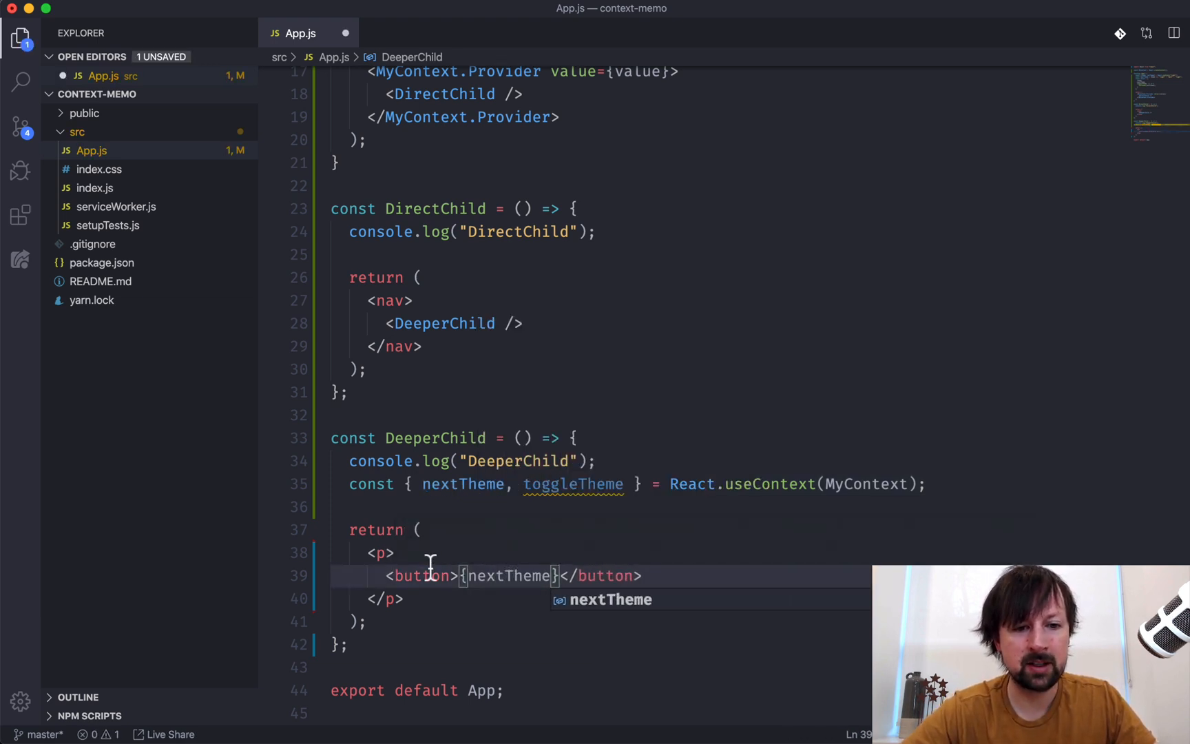
text(onClick)
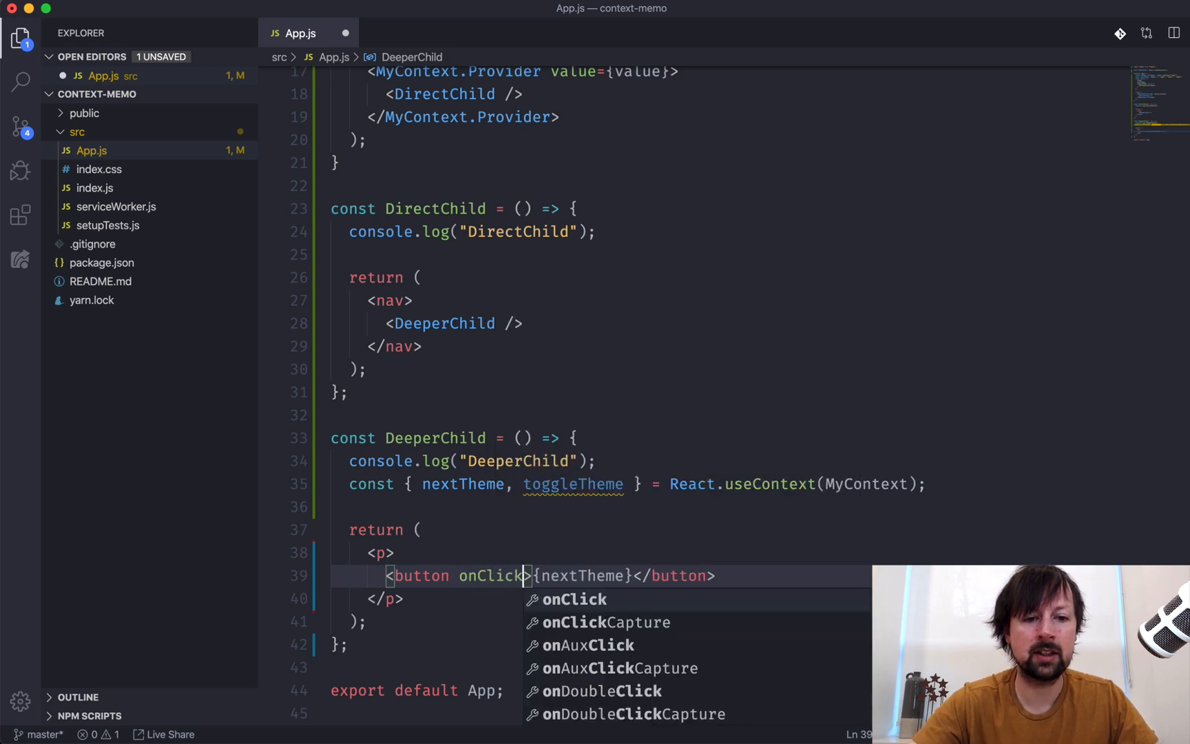
text(toggle)
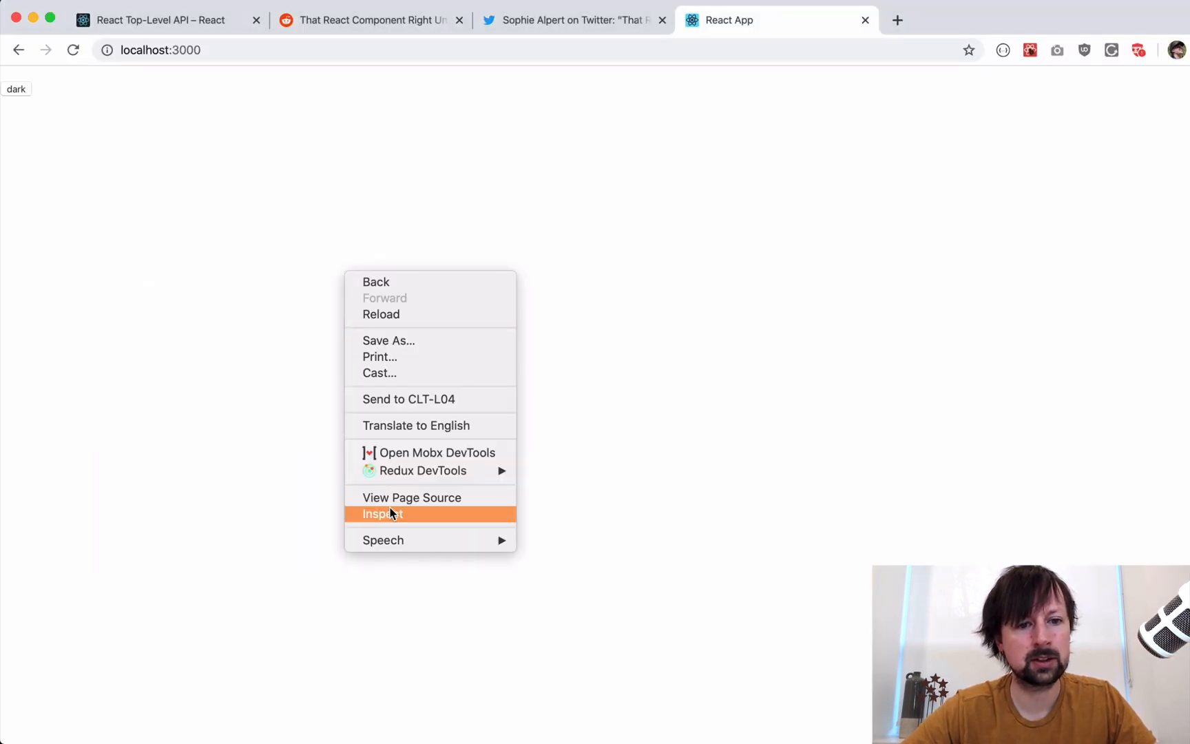
Step: Toggle the theme repeatedly in Chrome's console and watch DirectChild and DeeperChild both log re-renders
click(382, 514)
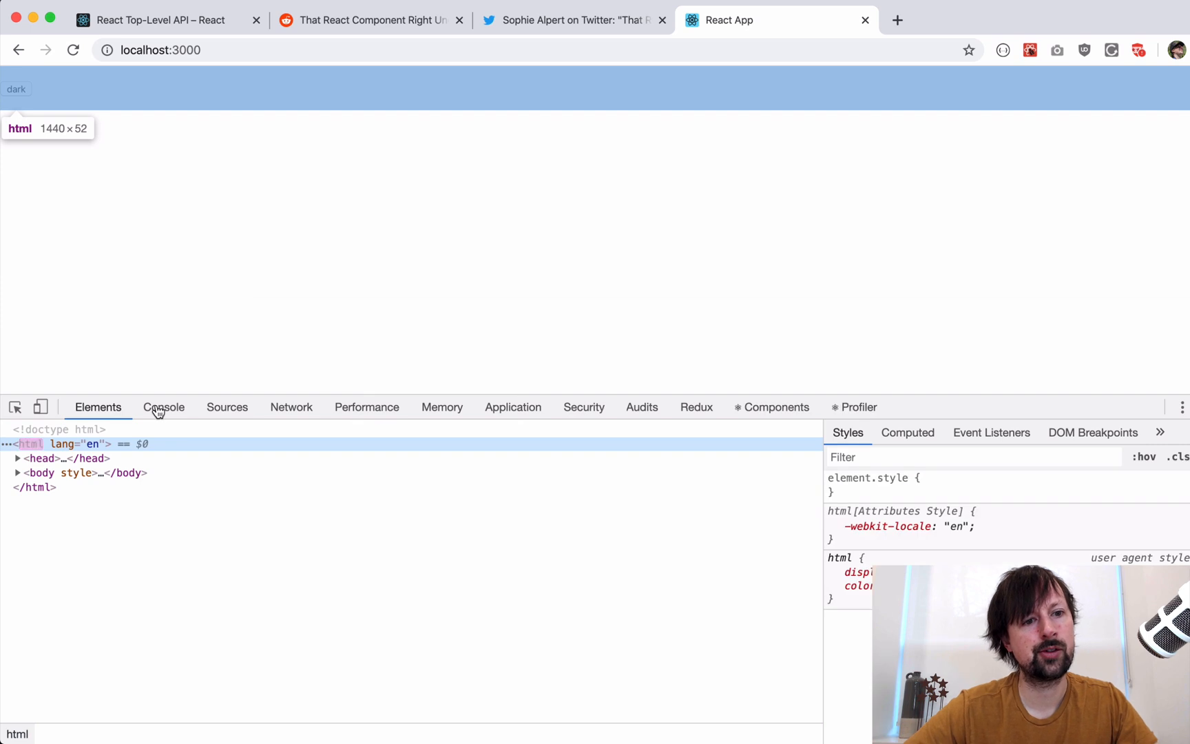
click(162, 407)
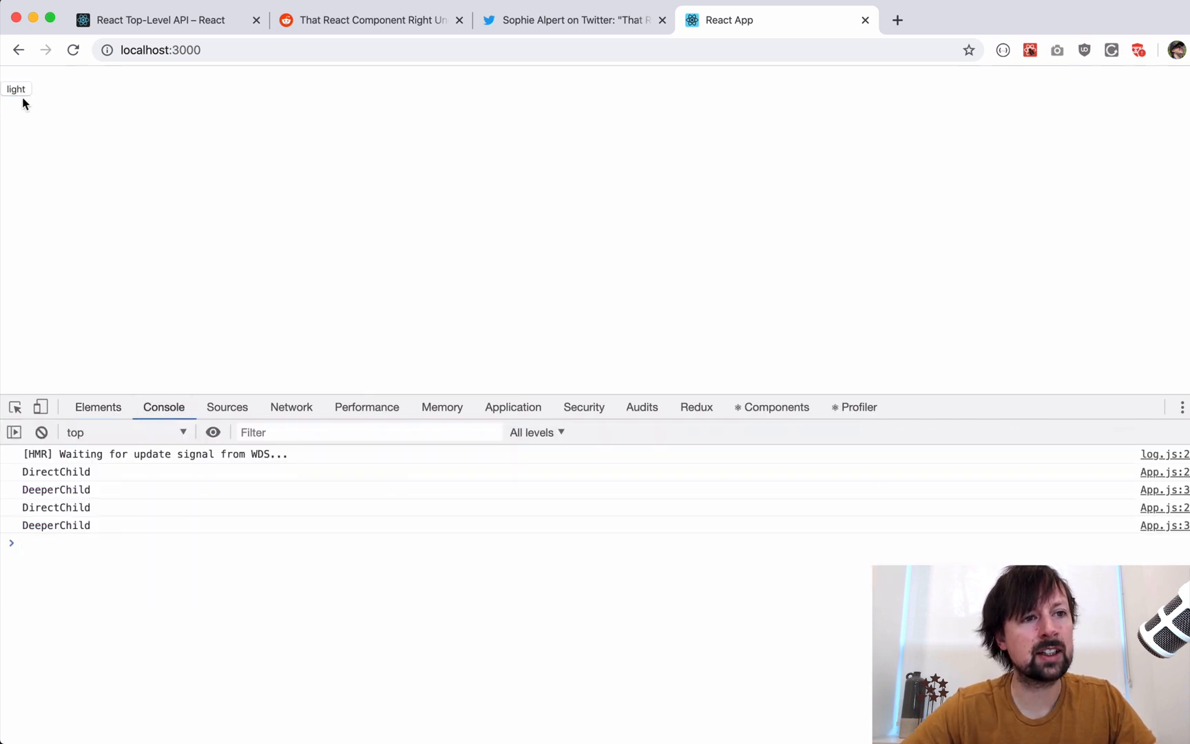
click(15, 89)
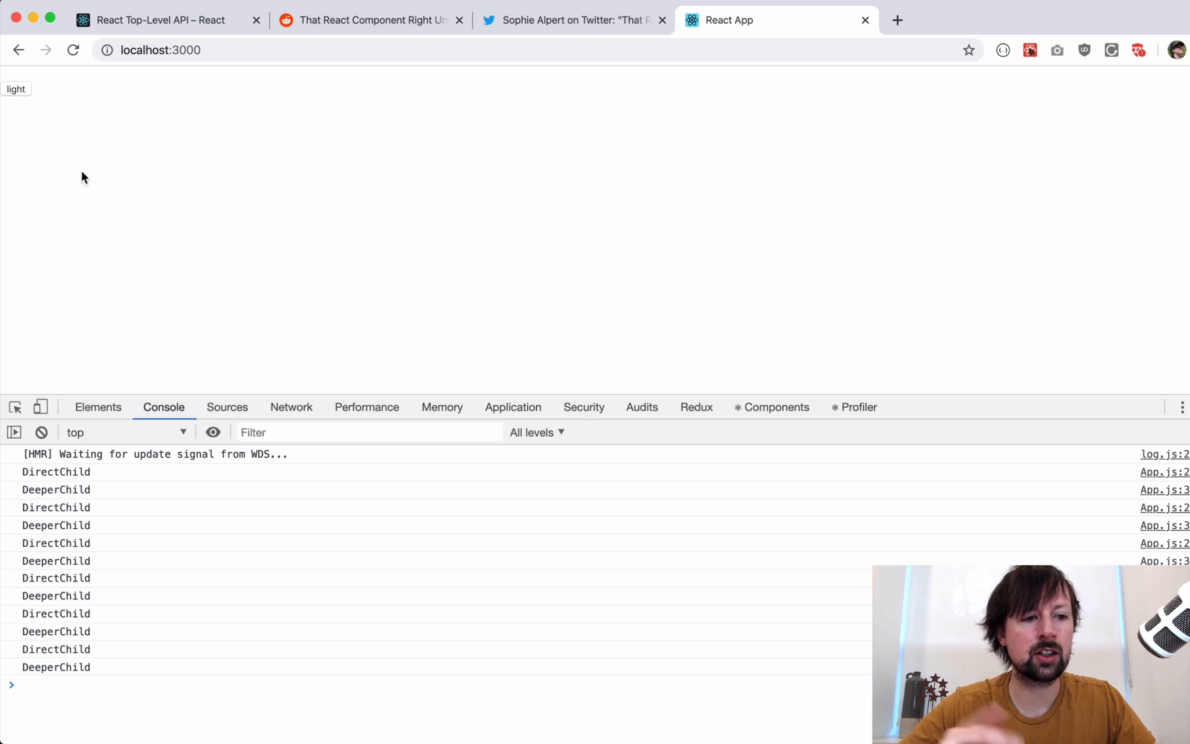
click(42, 432)
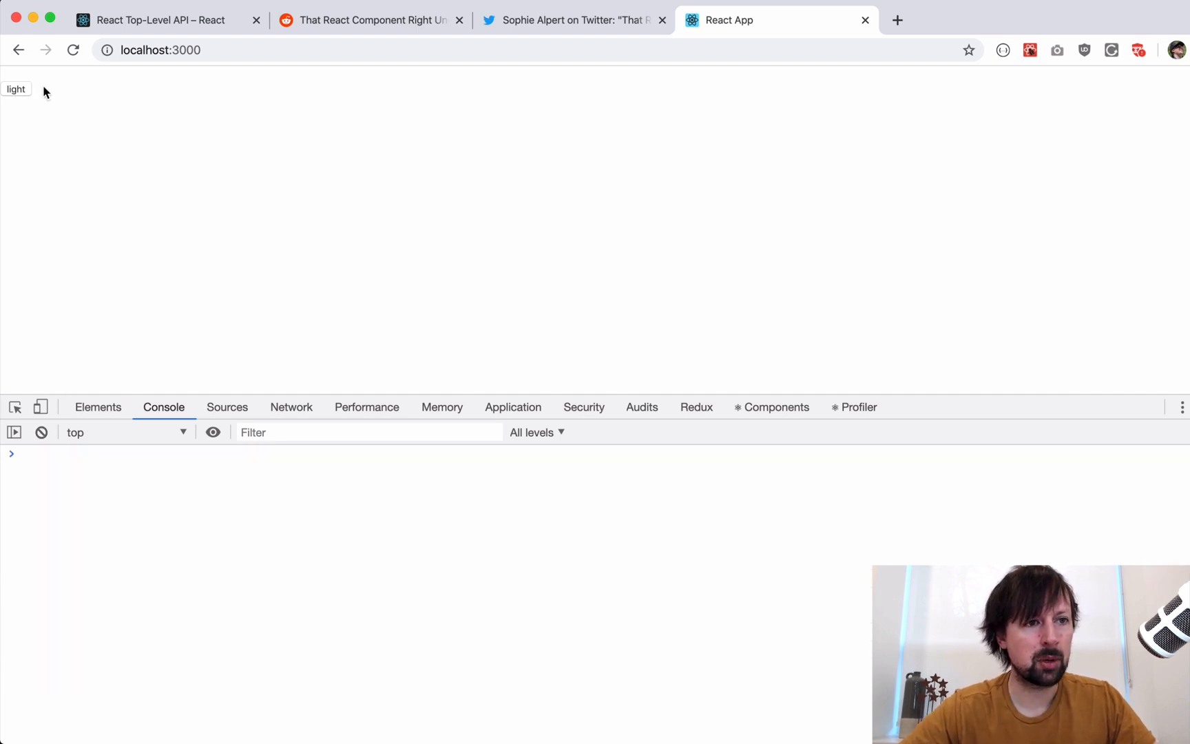
click(16, 88)
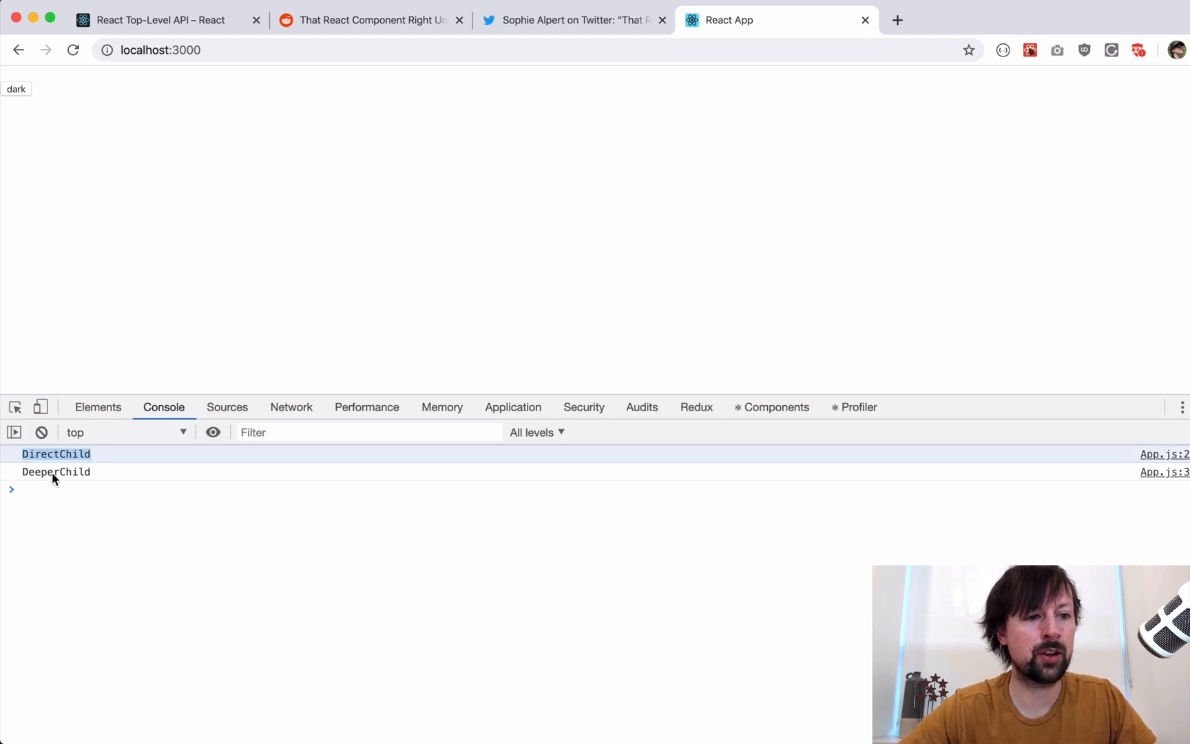
click(16, 88)
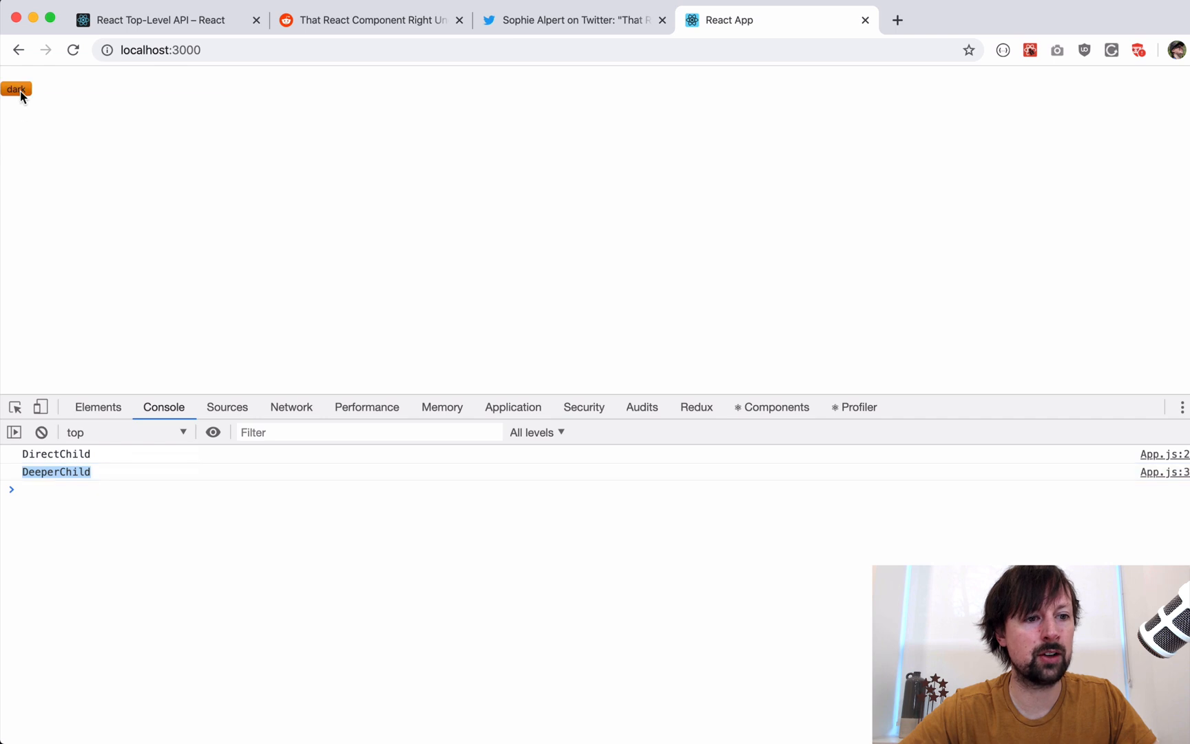
click(16, 88)
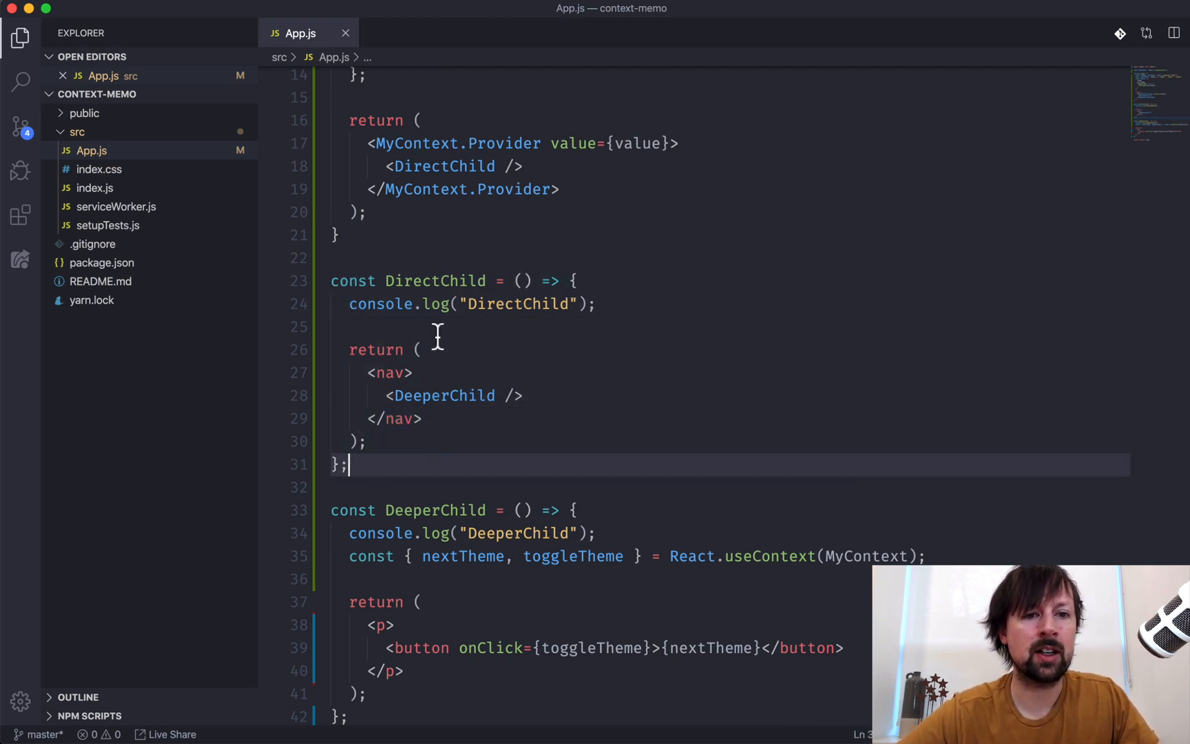
mouse_move(468, 474)
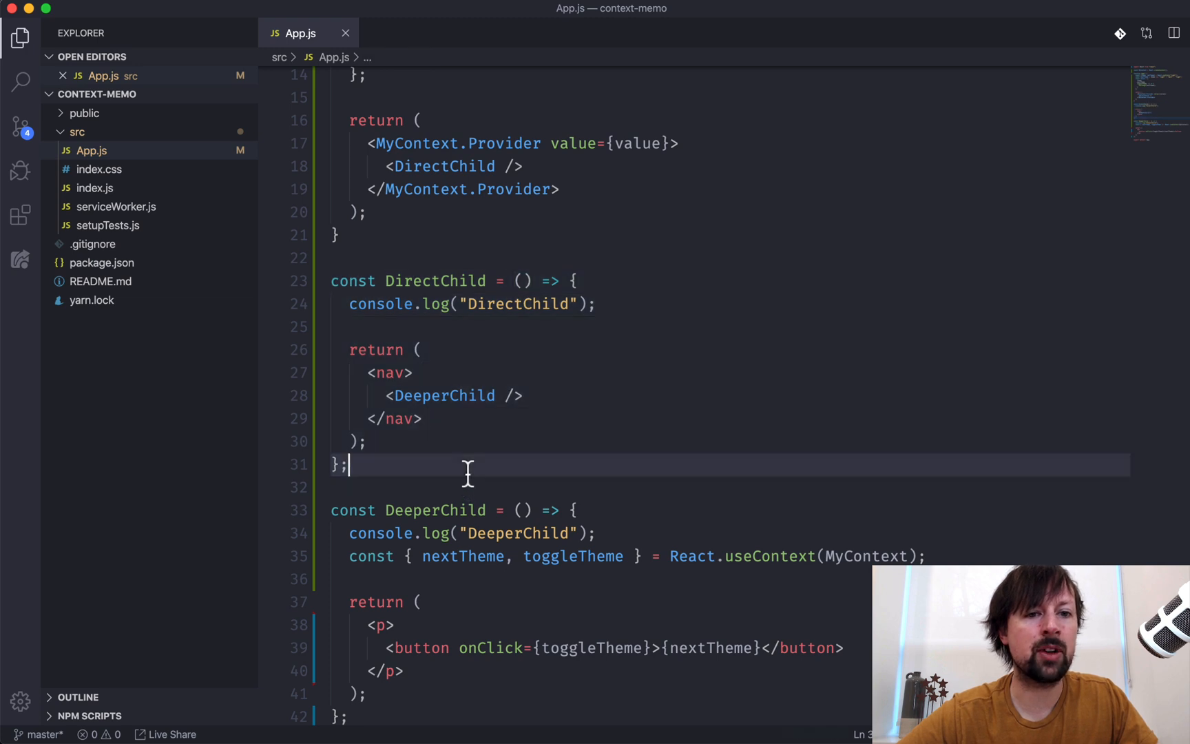
mouse_move(364, 288)
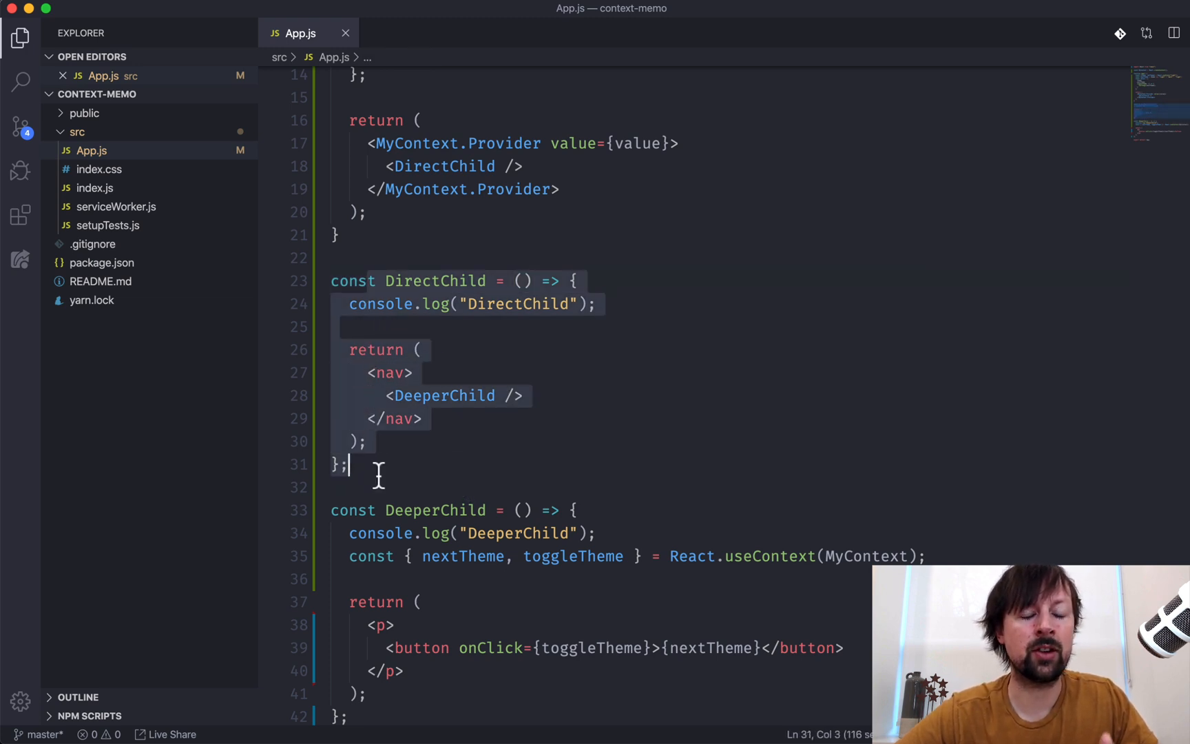
Step: Walk through App, DirectChild and DeeperChild in App.js, then switch to the React.memo tweet thread
scroll(down, 3)
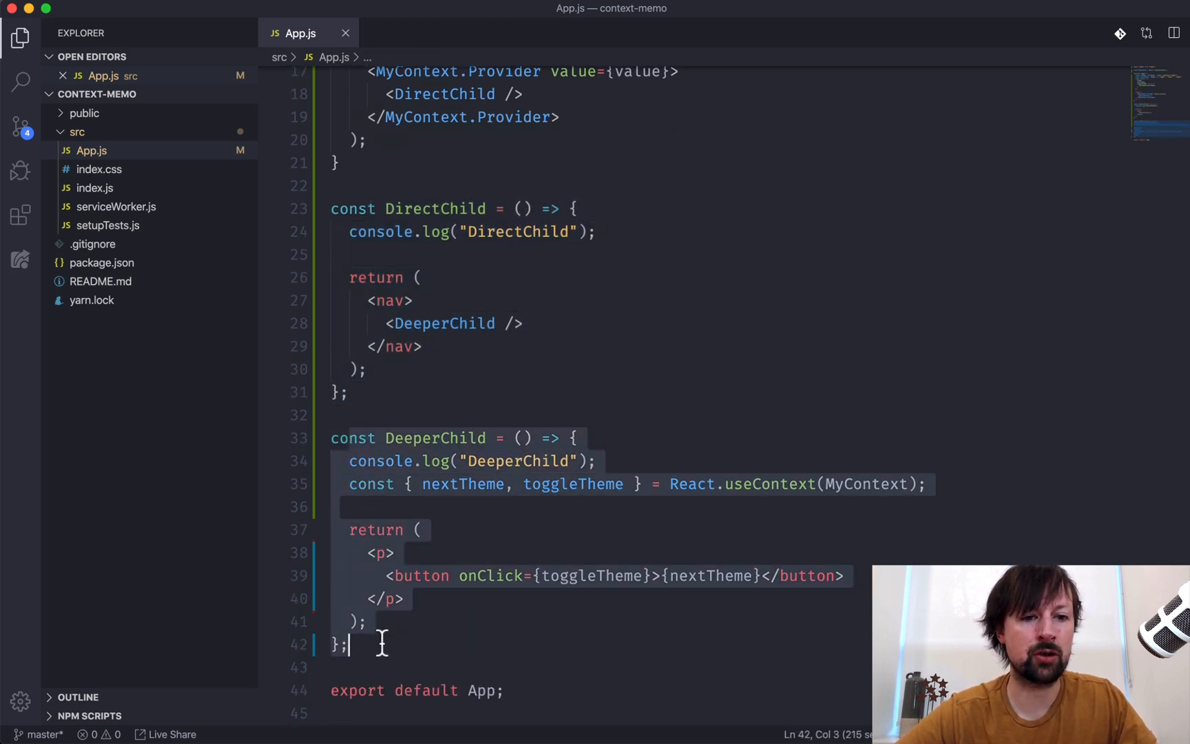
scroll(up, 3)
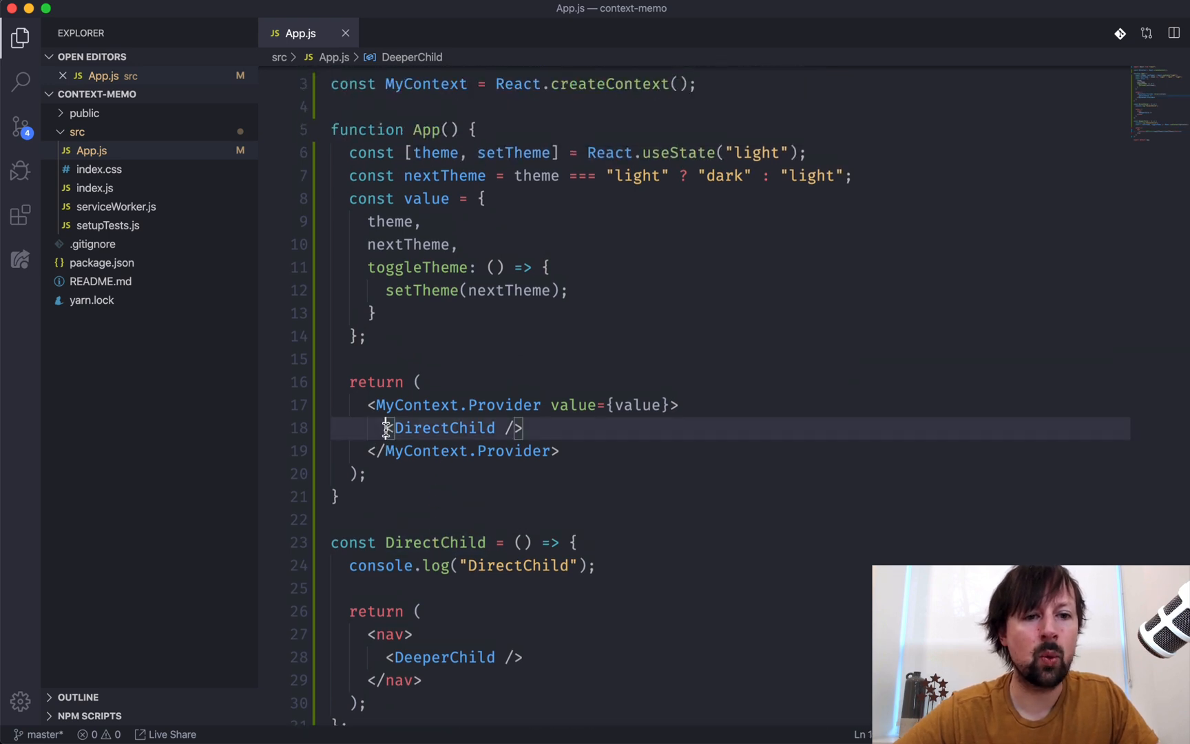
click(528, 427)
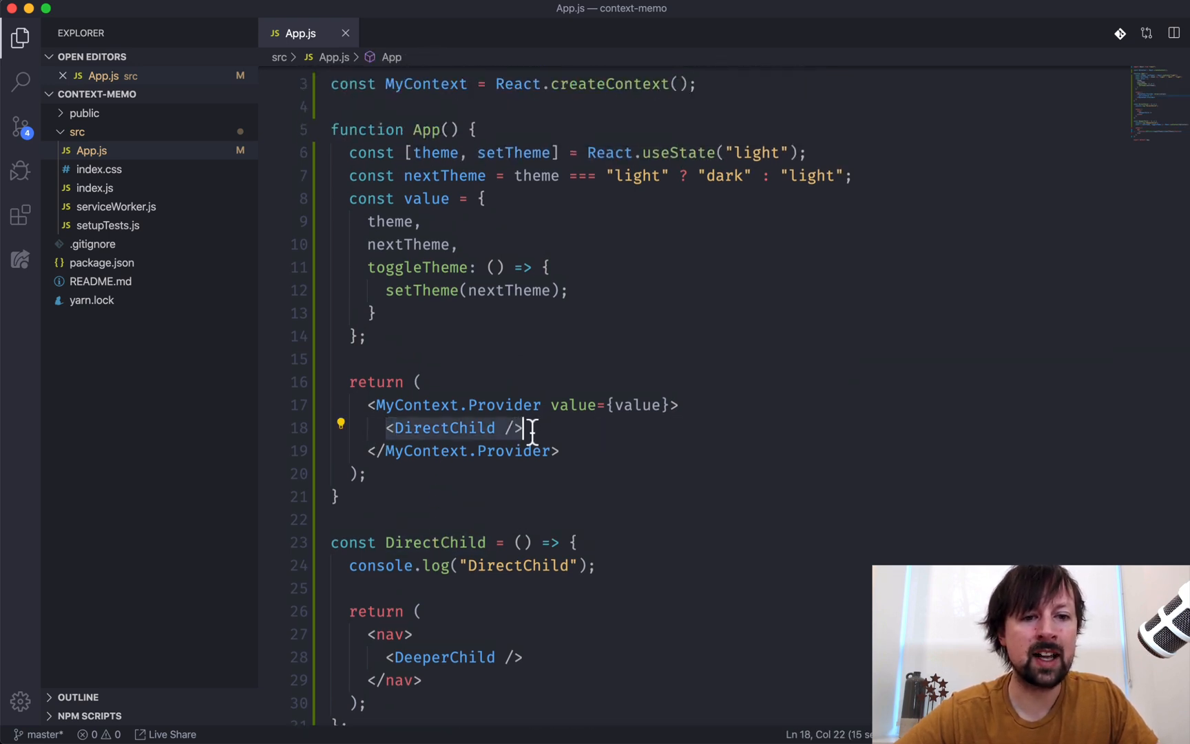
mouse_move(478, 427)
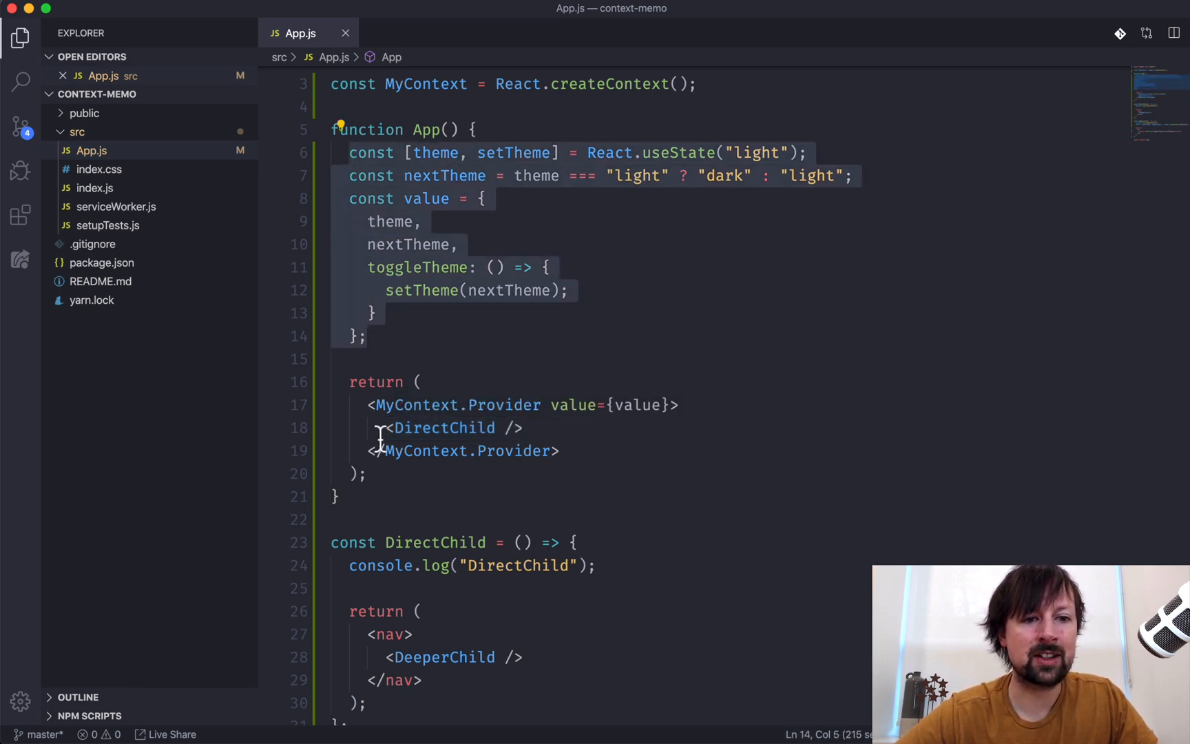
scroll(down, 3)
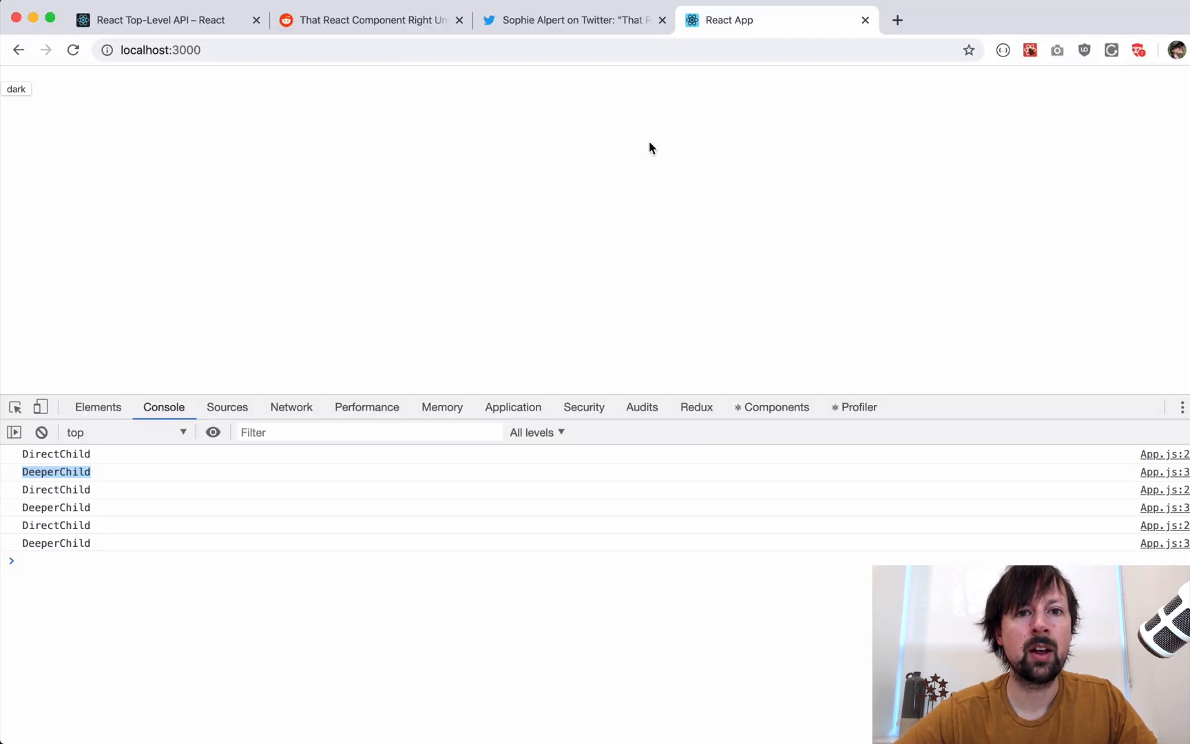
click(571, 19)
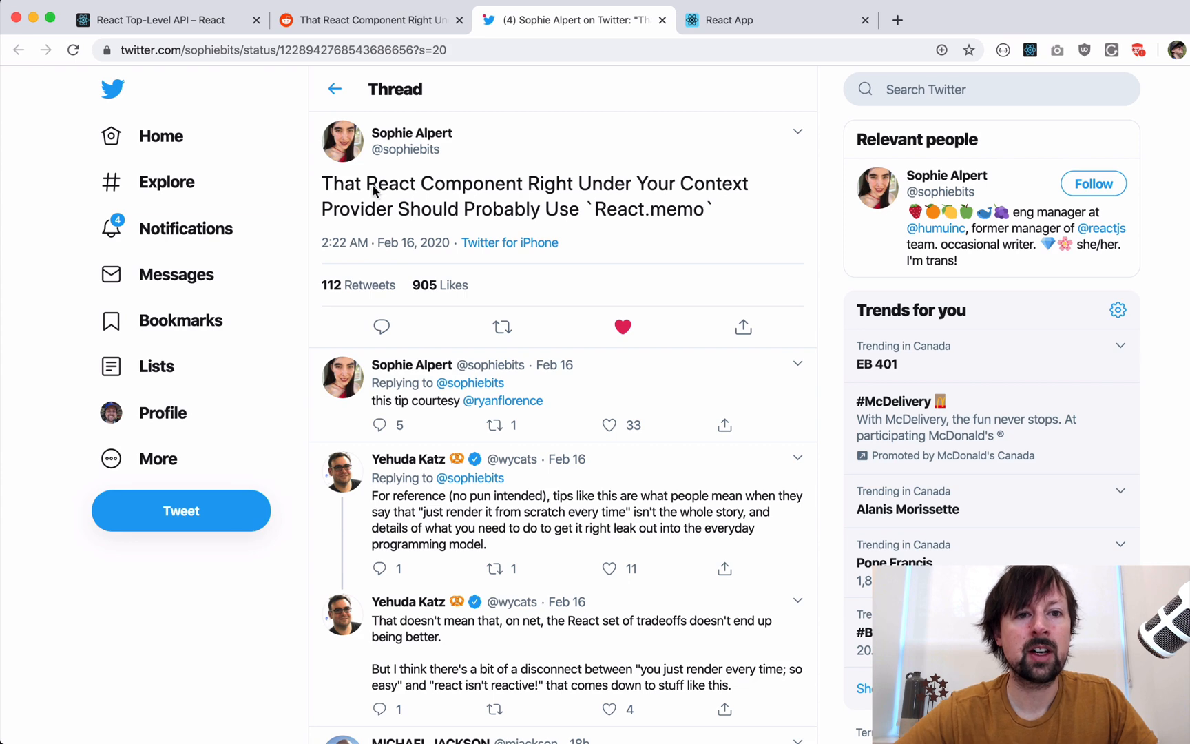
mouse_move(693, 192)
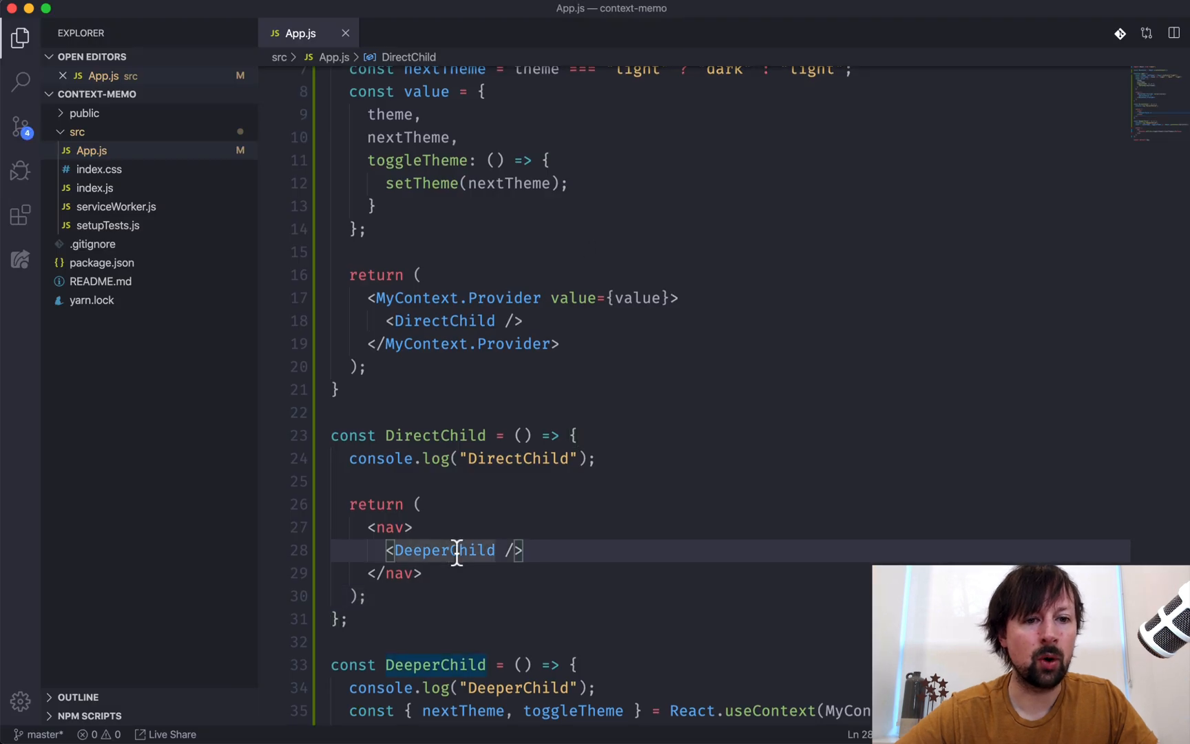
Step: Wrap the DirectChild arrow function in React.memo and review its memoized body
text(React.memo()
click(723, 618)
text())
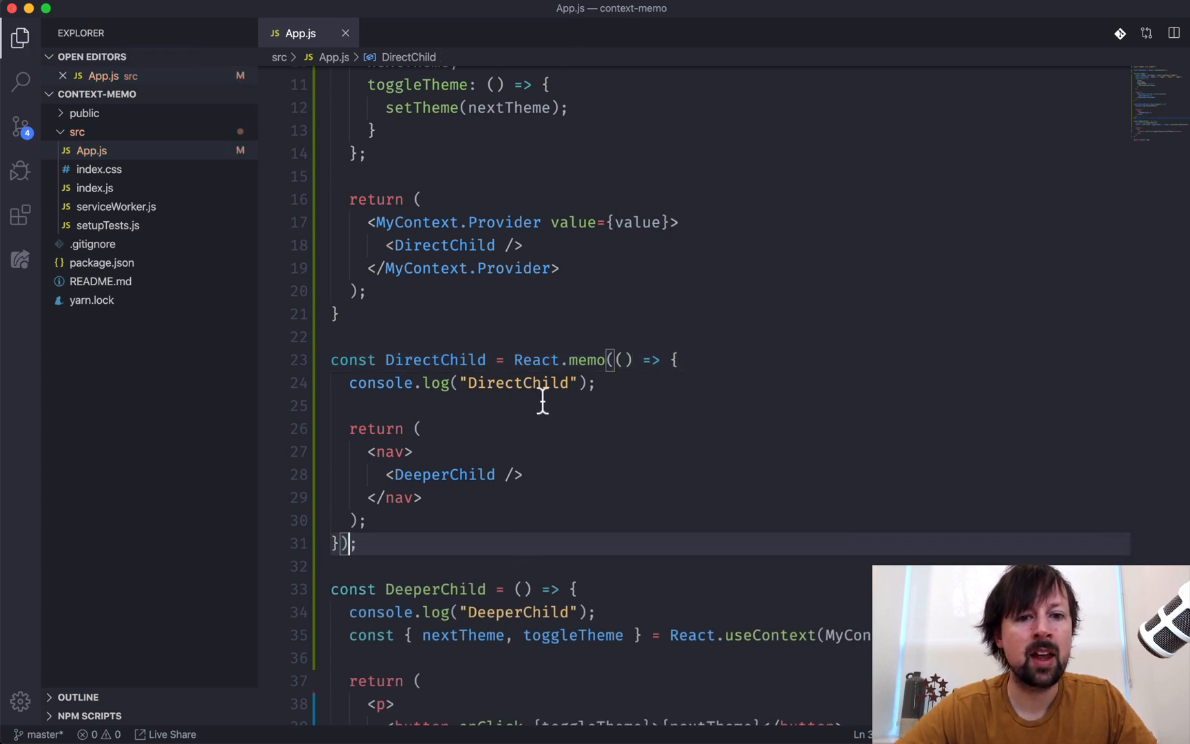
click(367, 519)
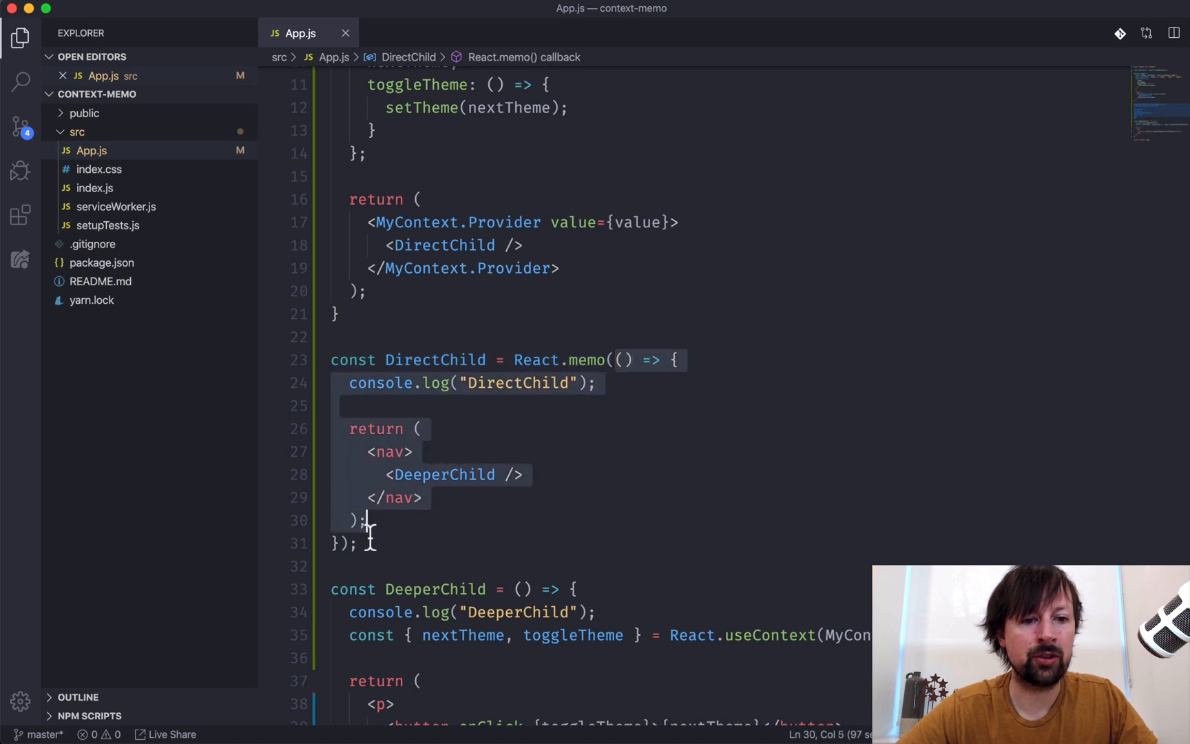
click(340, 543)
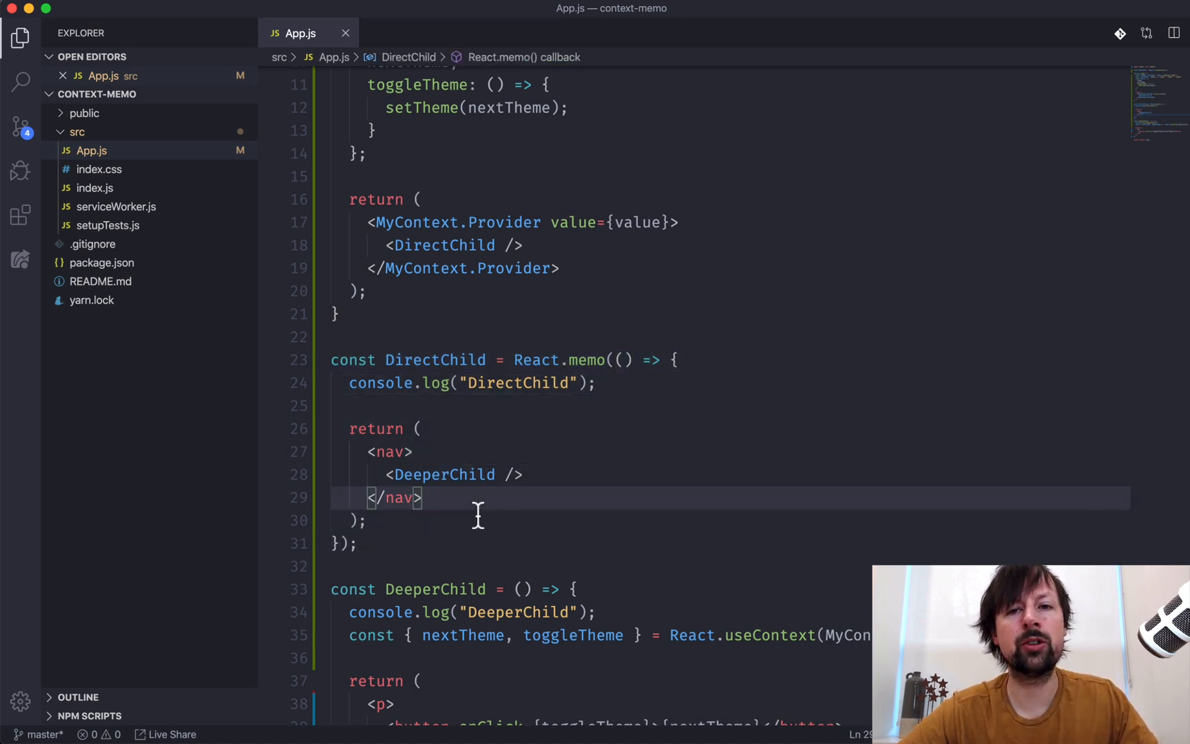
mouse_move(474, 383)
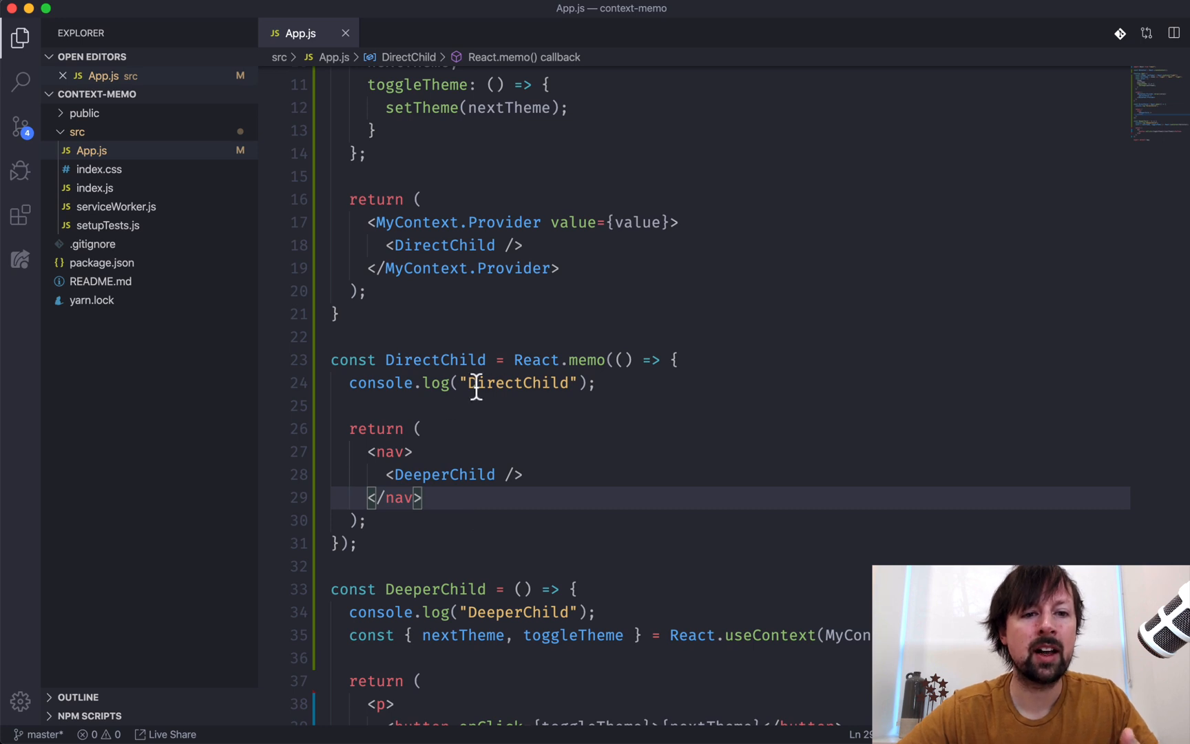
mouse_move(487, 447)
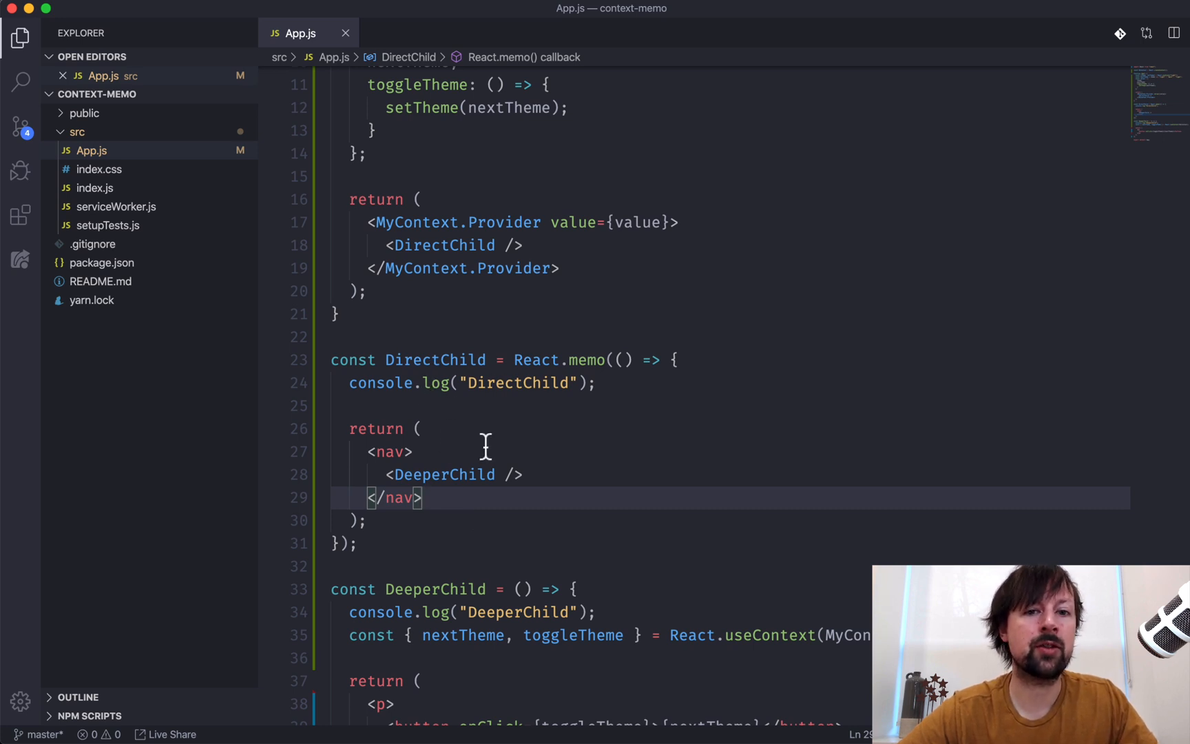
mouse_move(486, 405)
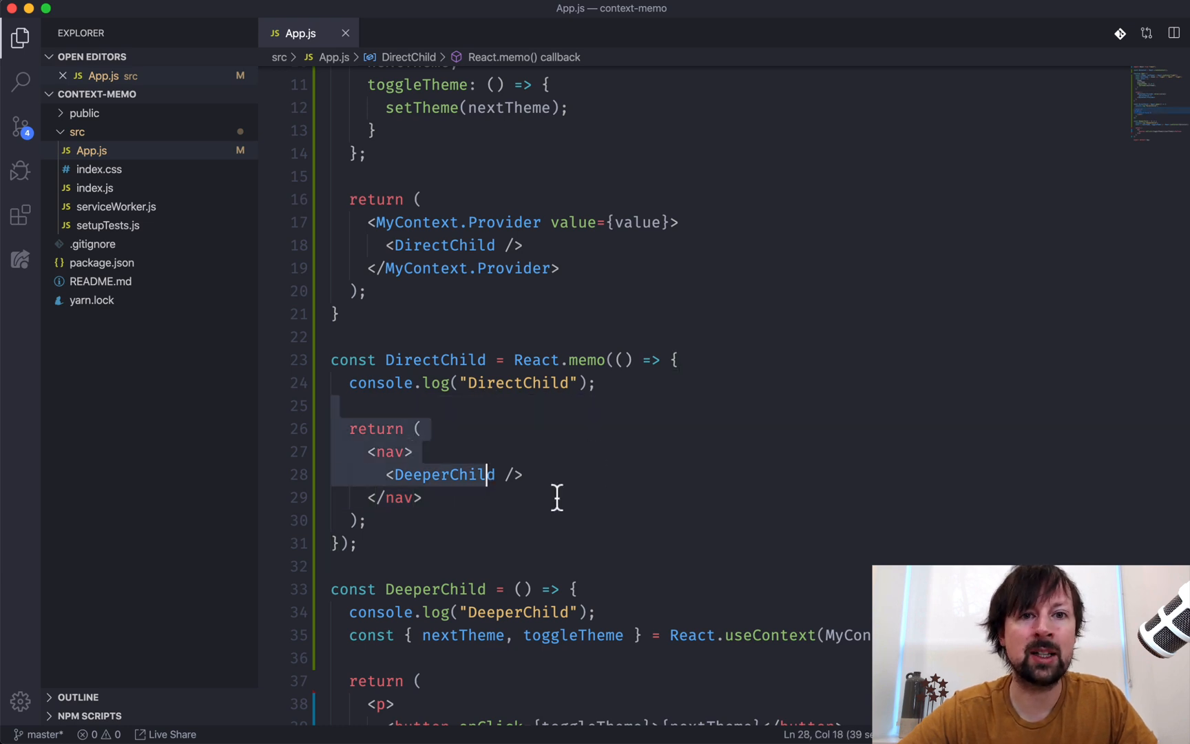
click(422, 497)
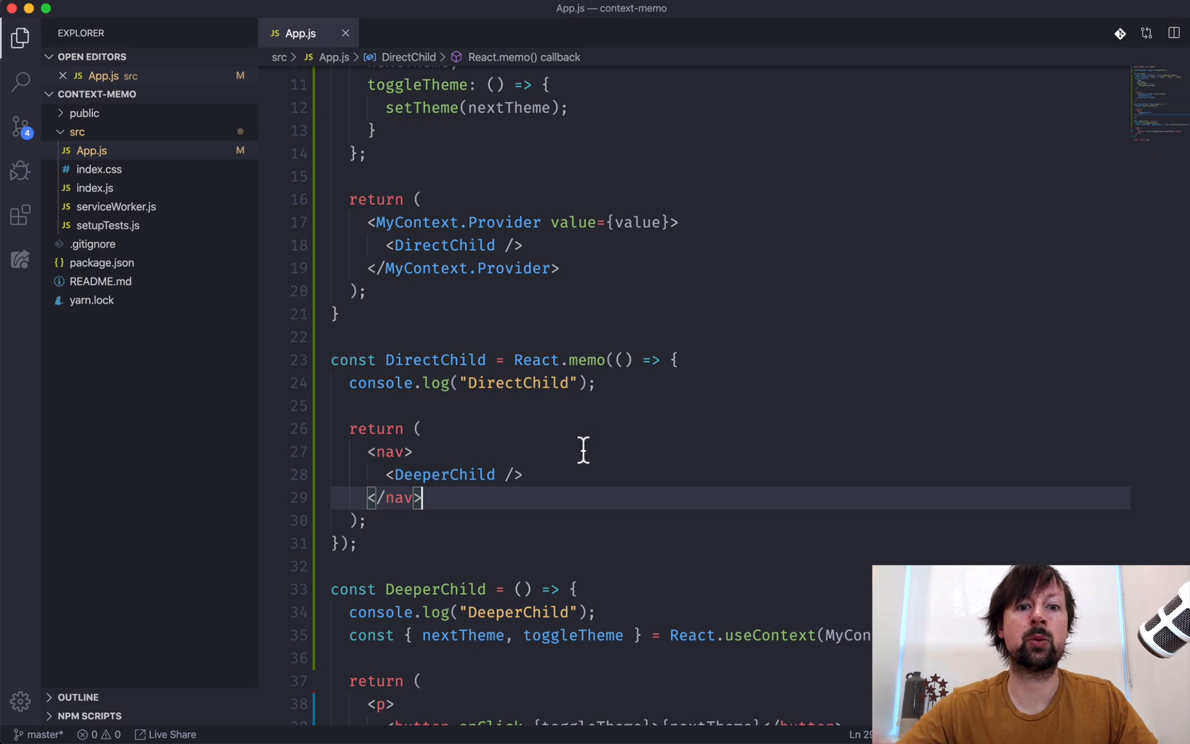
mouse_move(578, 459)
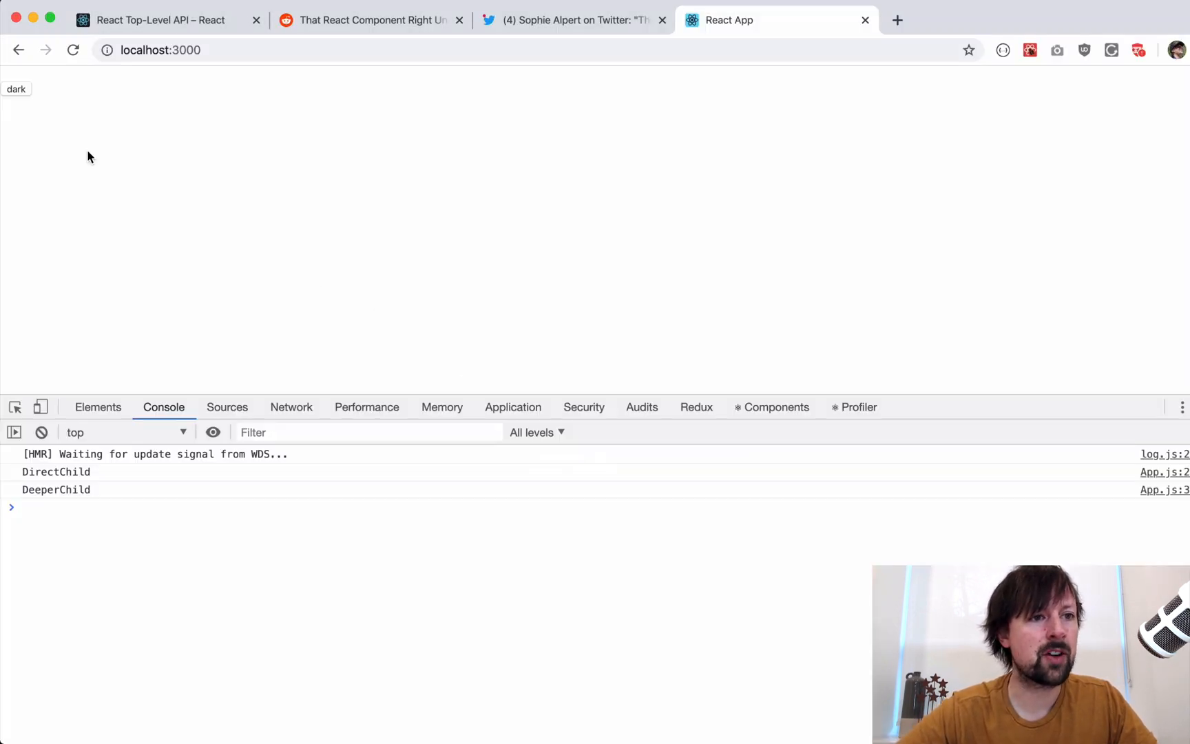
Step: Toggle the theme and highlight the single DirectChild log among repeated DeeperChild logs
click(17, 88)
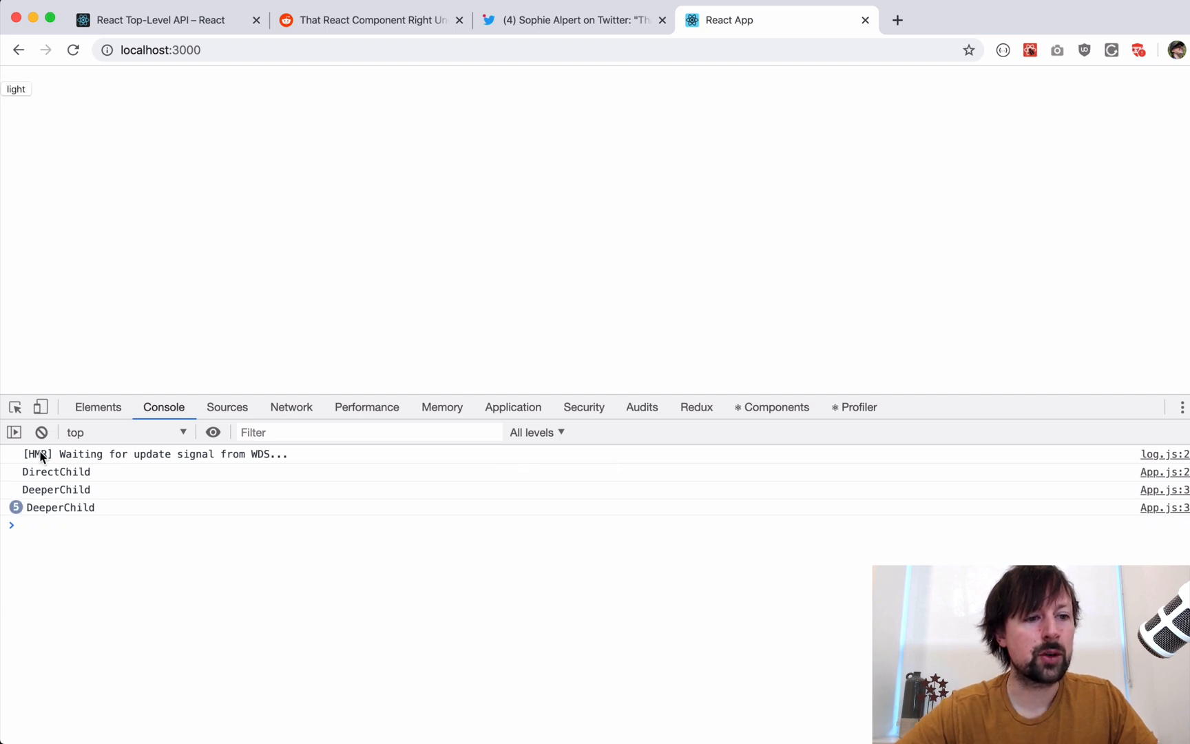
click(55, 471)
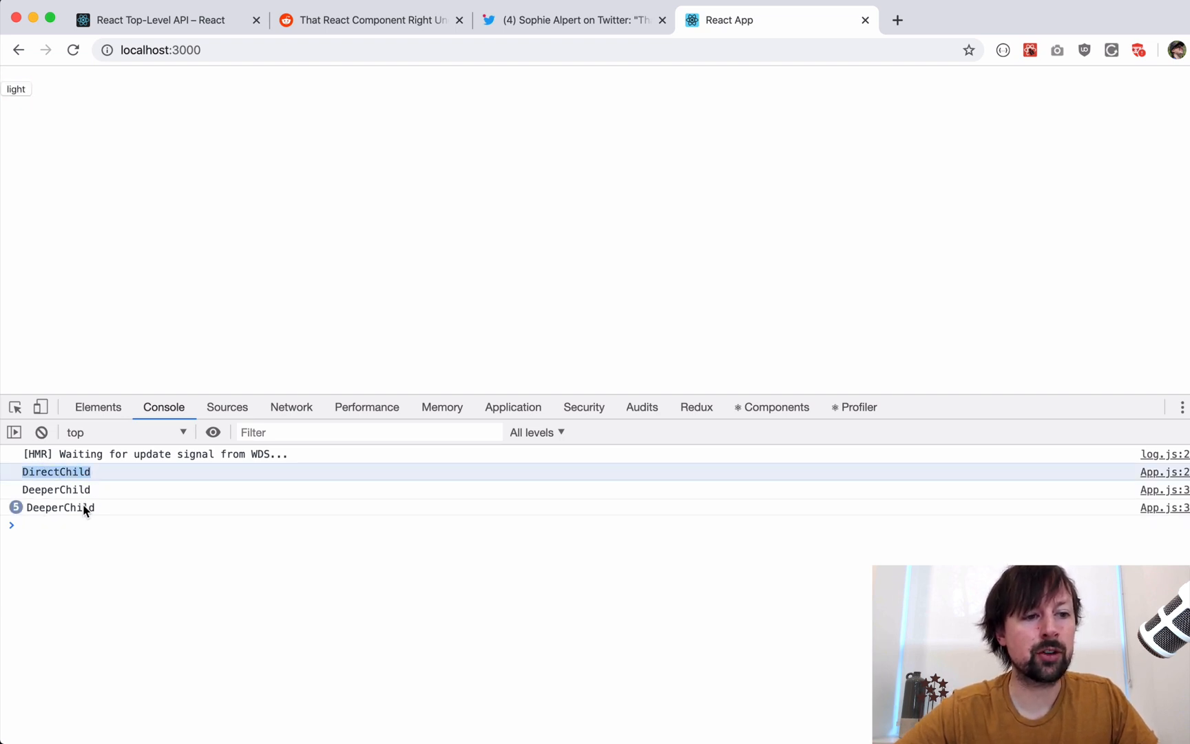
mouse_move(66, 507)
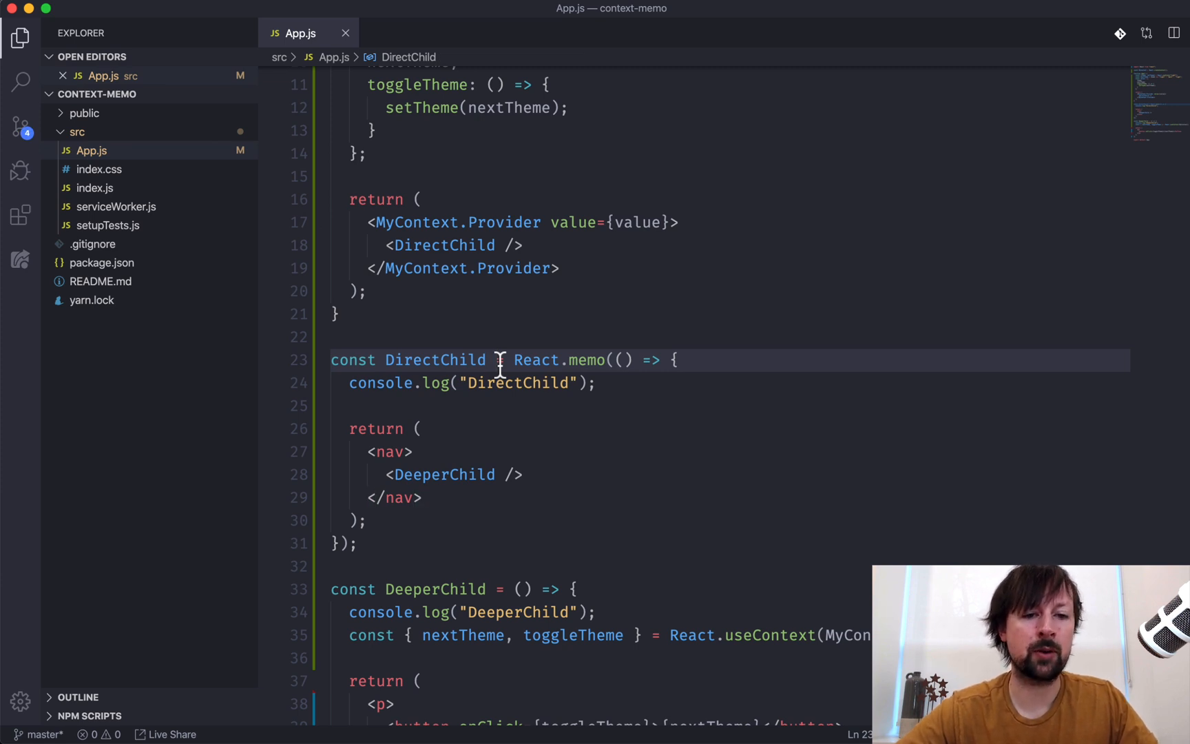
mouse_move(540, 525)
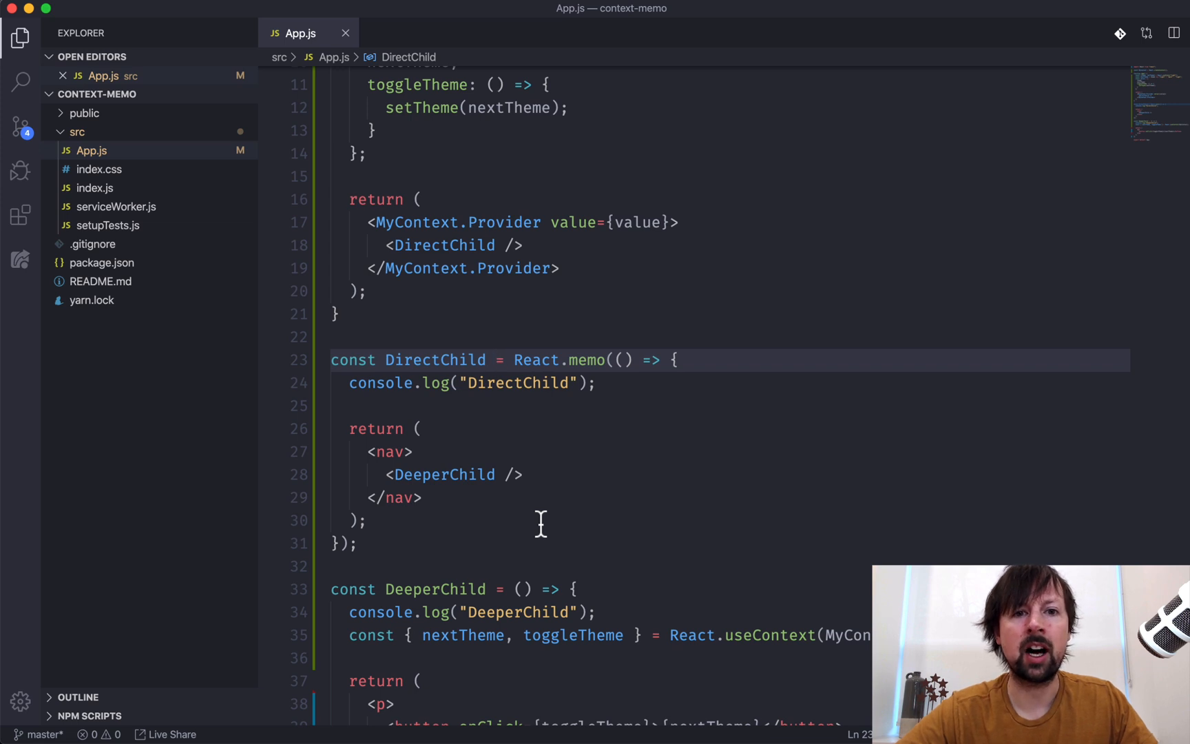
mouse_move(488, 546)
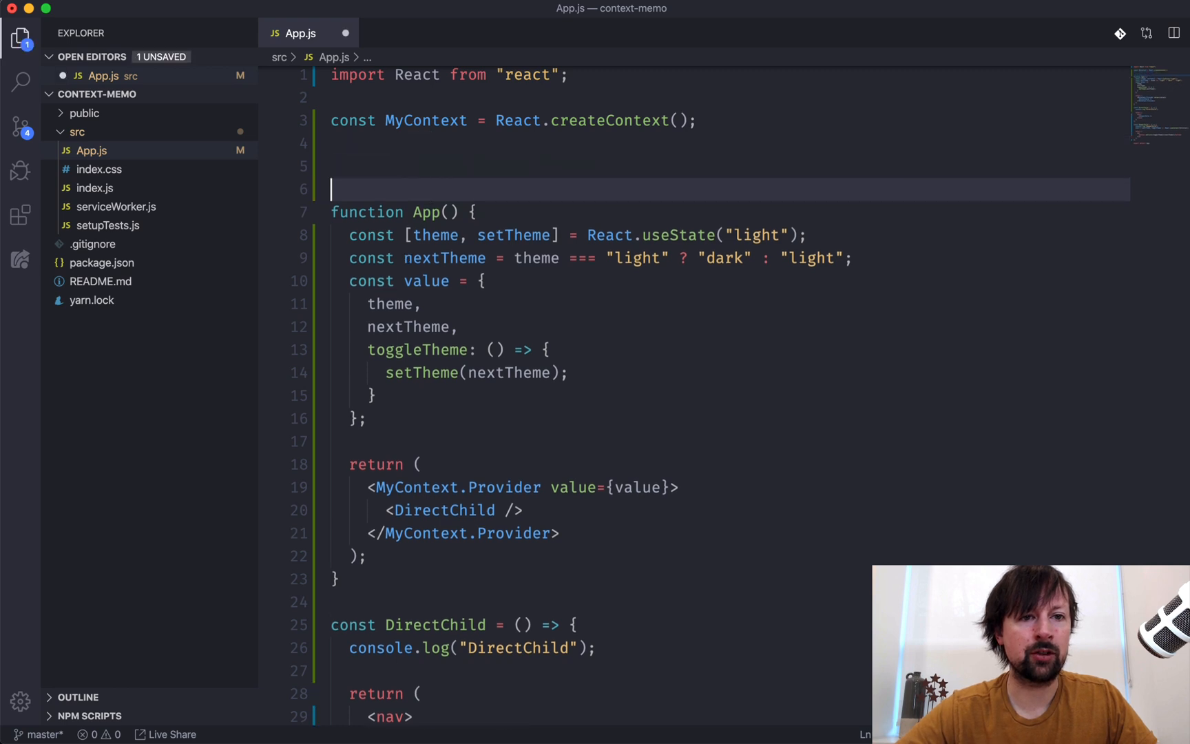
Step: Declare a new const MyProvider arrow function component in App.js
text(consst)
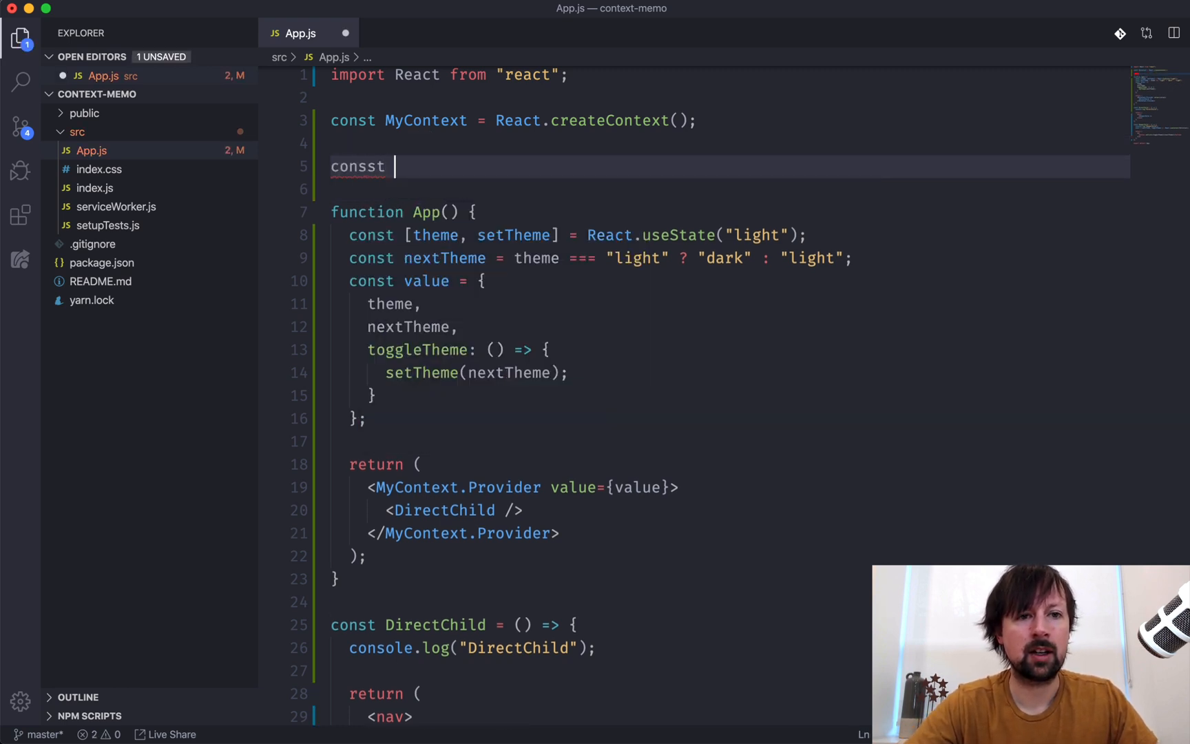
text(M)
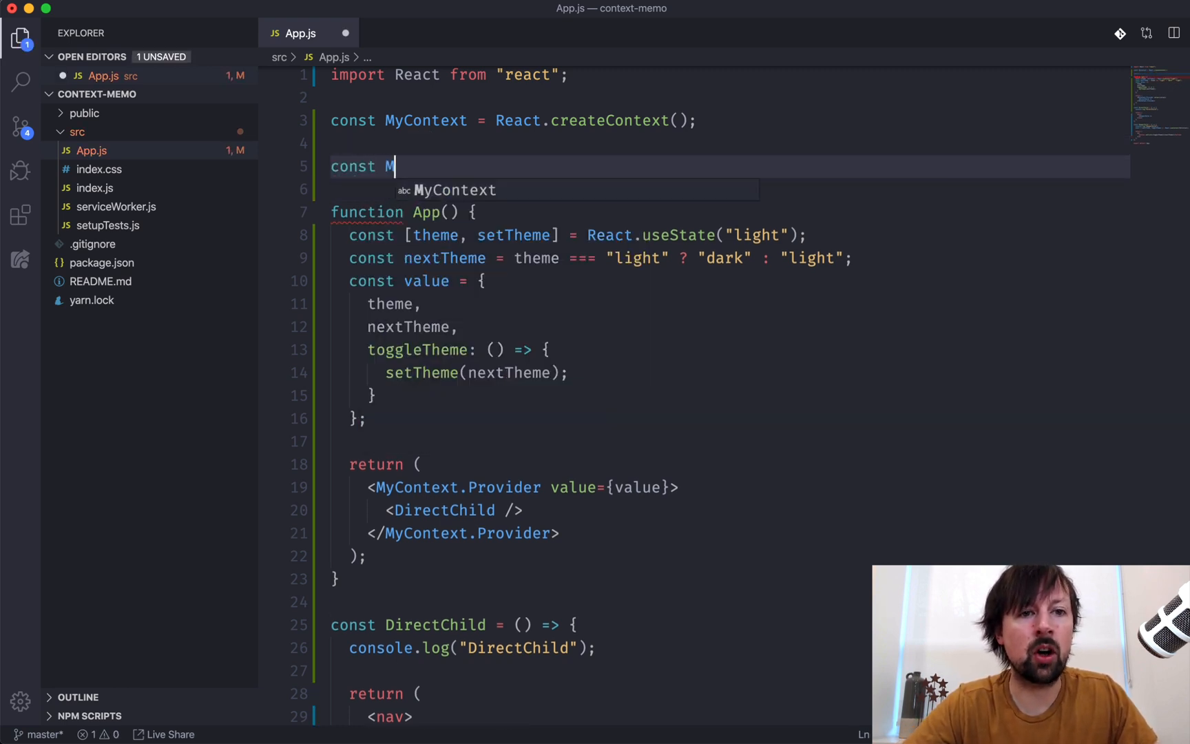
text(yProvider = ())
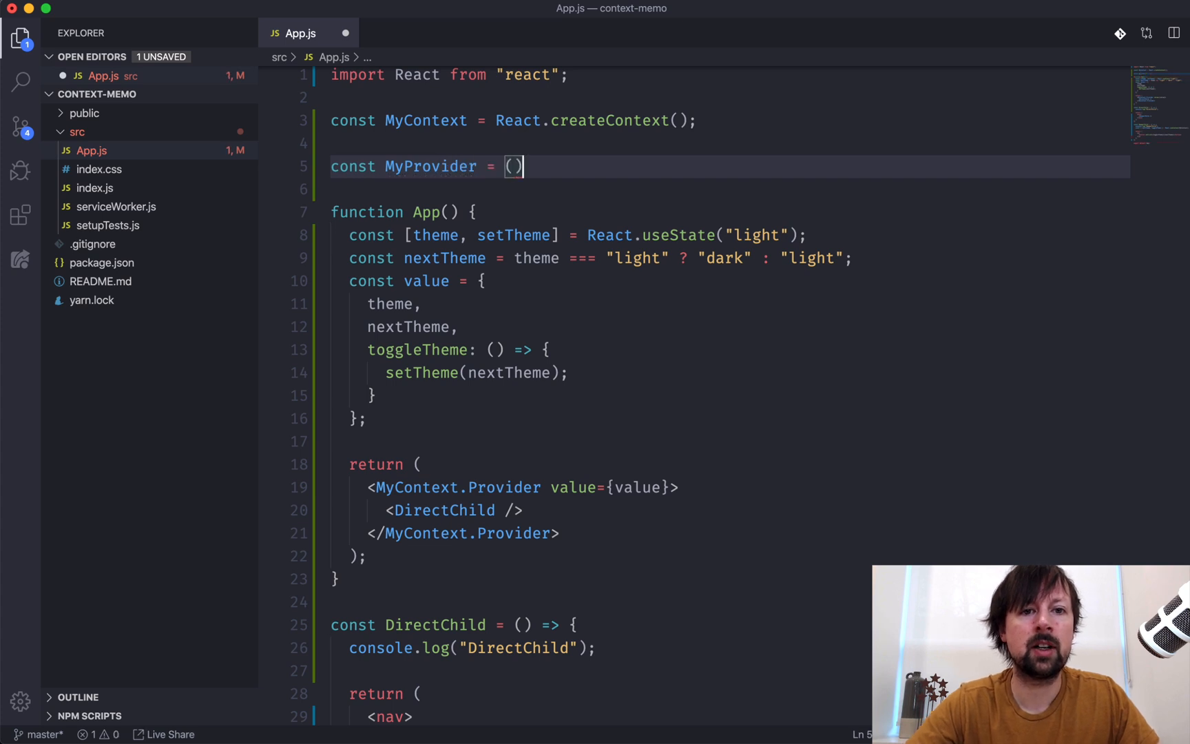
text(=> {)
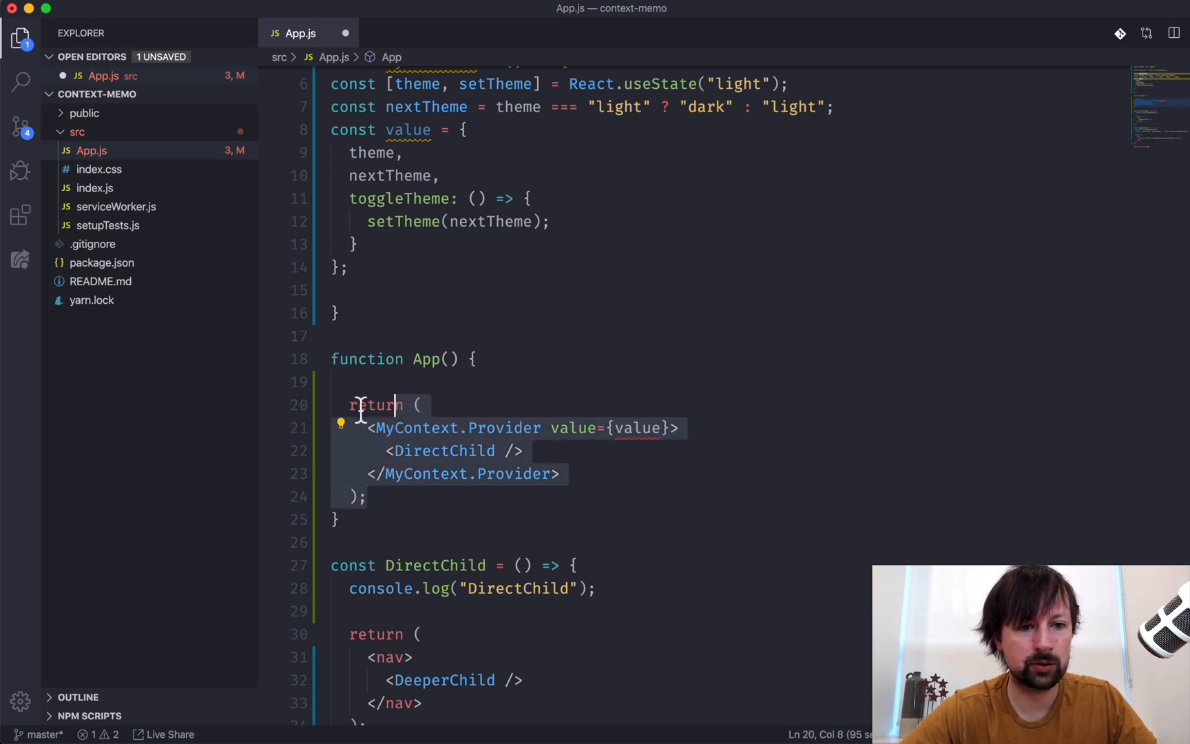
Step: Move App's MyContext.Provider markup into MyProvider rendering {children}, wrapping DirectChild in MyProvider
click(362, 291)
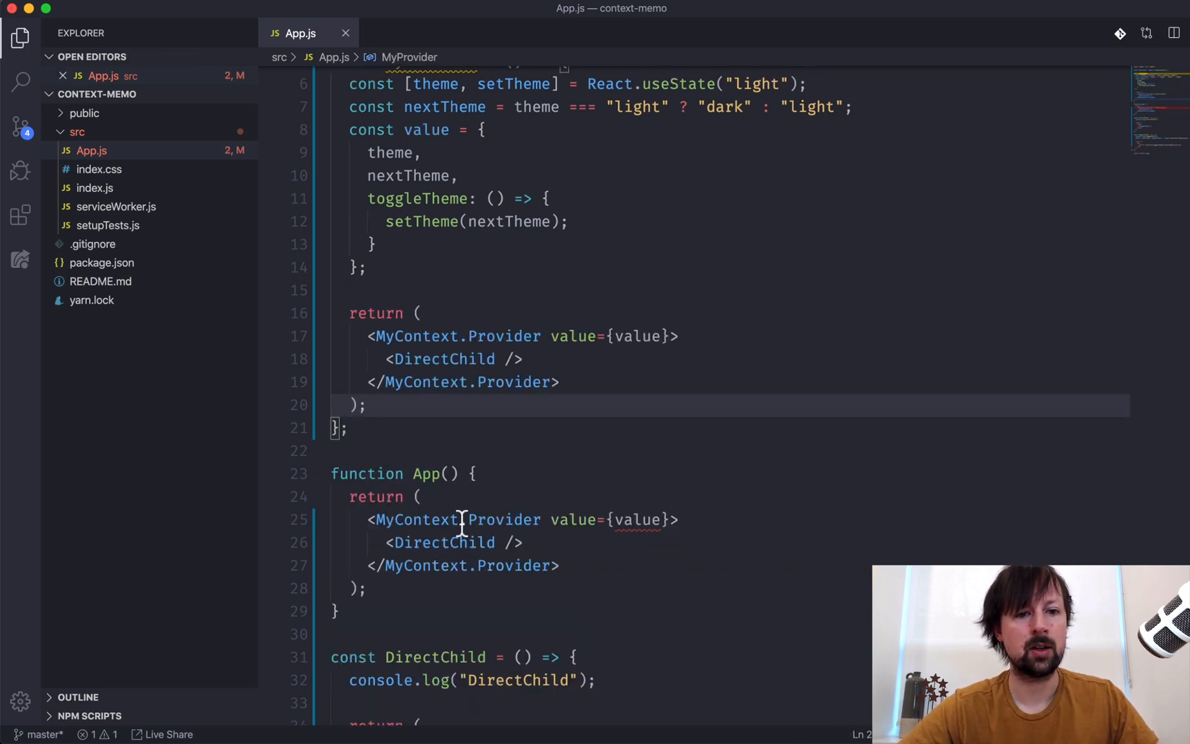
scroll(up, 3)
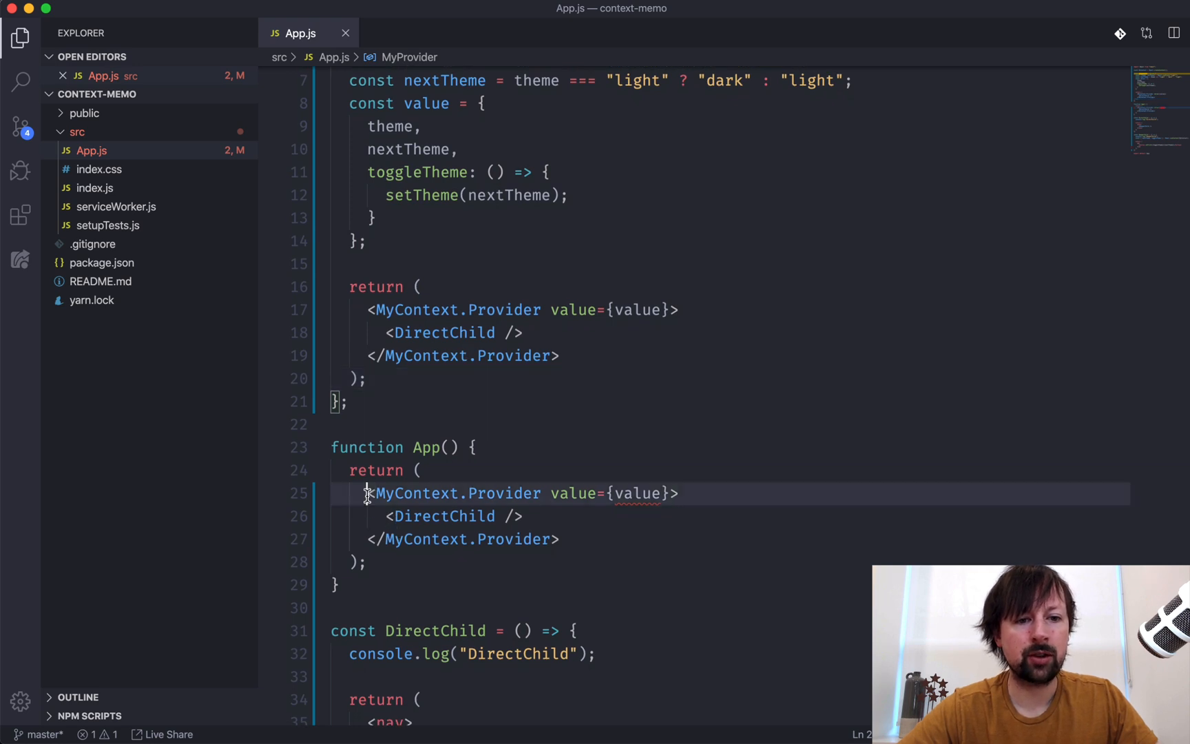
click(668, 493)
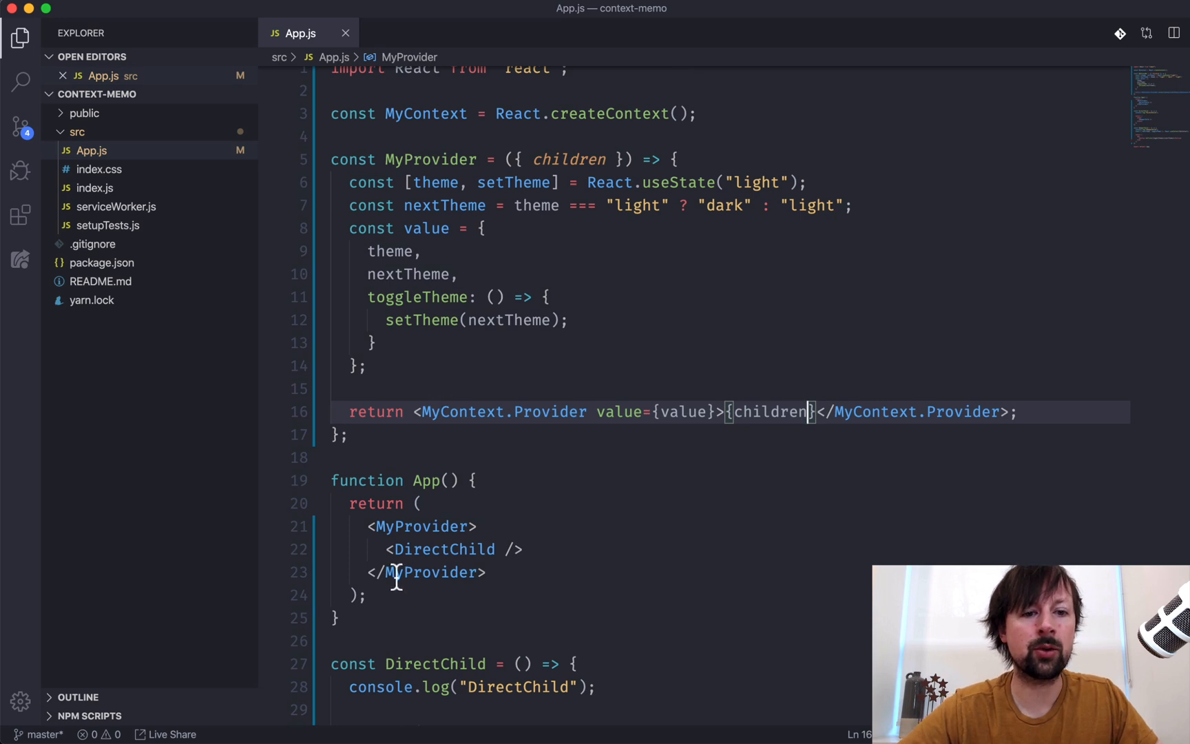
mouse_move(416, 526)
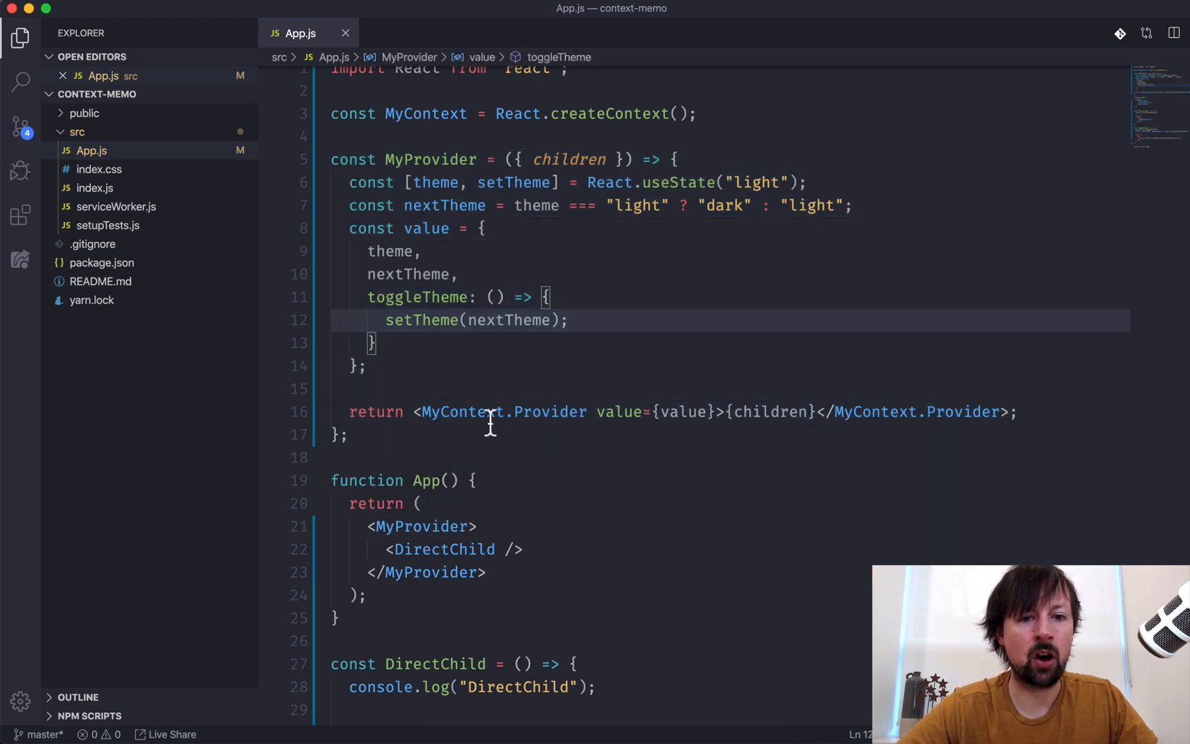
mouse_move(465, 596)
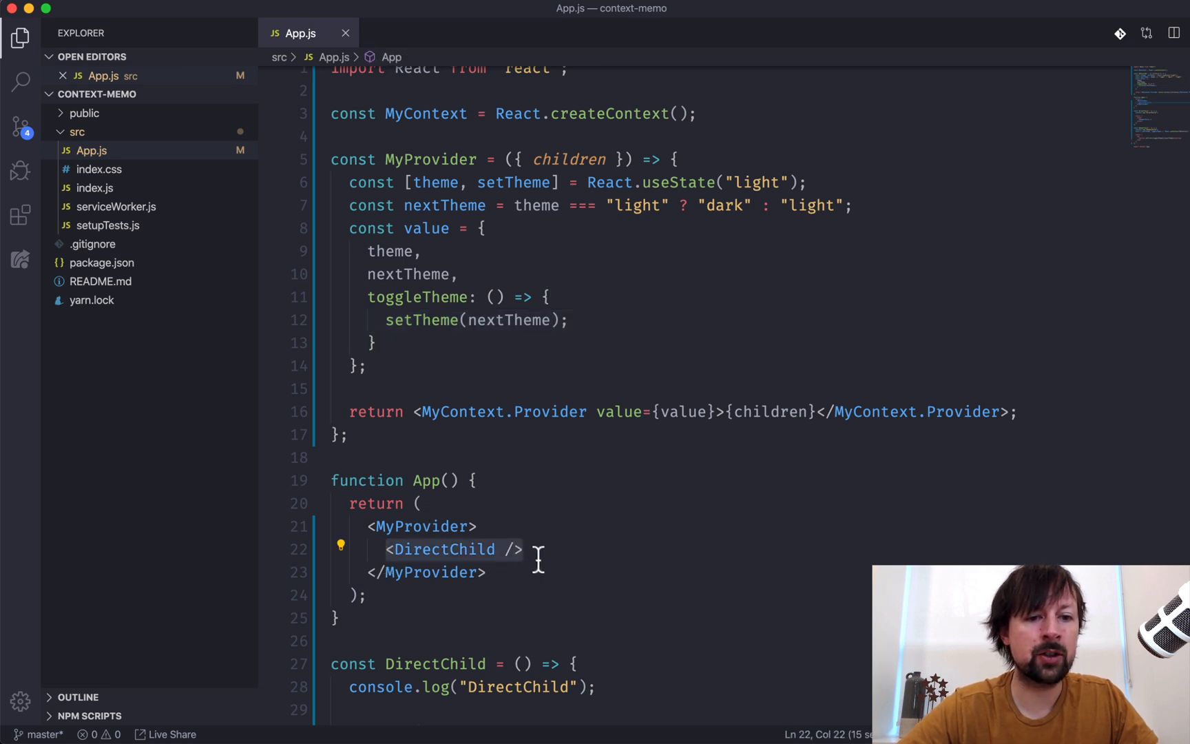
mouse_move(495, 319)
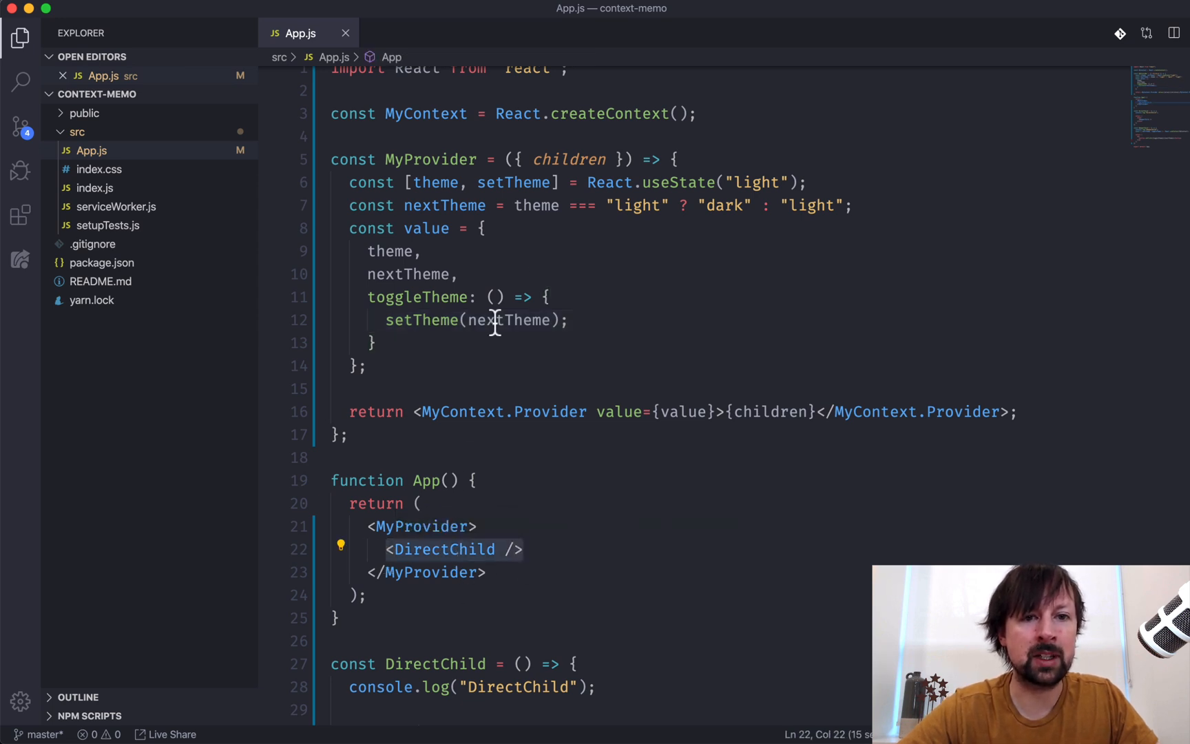
mouse_move(720, 418)
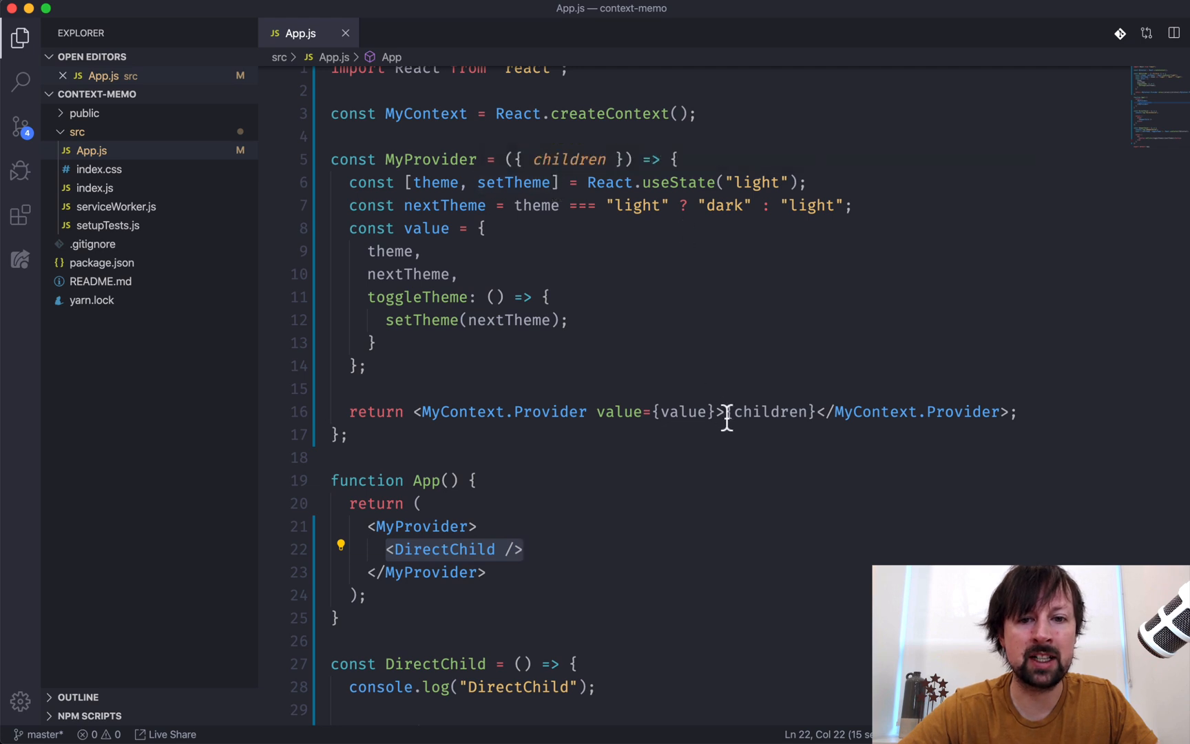
click(474, 526)
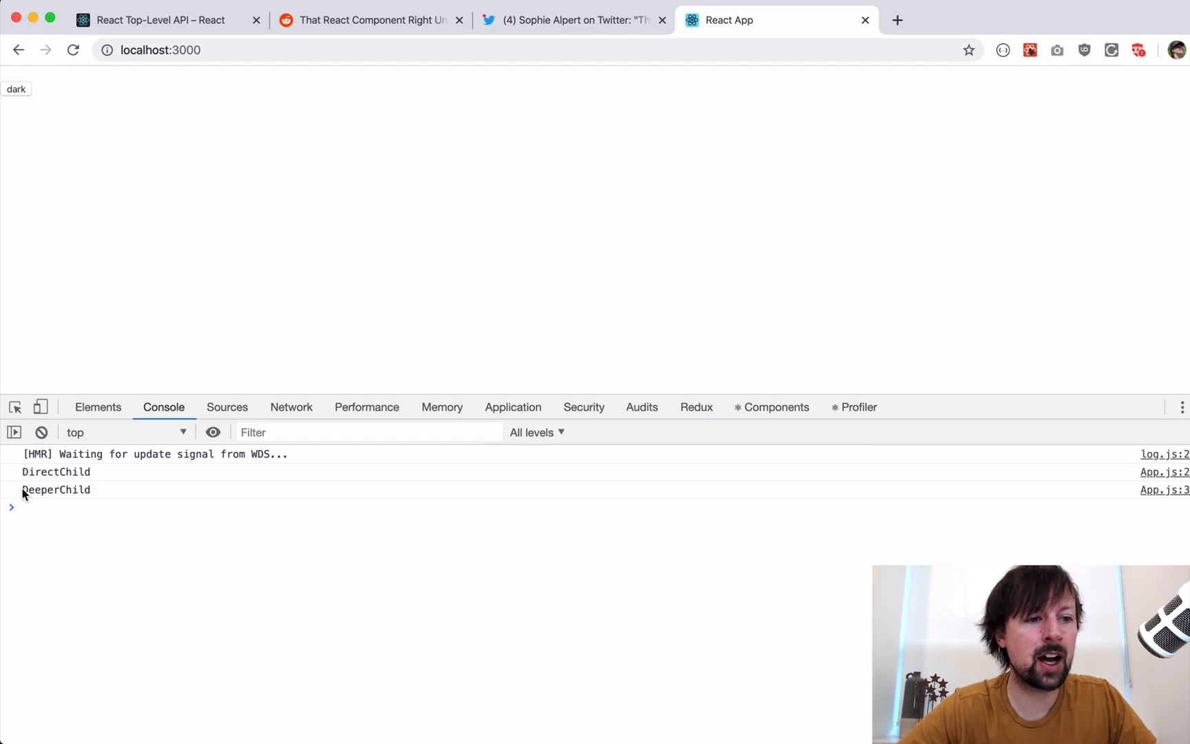
Step: Toggle the theme from dark to light and back, watching only DeeperChild re-log
click(15, 89)
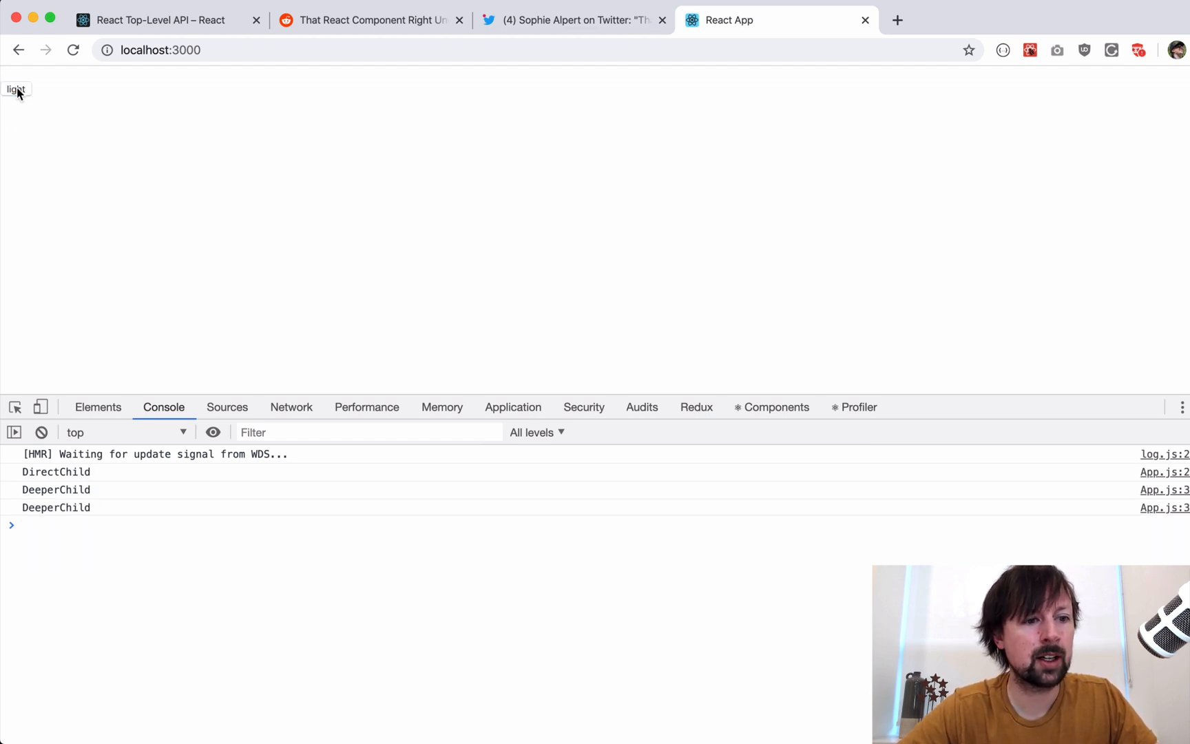
click(16, 90)
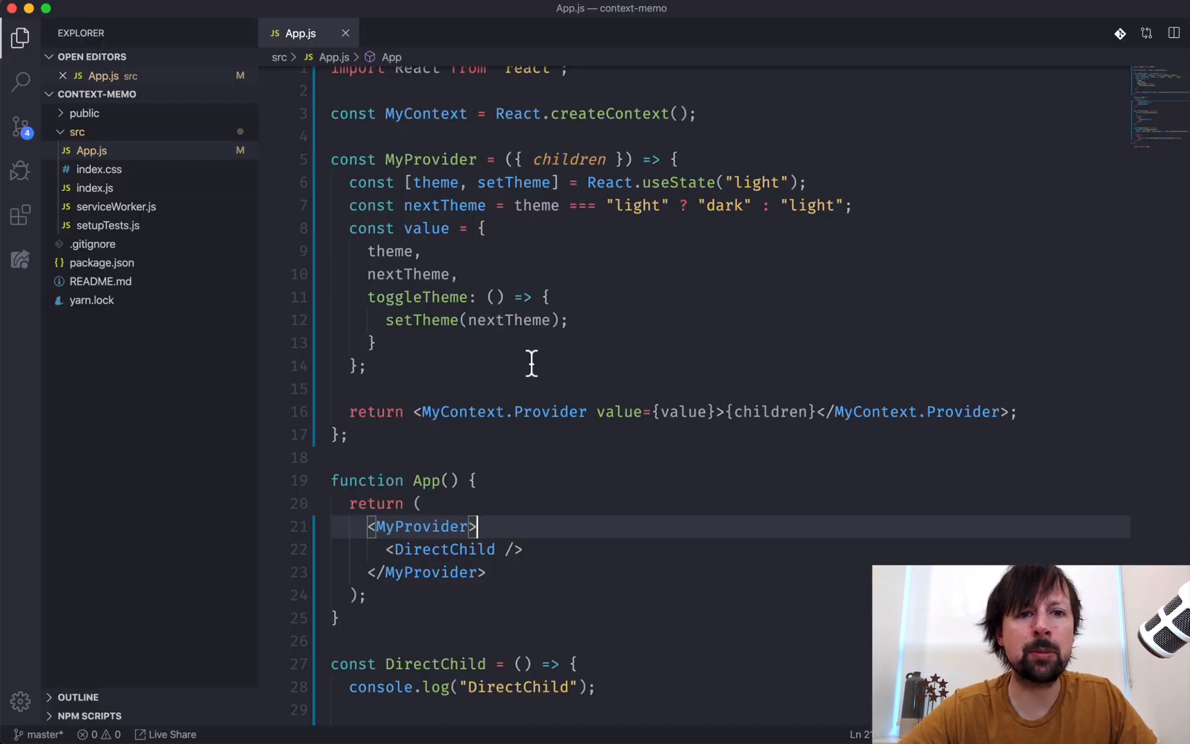
mouse_move(444, 381)
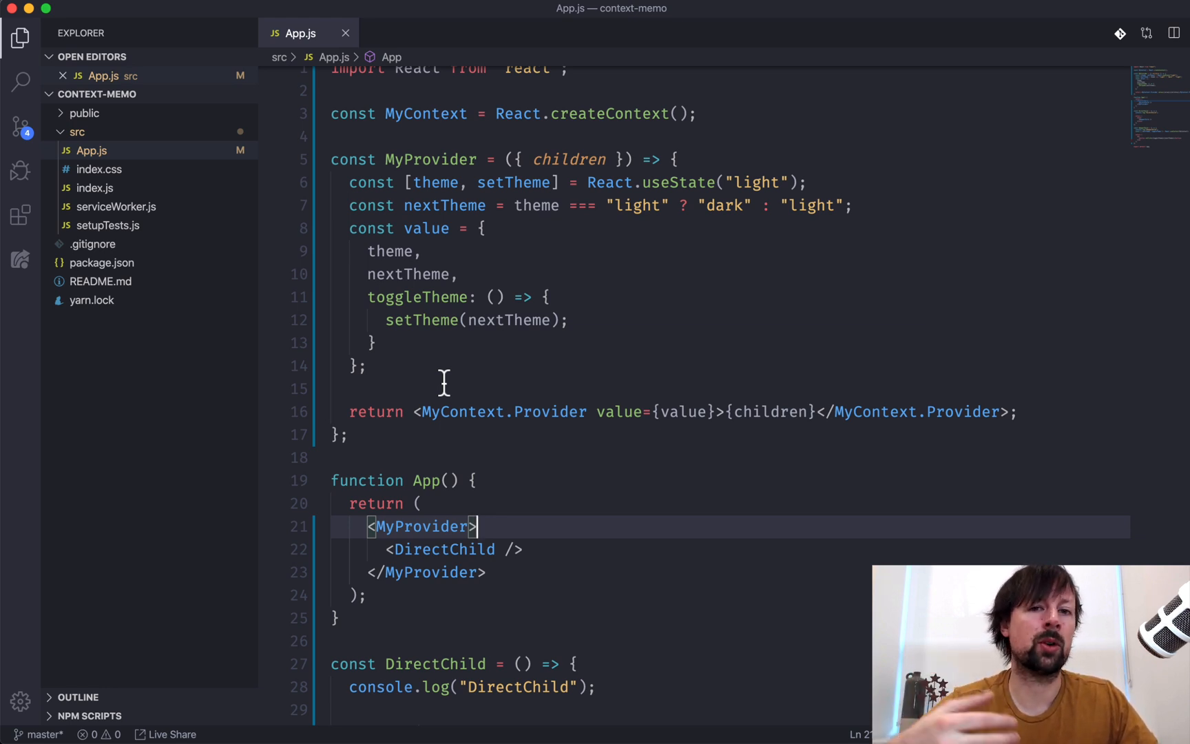
mouse_move(630, 468)
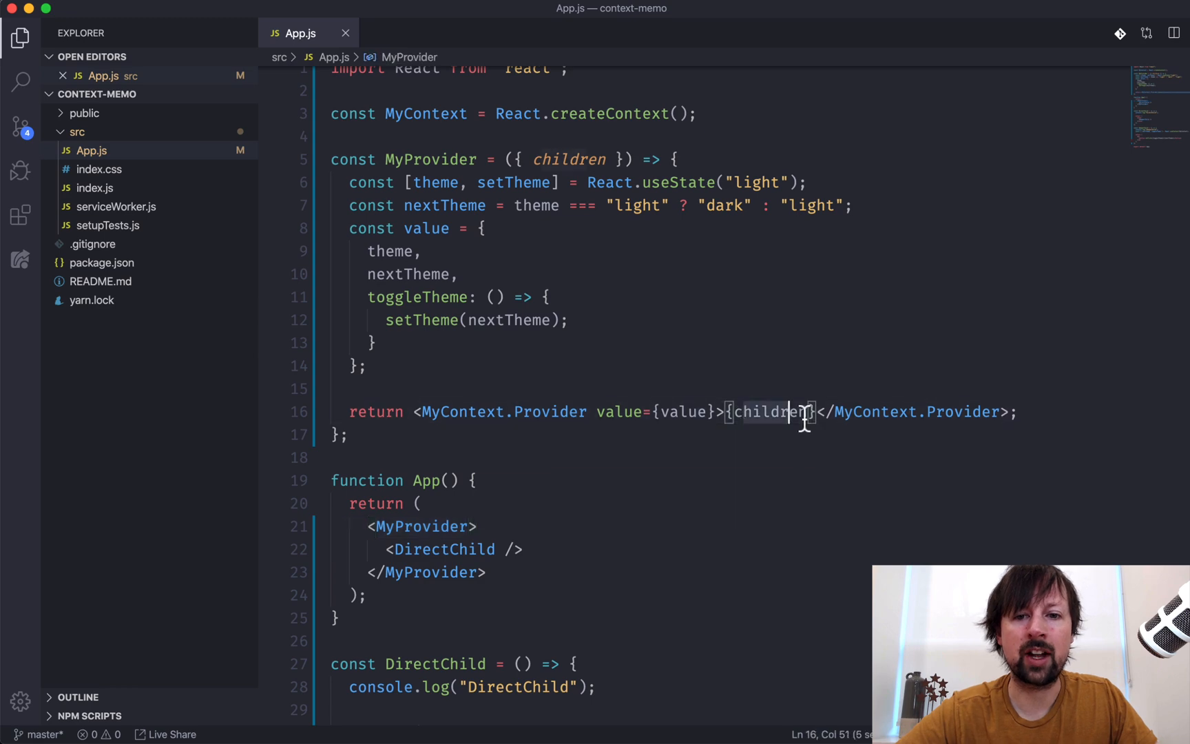
scroll(down, 3)
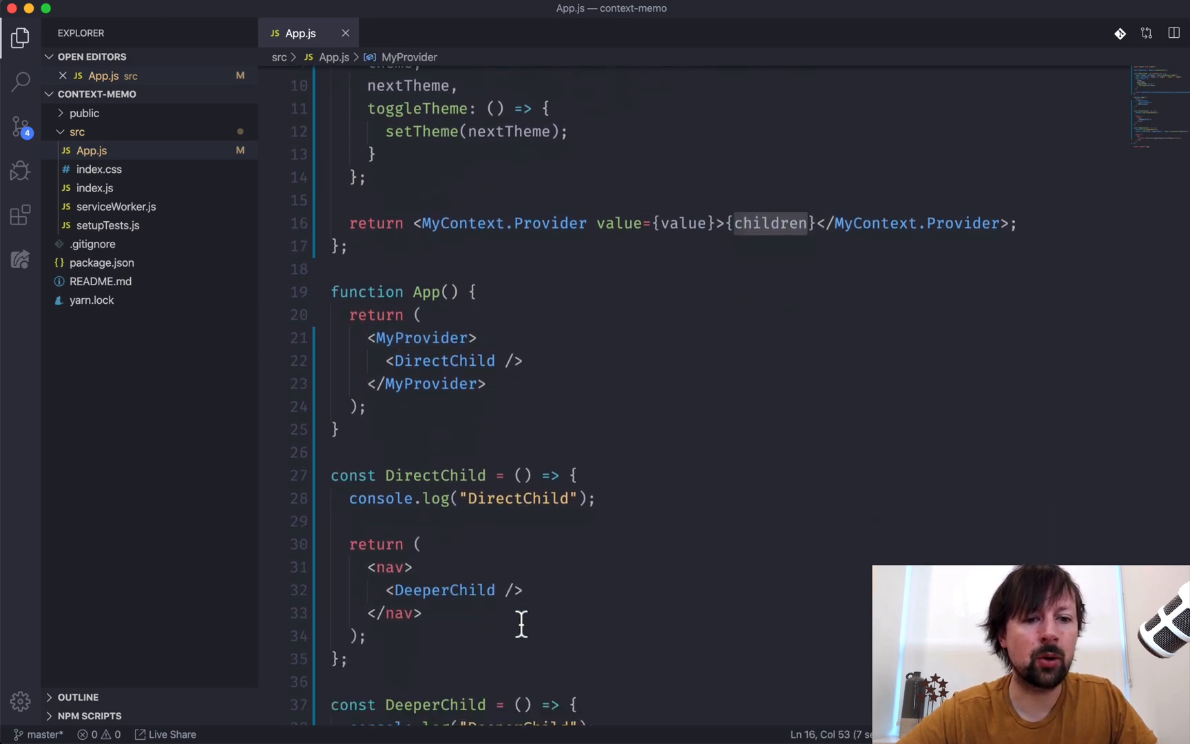
scroll(up, 3)
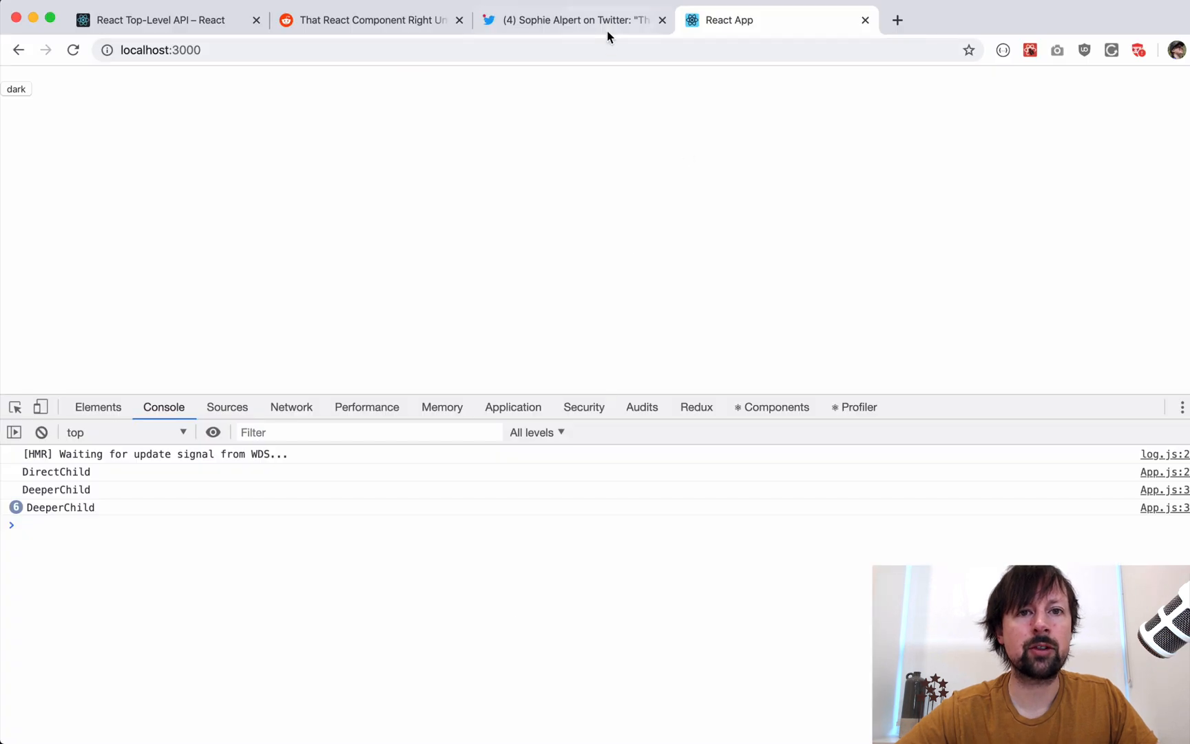
click(573, 19)
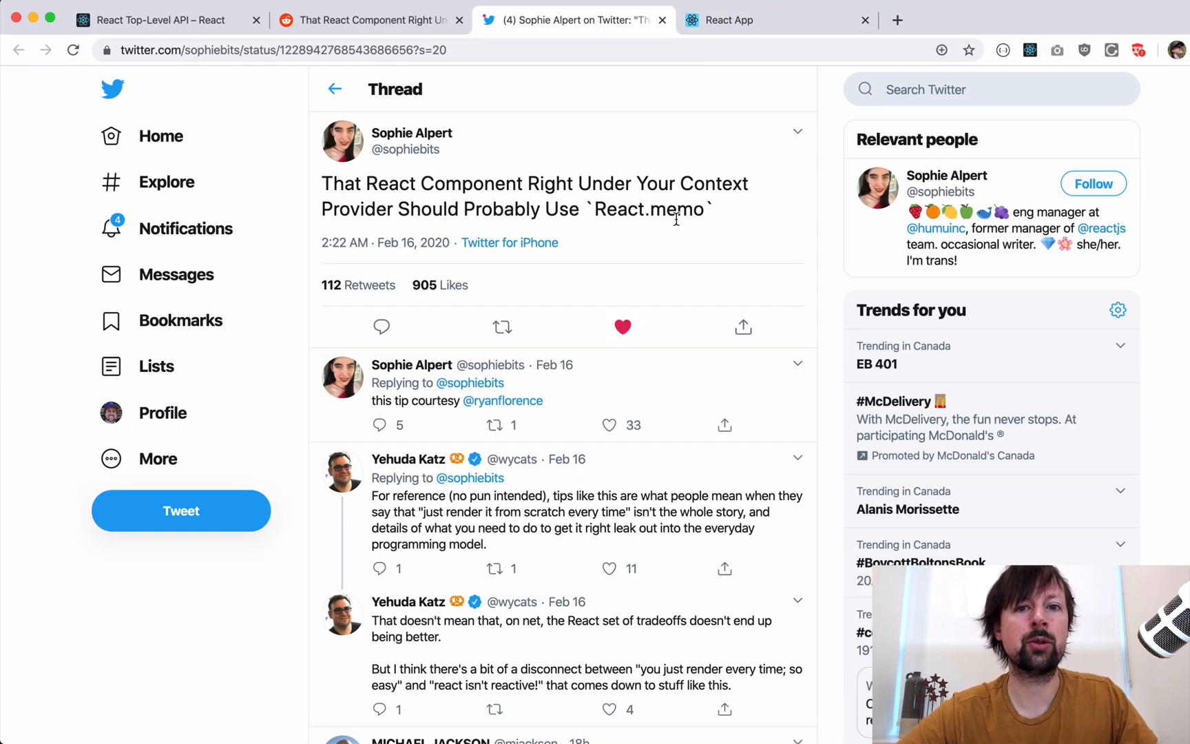
click(759, 19)
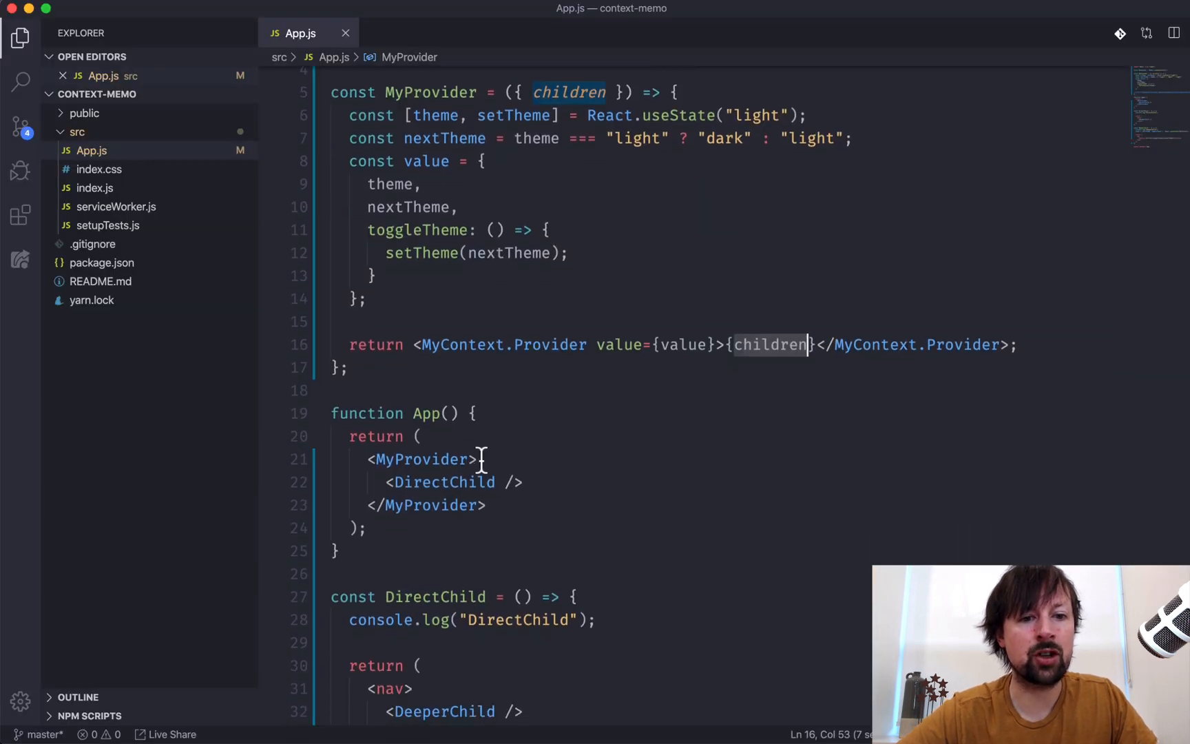
scroll(down, 3)
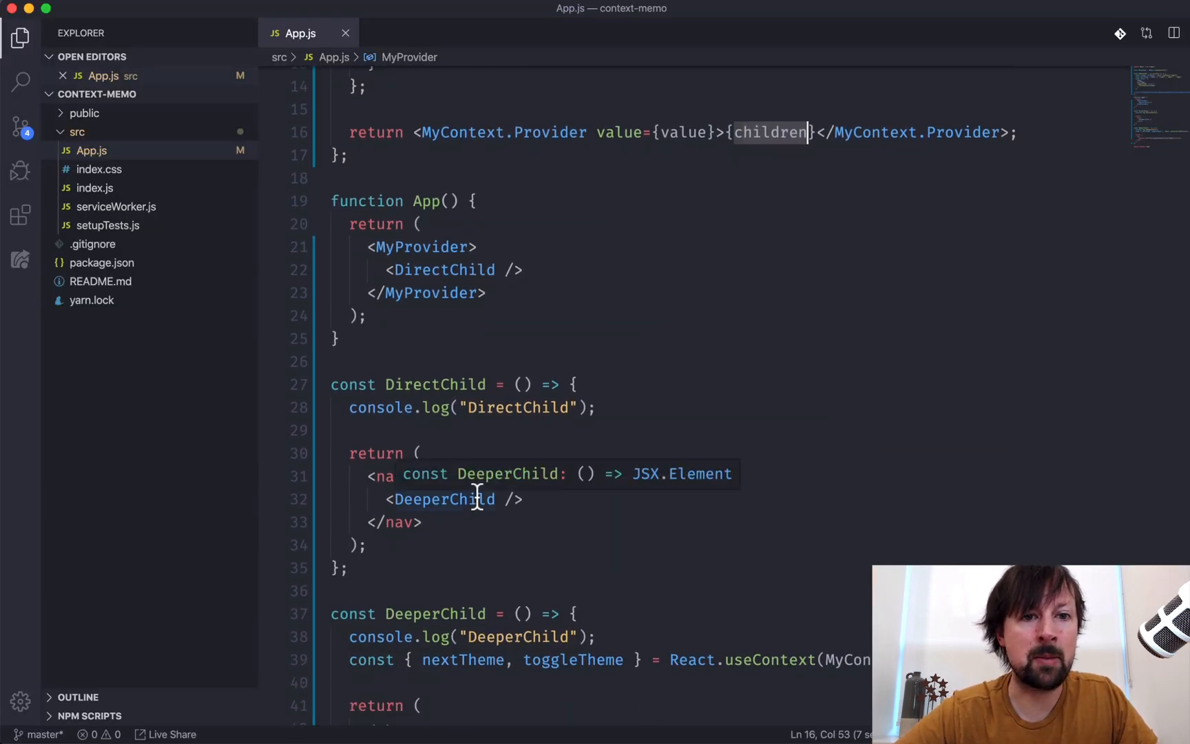
scroll(up, 3)
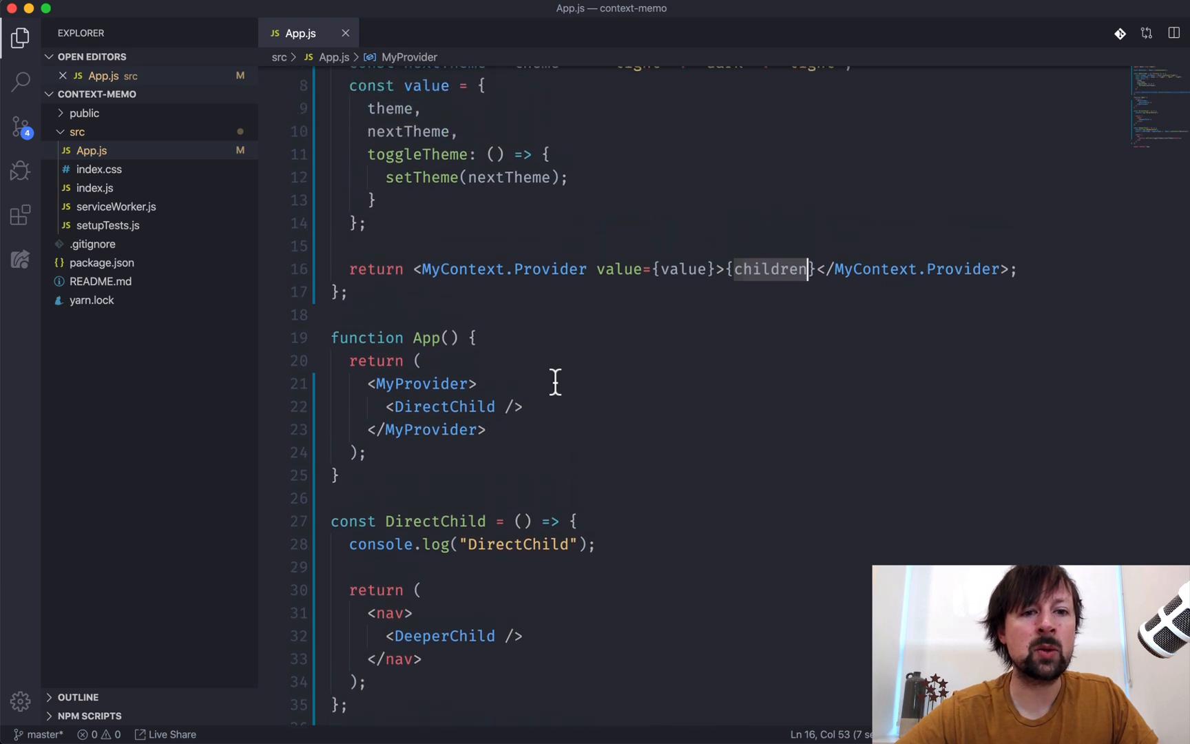
scroll(up, 3)
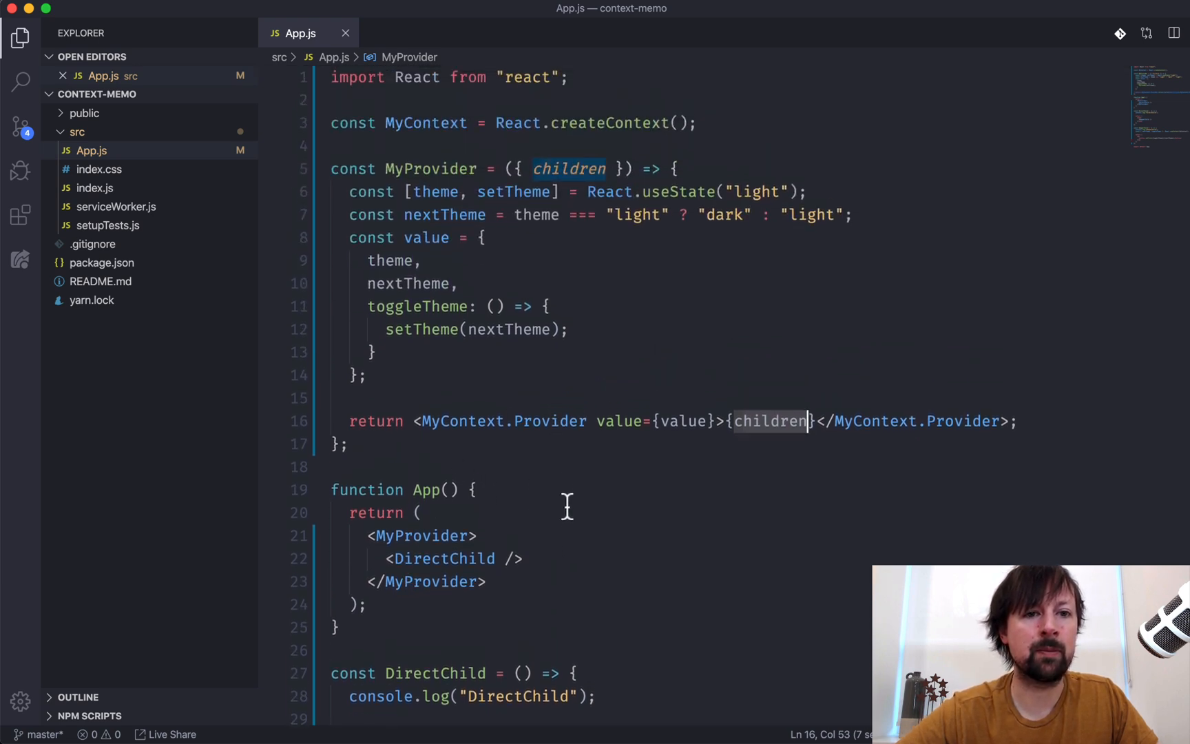
click(441, 558)
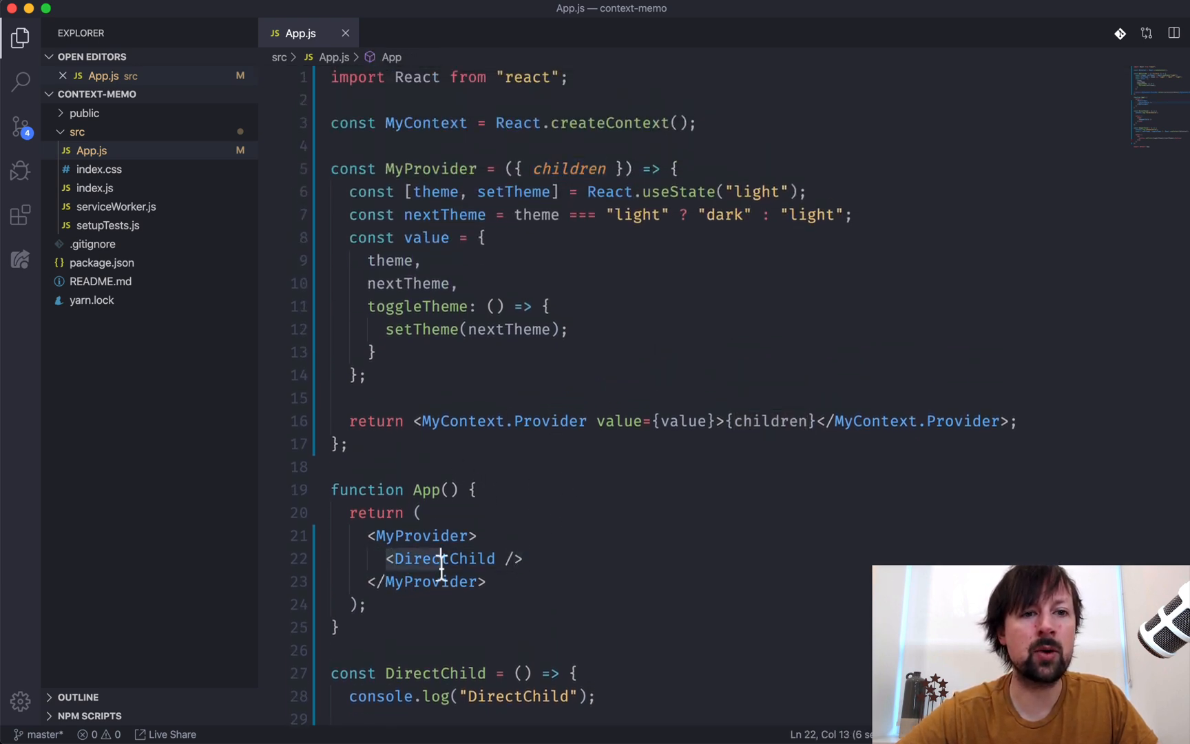
click(345, 444)
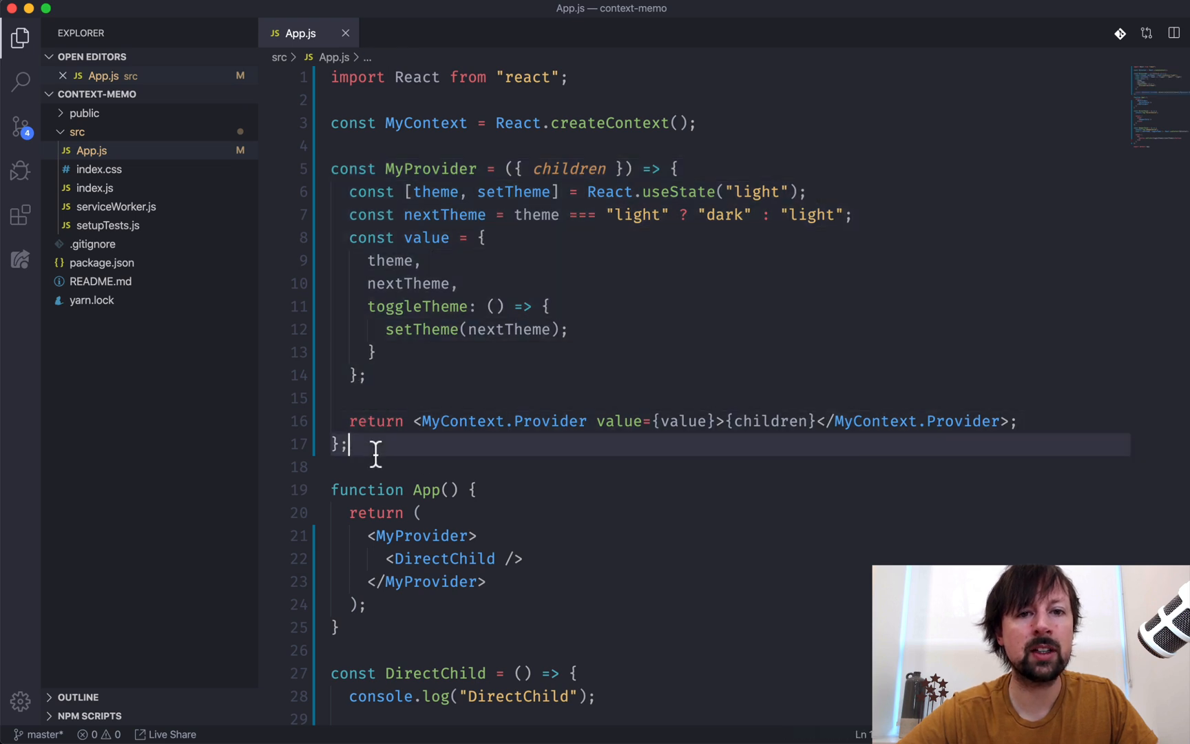
click(628, 168)
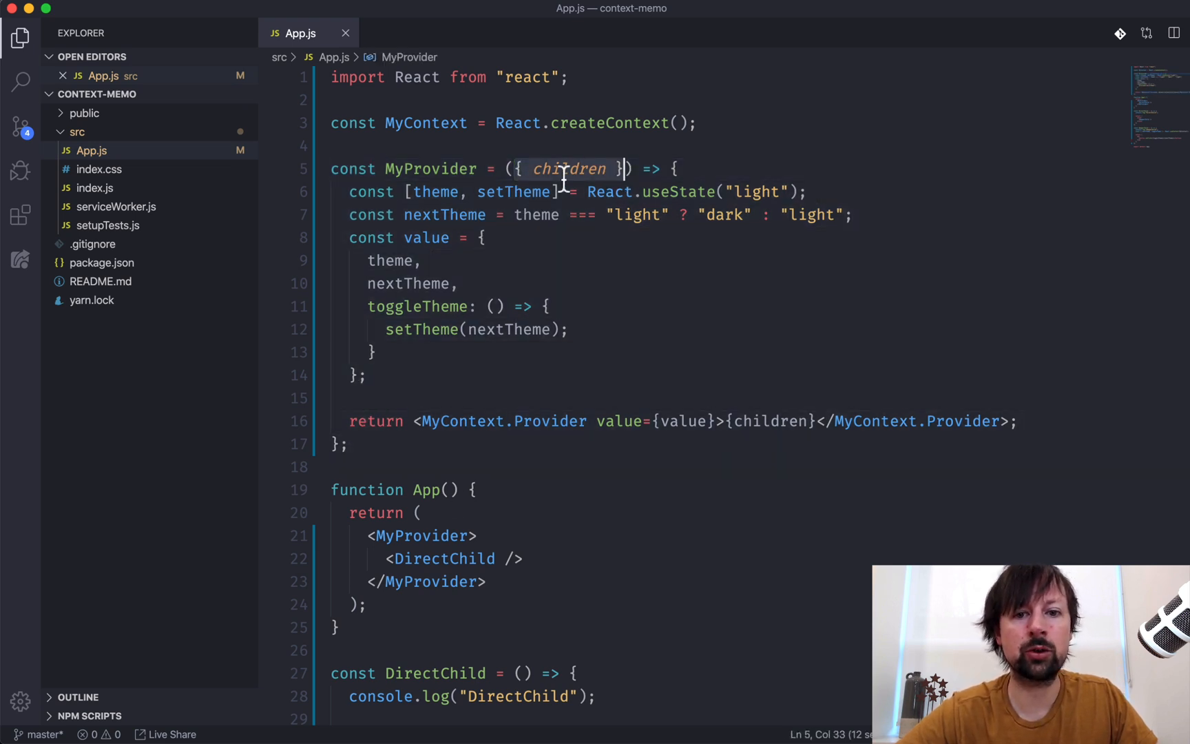
mouse_move(680, 421)
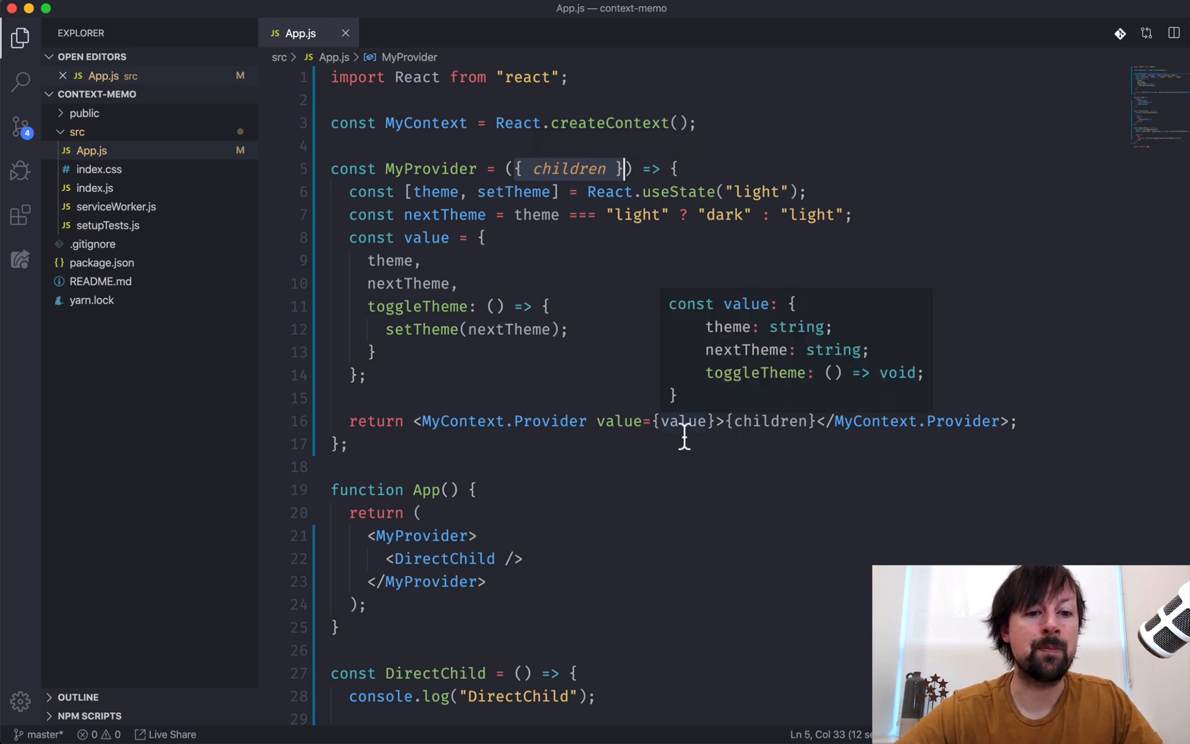
mouse_move(598, 456)
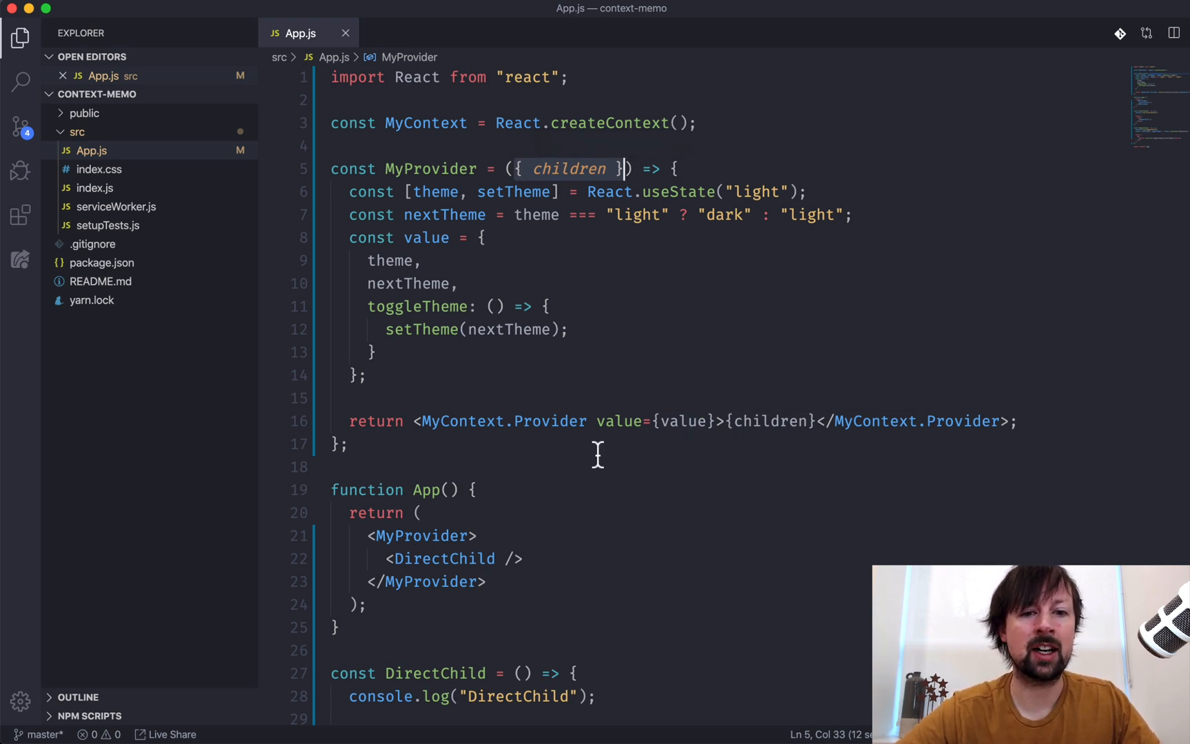
mouse_move(442, 559)
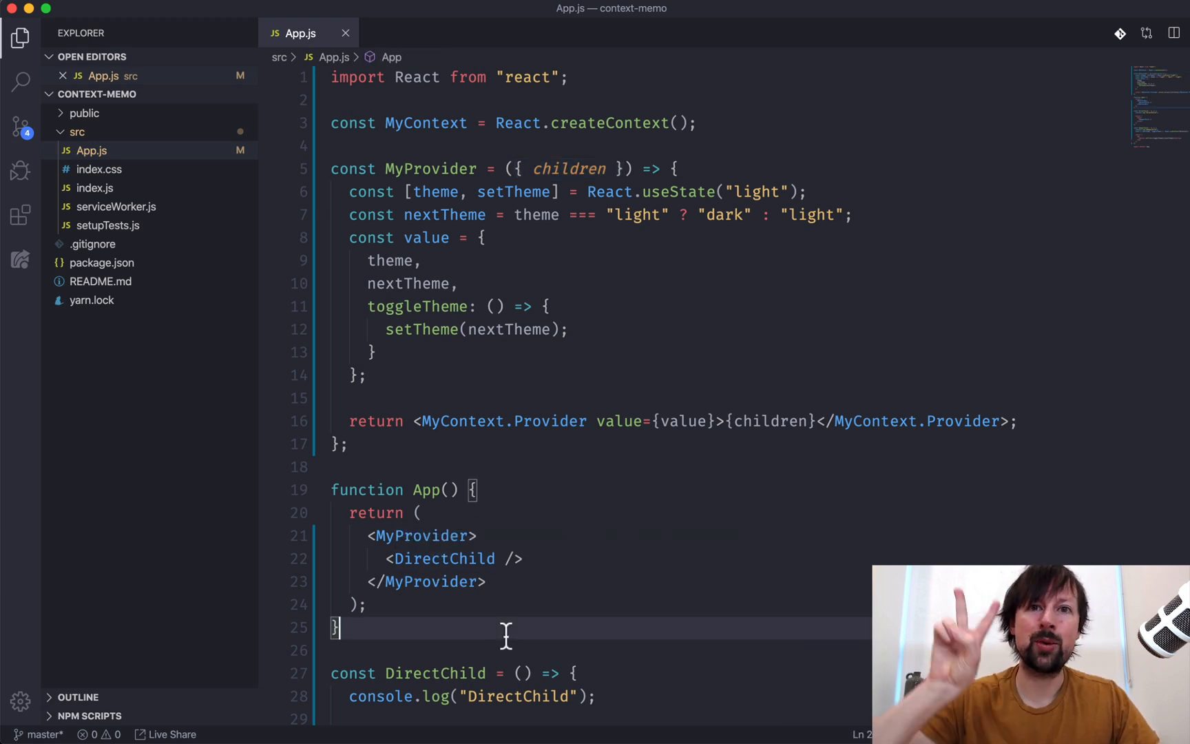
mouse_move(537, 559)
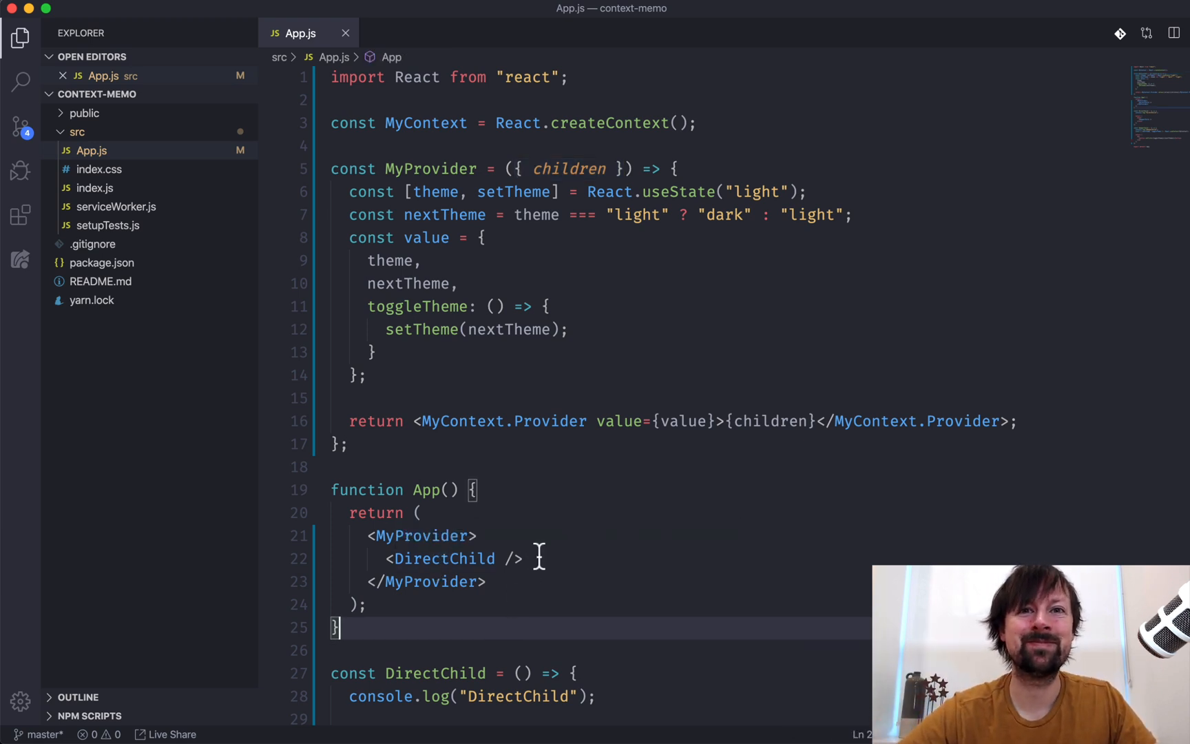